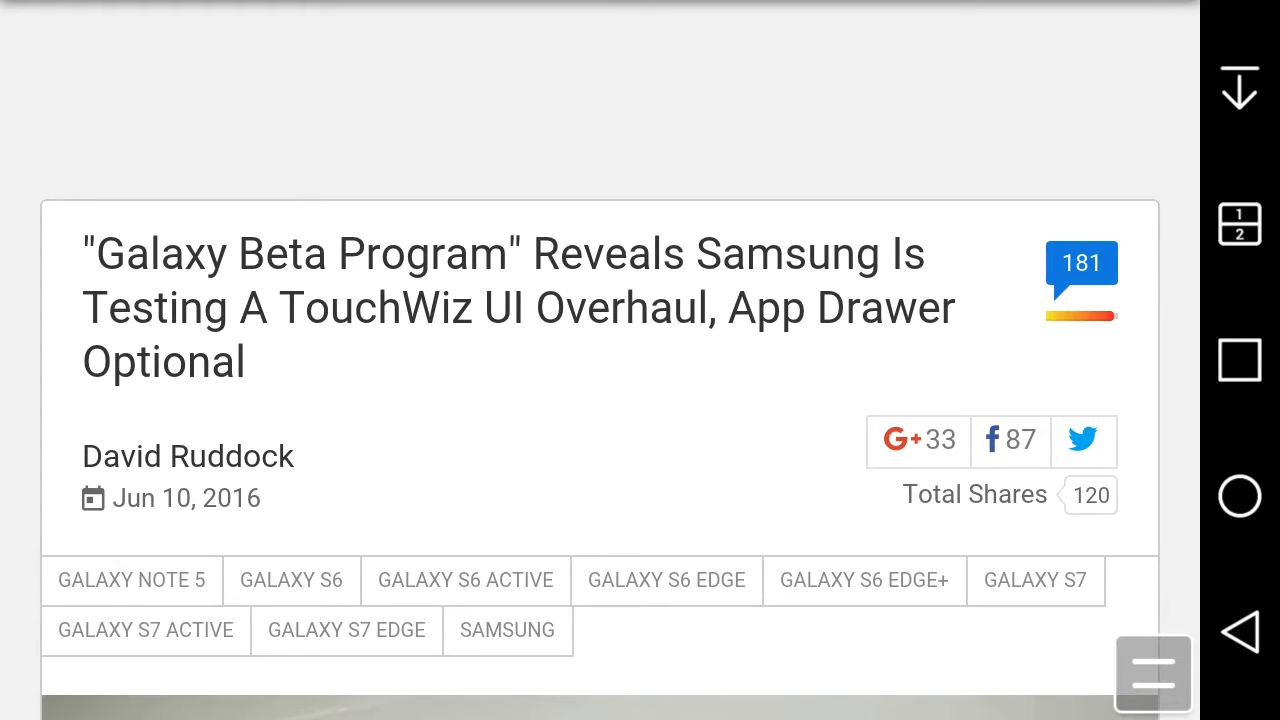
- Scroll past the Samsung header image to the Galaxy Note 5 TouchWiz test paragraph
scroll(up, 3)
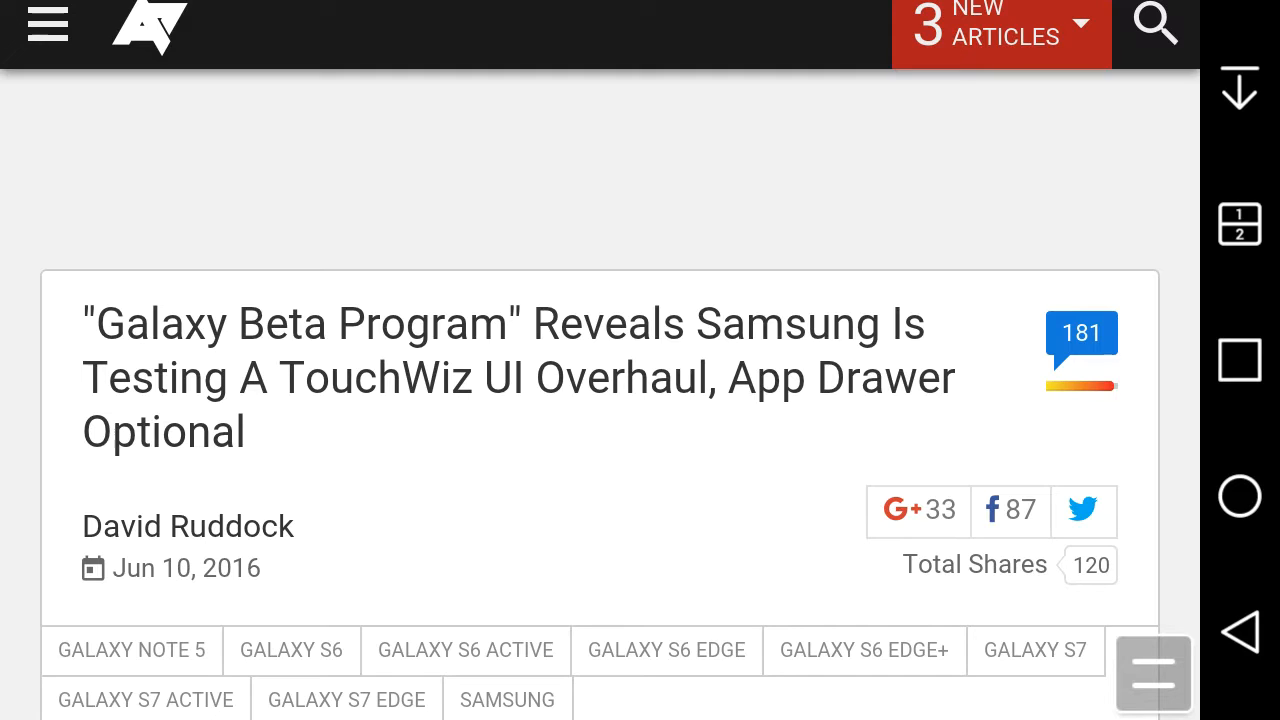
scroll(up, 3)
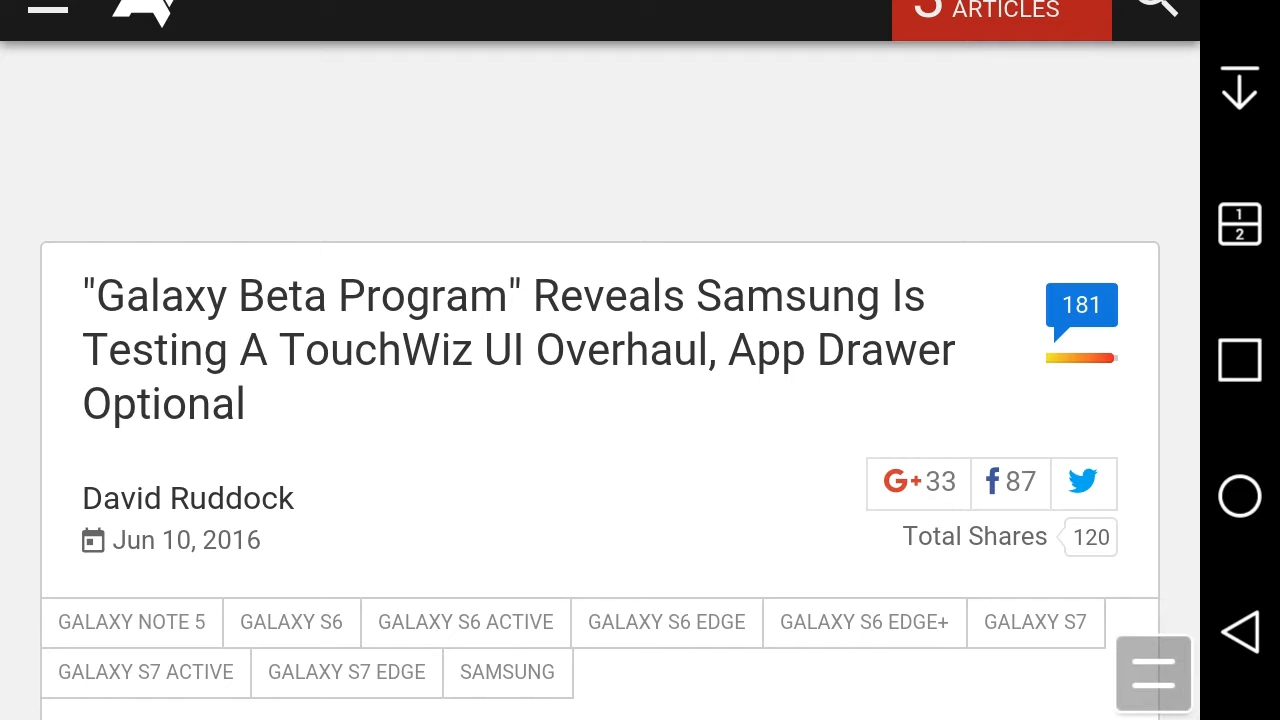
scroll(up, 3)
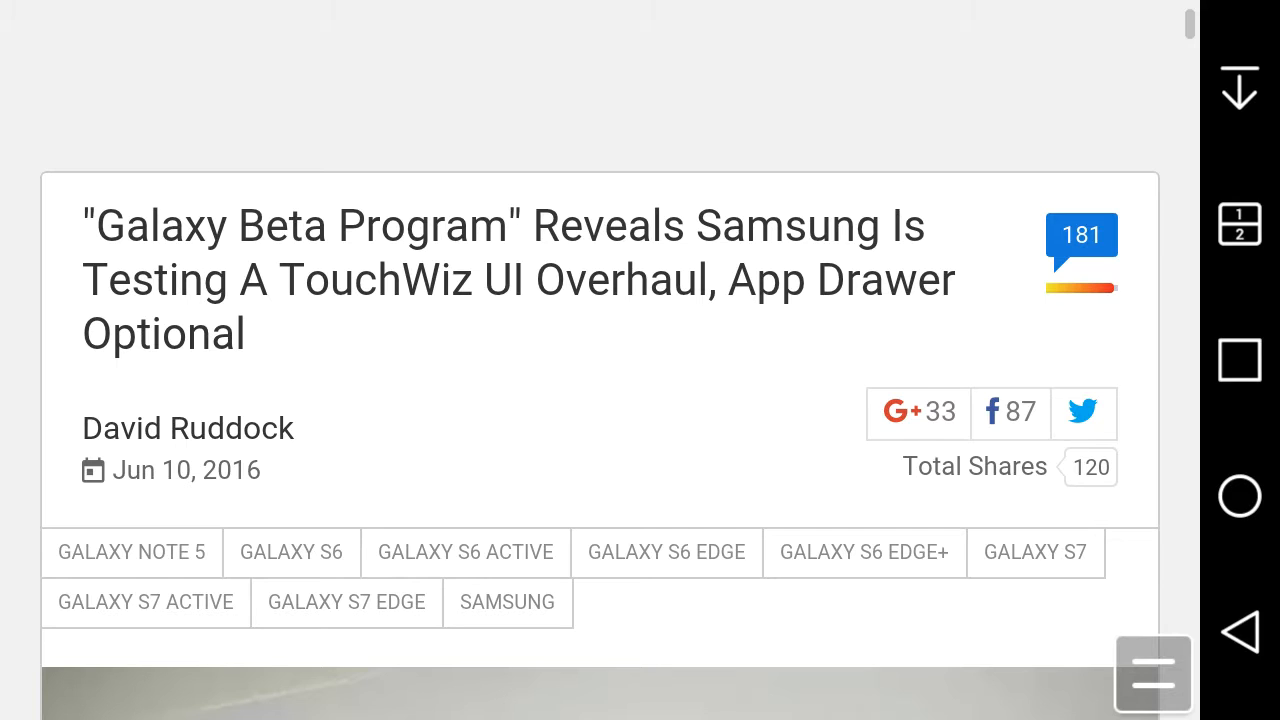
scroll(down, 3)
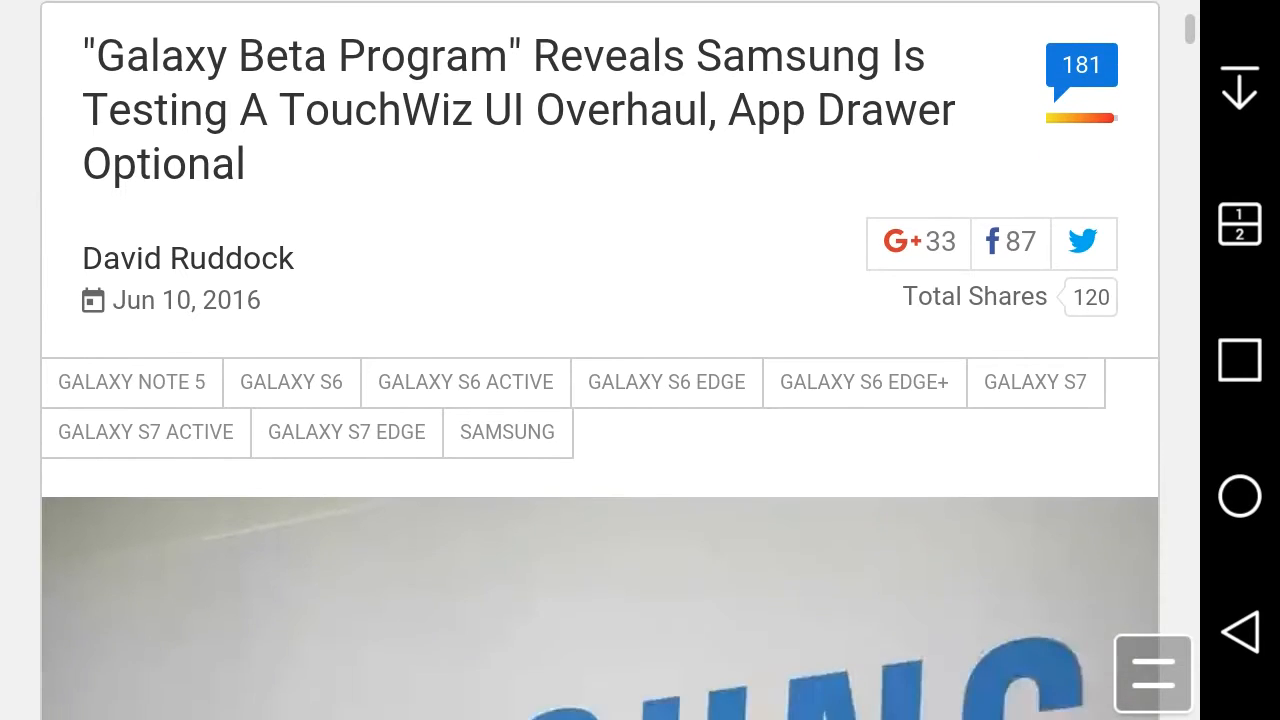
scroll(down, 3)
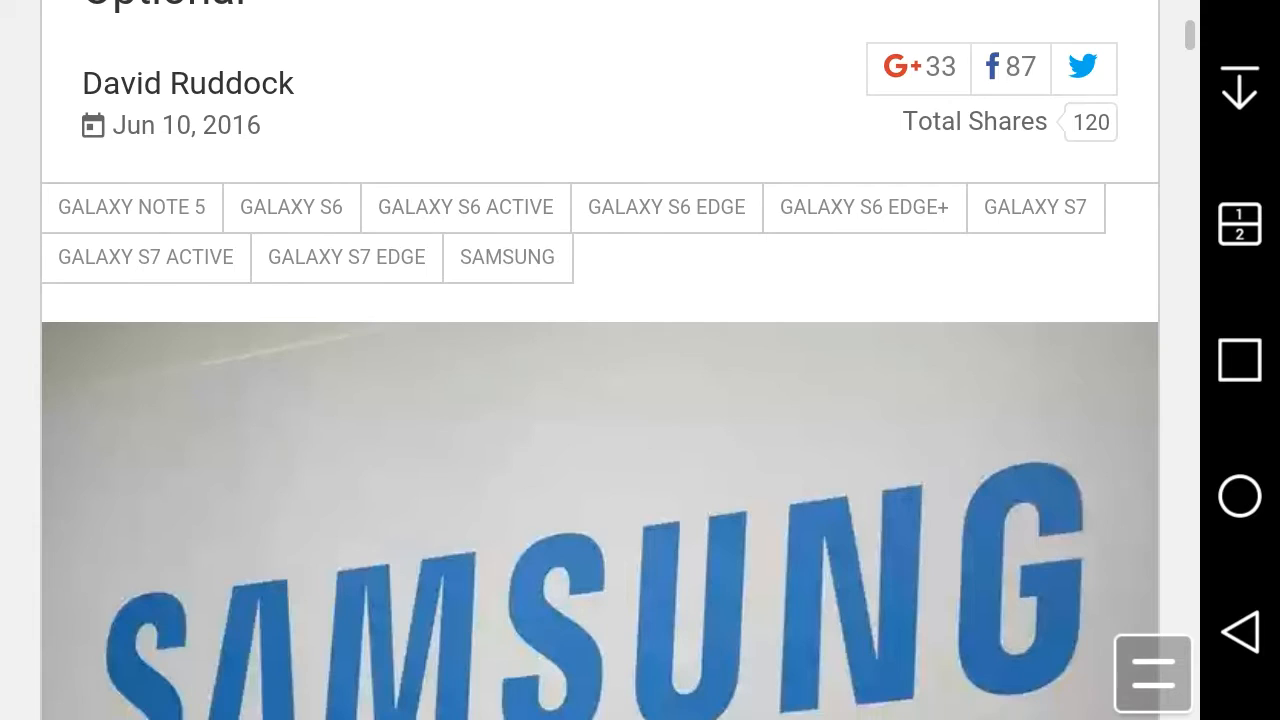
scroll(up, 3)
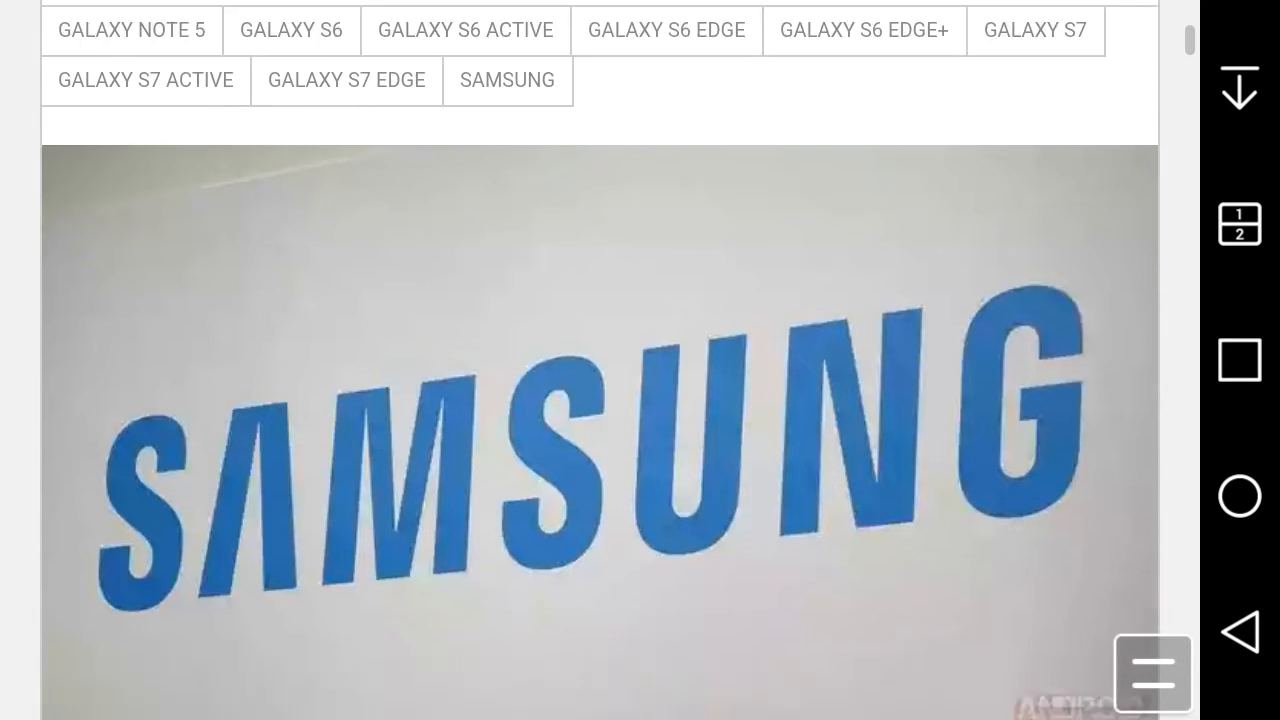
scroll(down, 3)
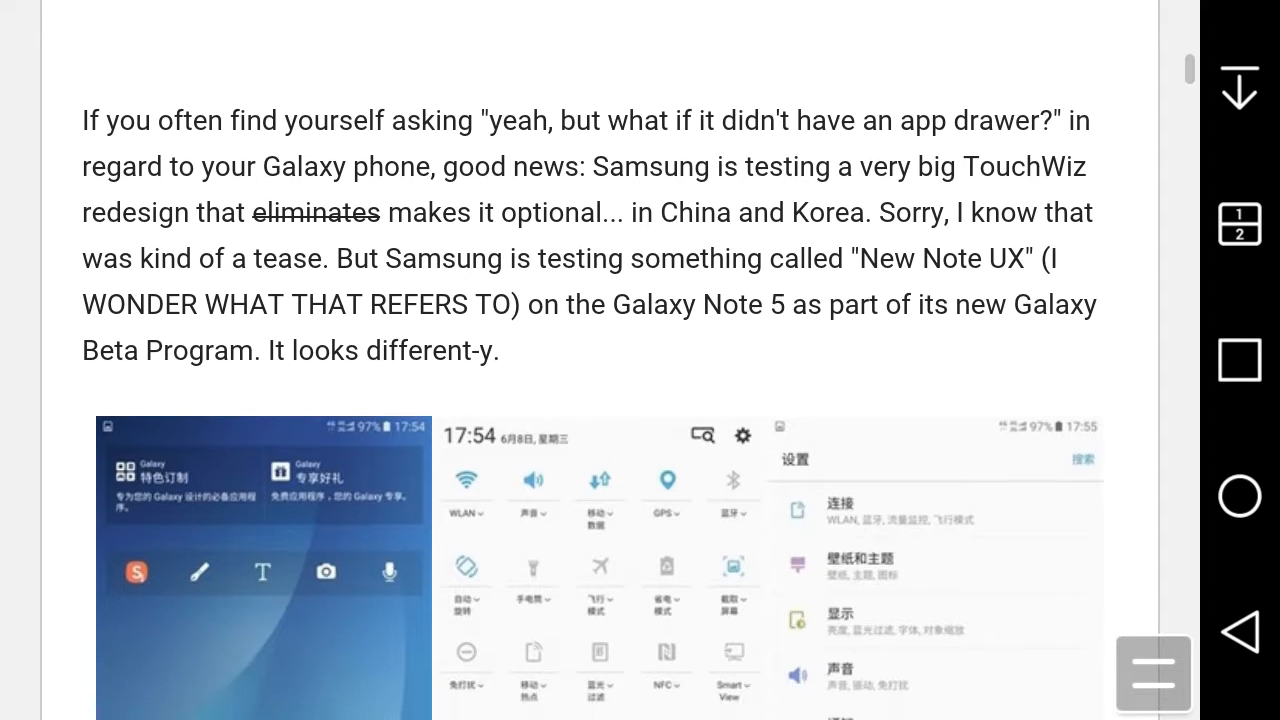
scroll(up, 3)
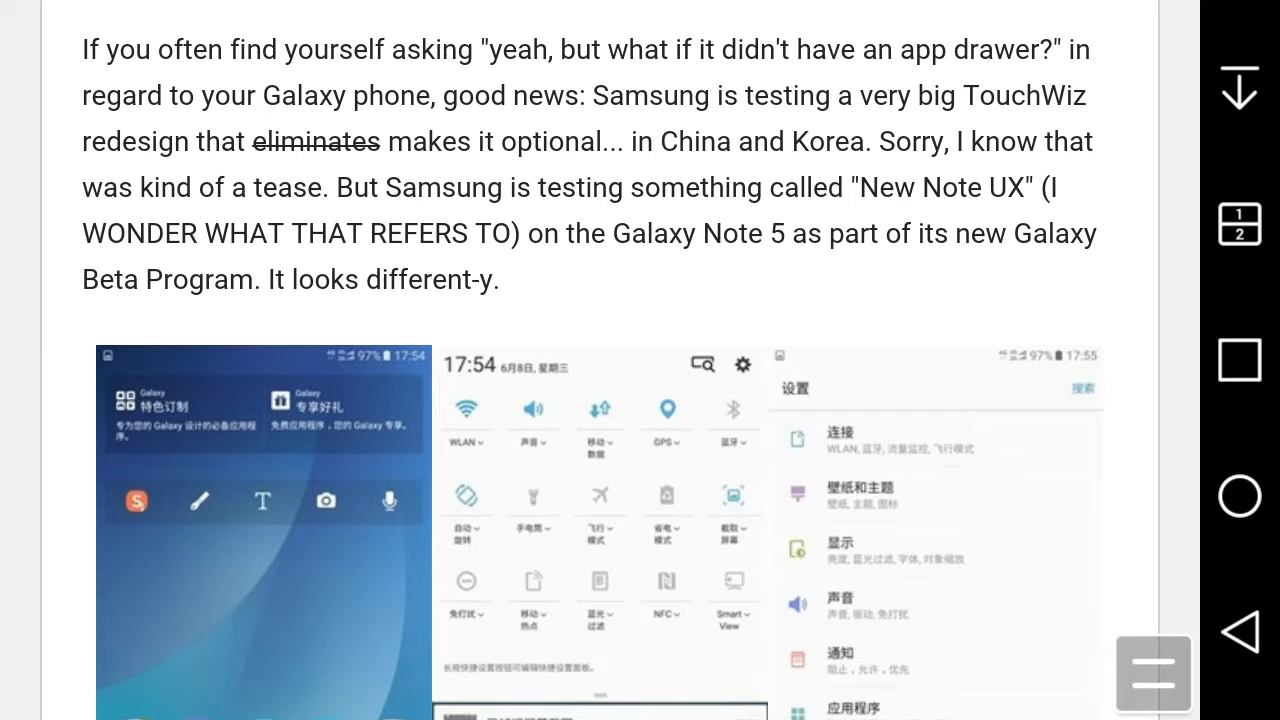
scroll(up, 3)
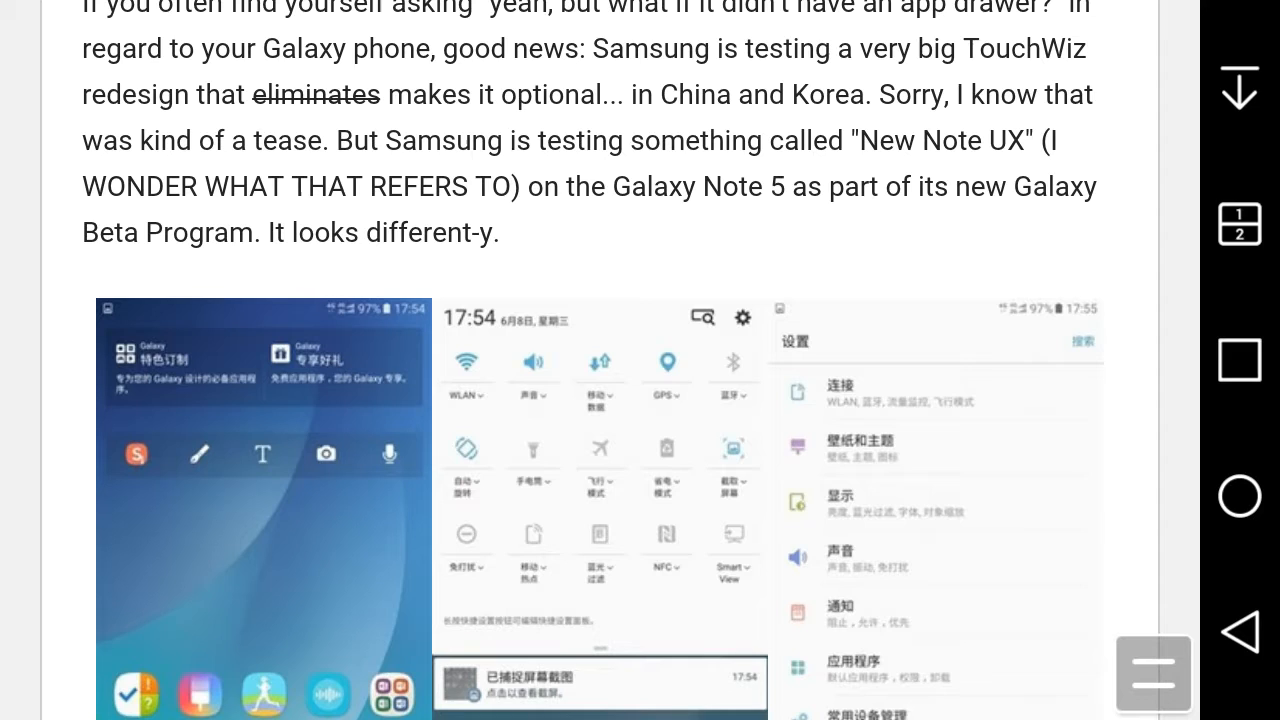
scroll(down, 3)
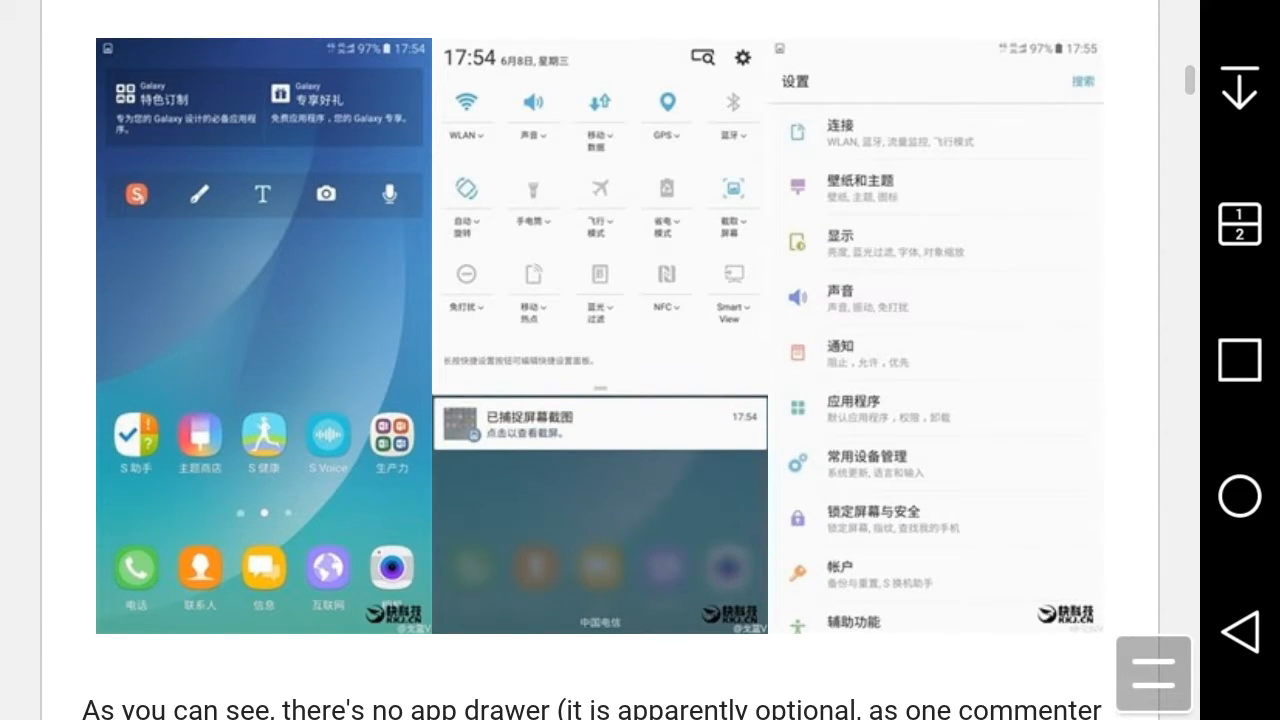
- Scroll past the screenshots to the missing app drawer and China/Korea testing paragraphs
scroll(down, 3)
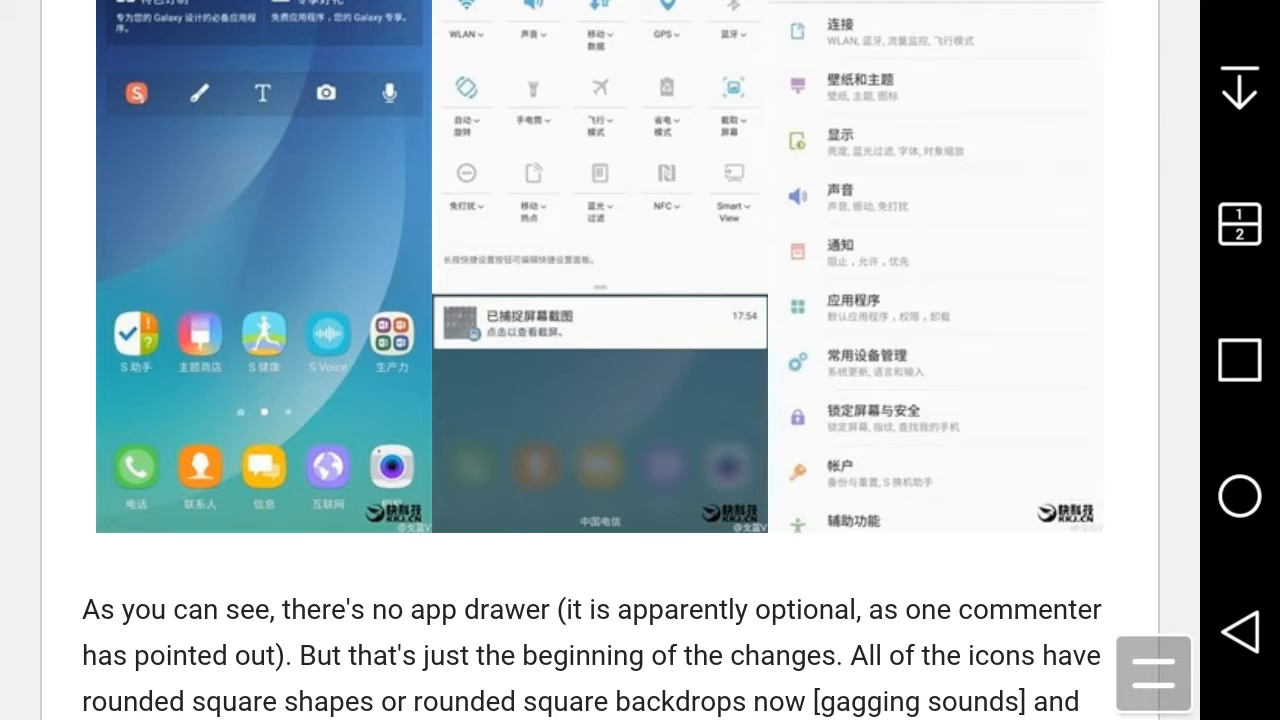
scroll(up, 3)
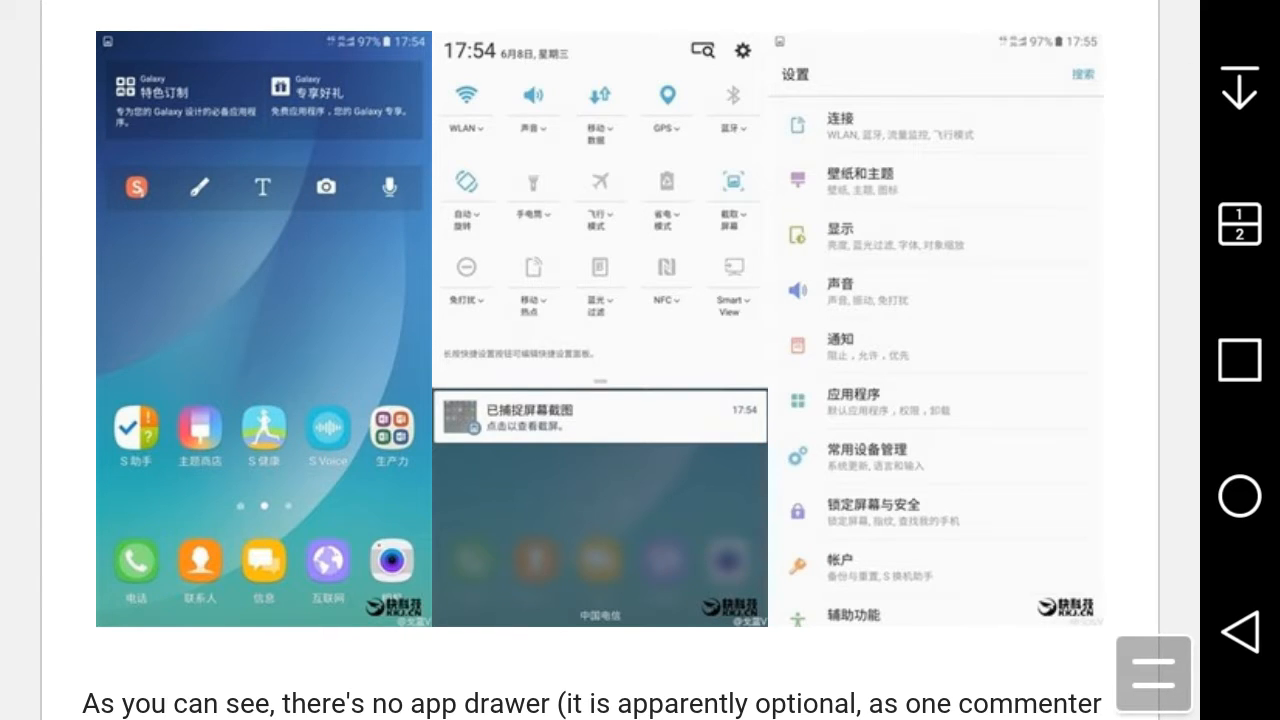
scroll(down, 3)
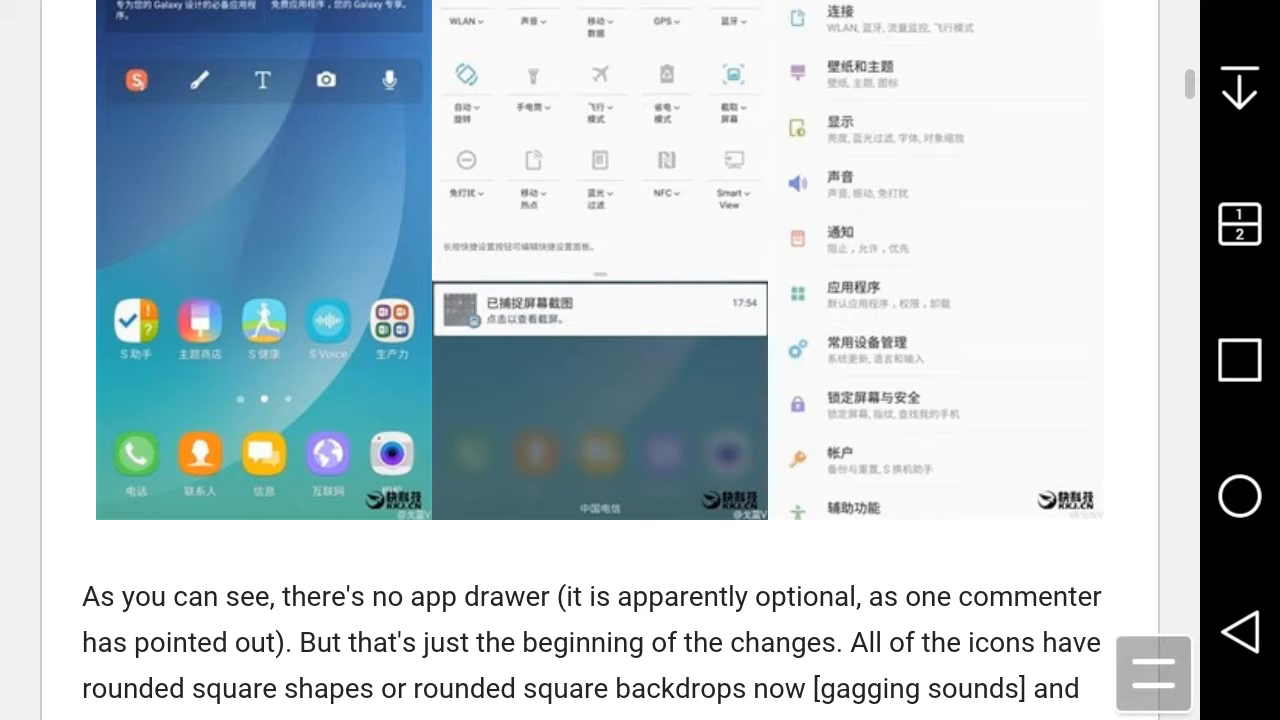
scroll(up, 3)
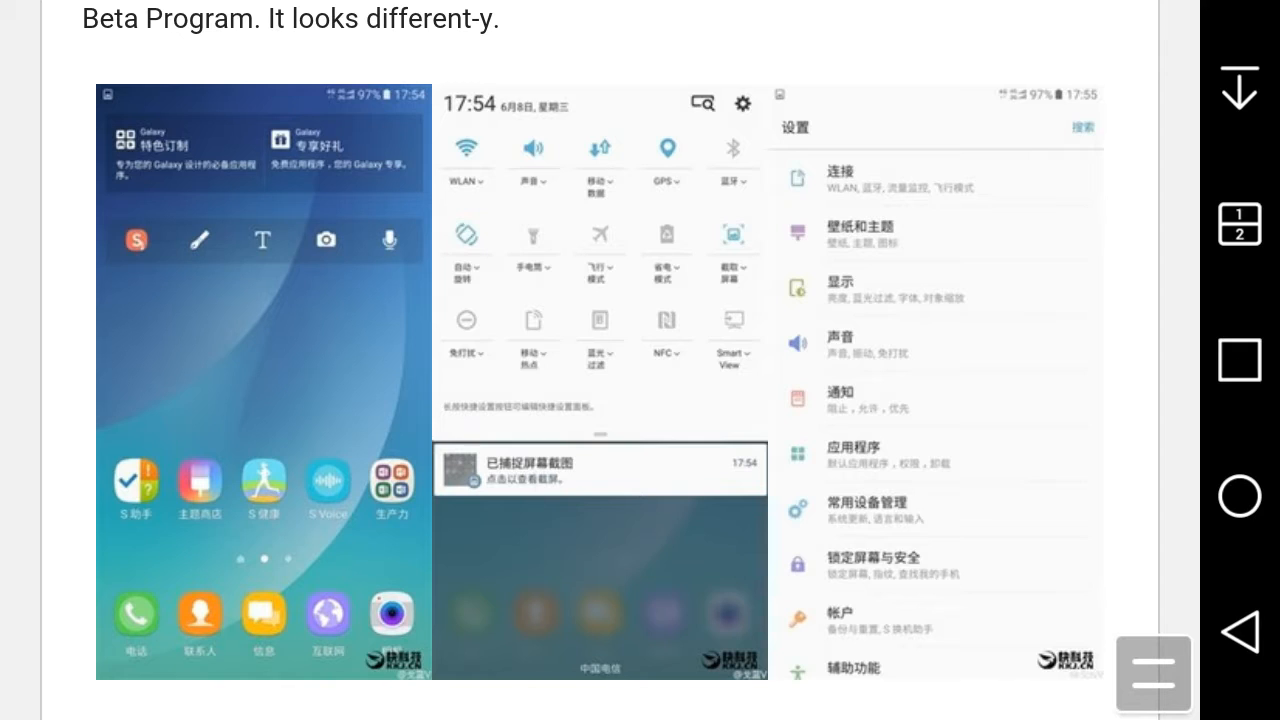
scroll(down, 3)
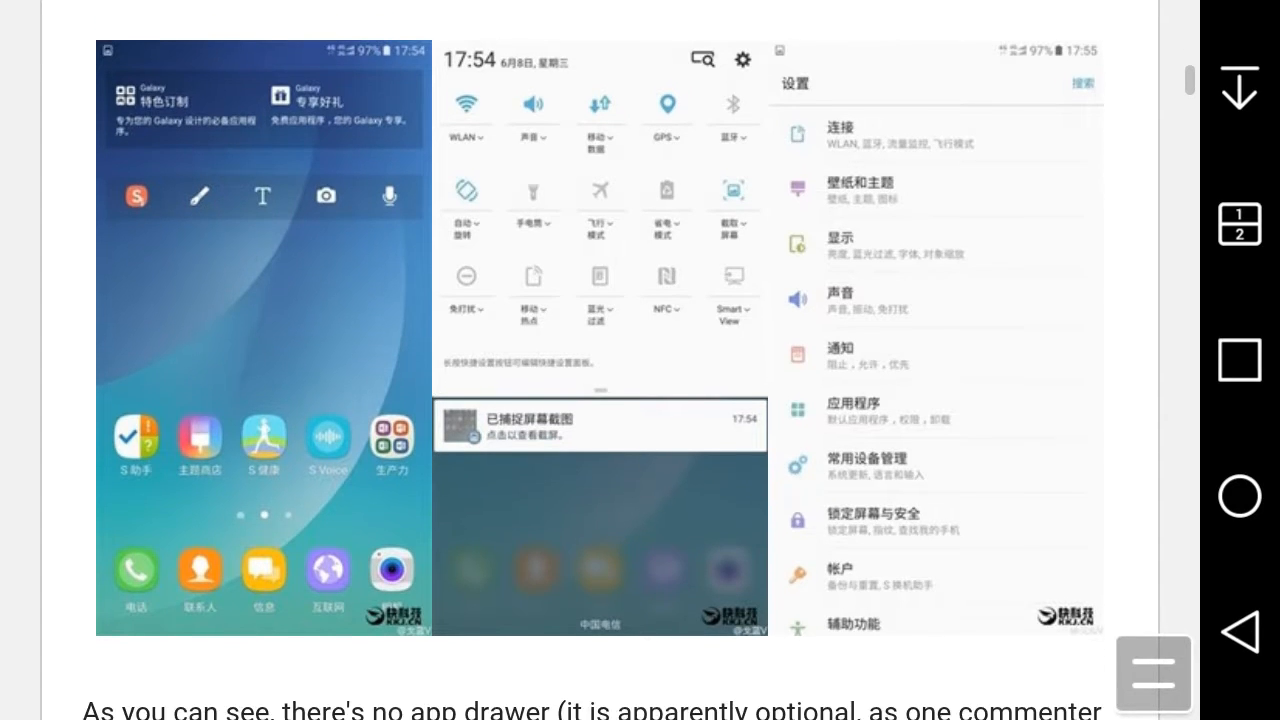
scroll(down, 3)
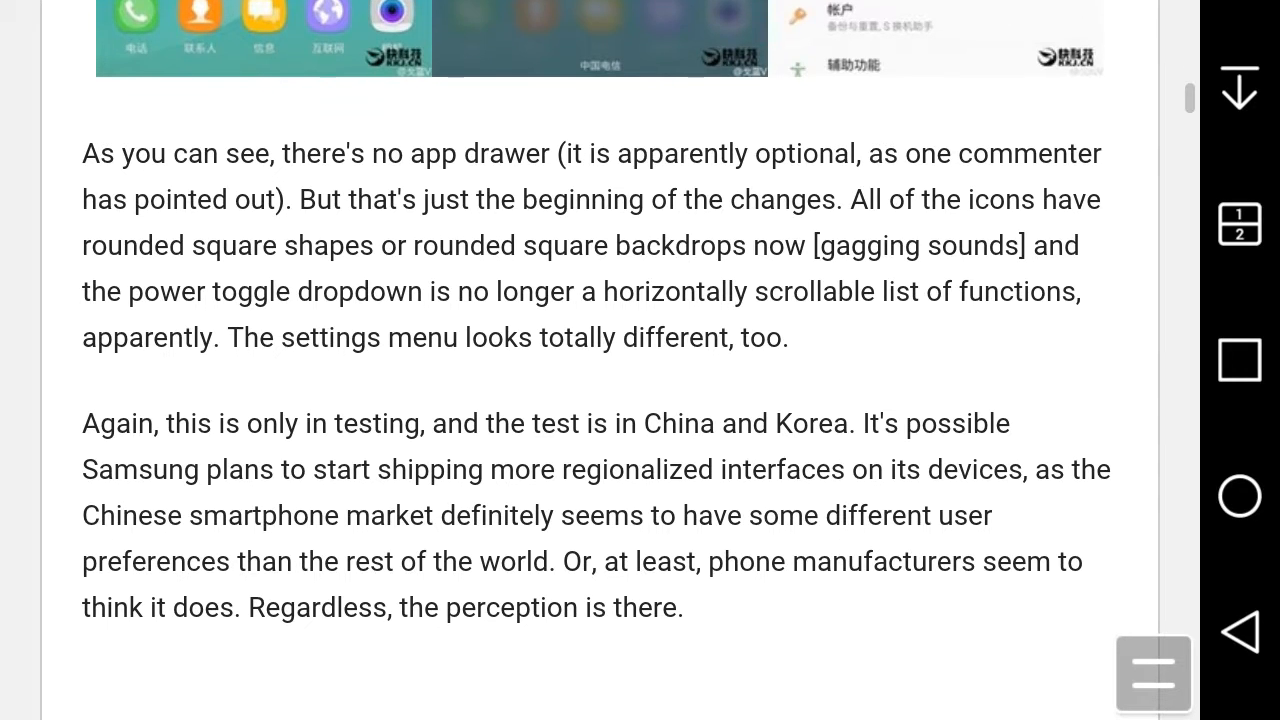
scroll(up, 3)
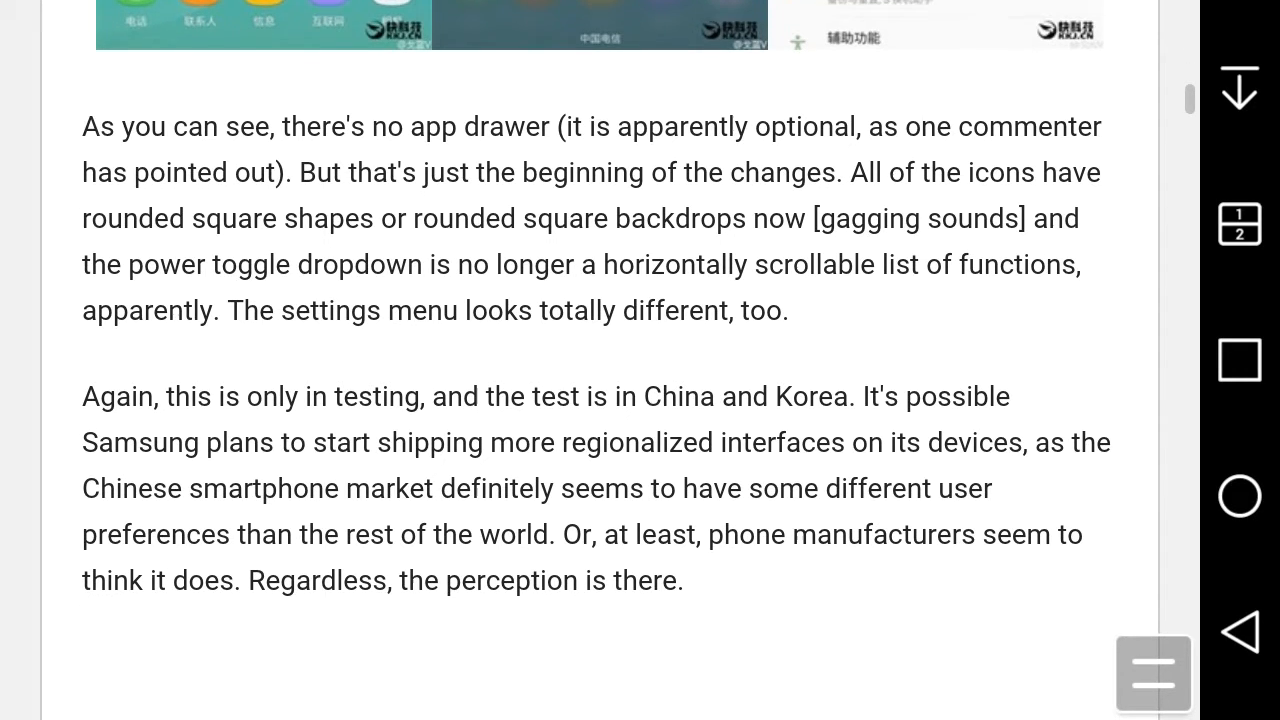
scroll(up, 3)
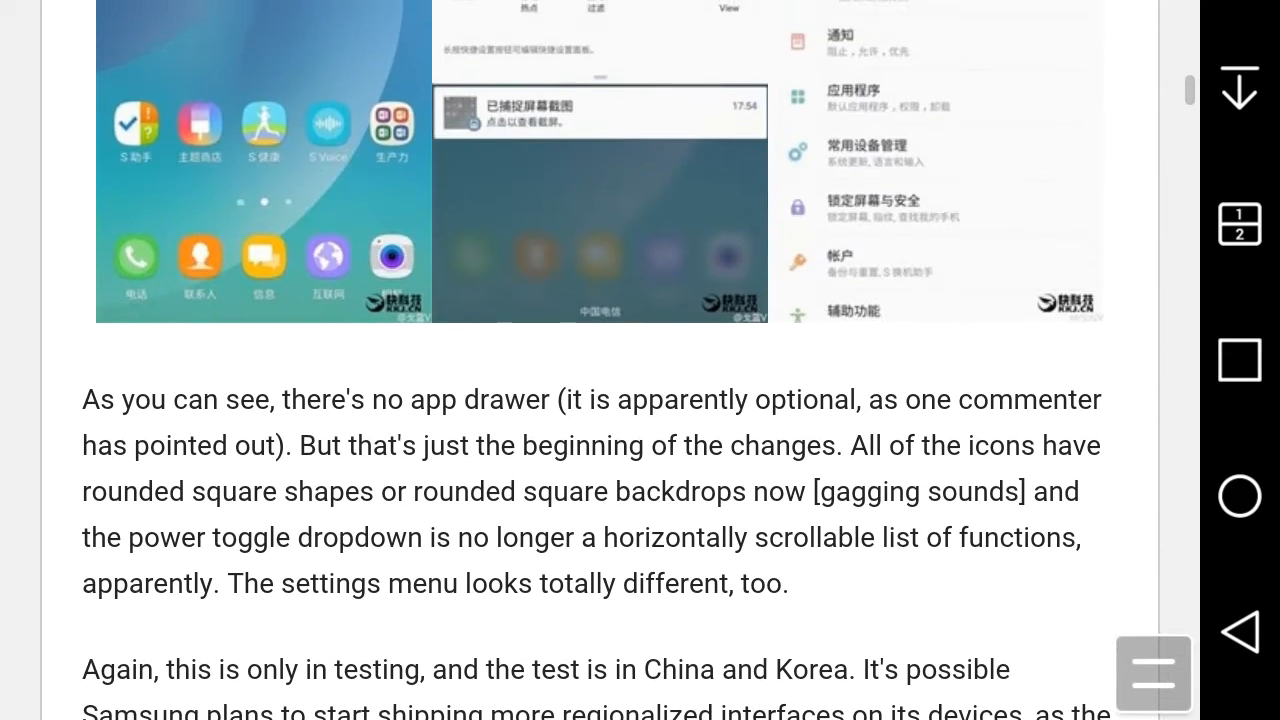
scroll(up, 3)
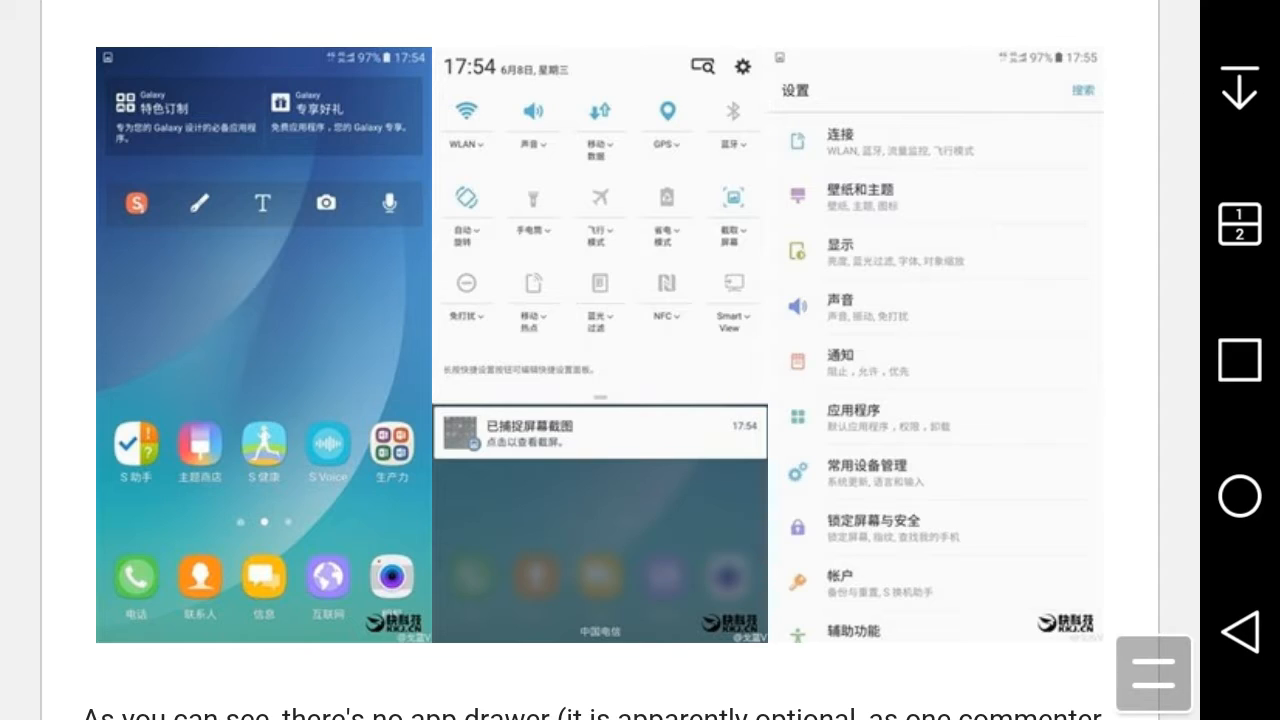
scroll(down, 3)
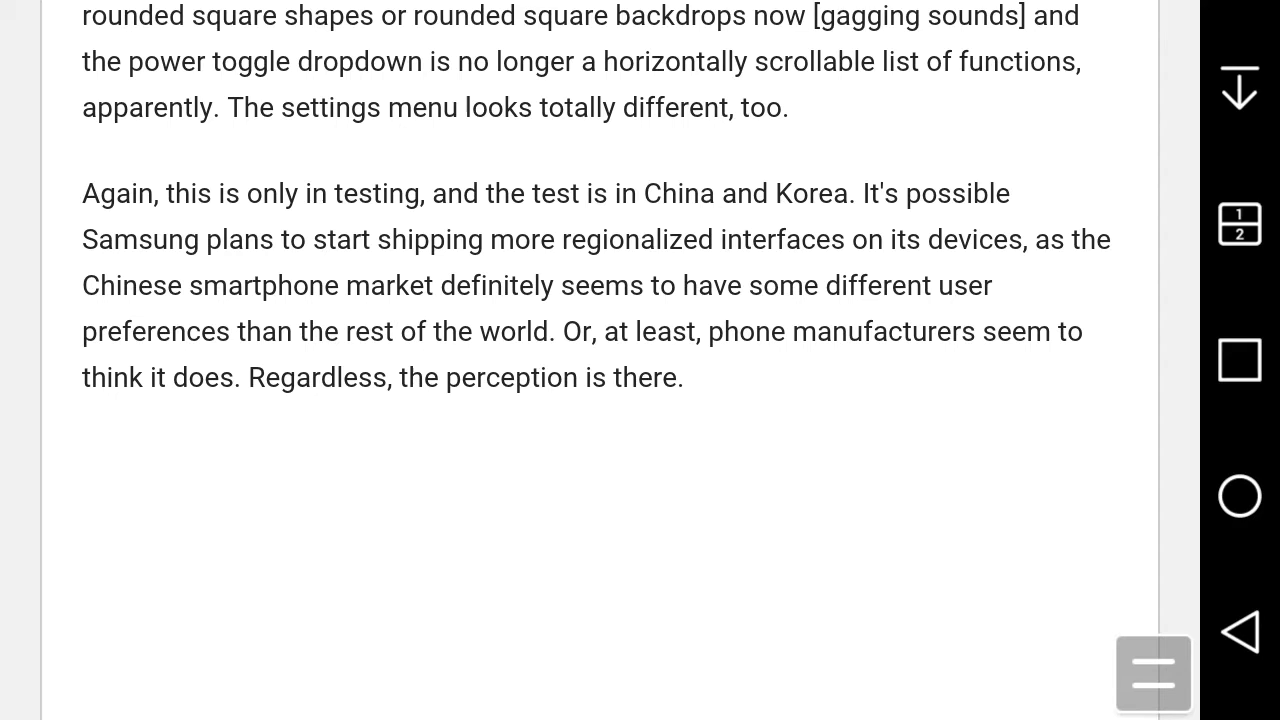
- Scroll to the article's closing paragraph and follow the Playfuldroid source link
scroll(down, 3)
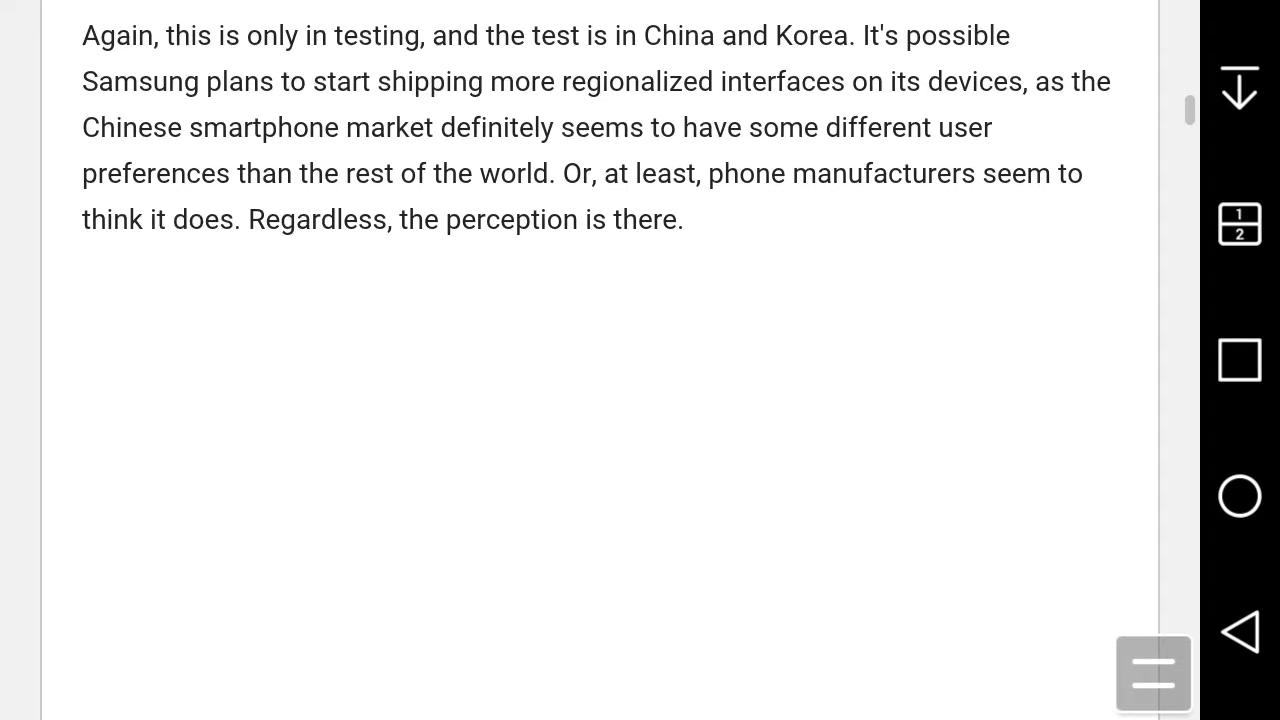
scroll(down, 3)
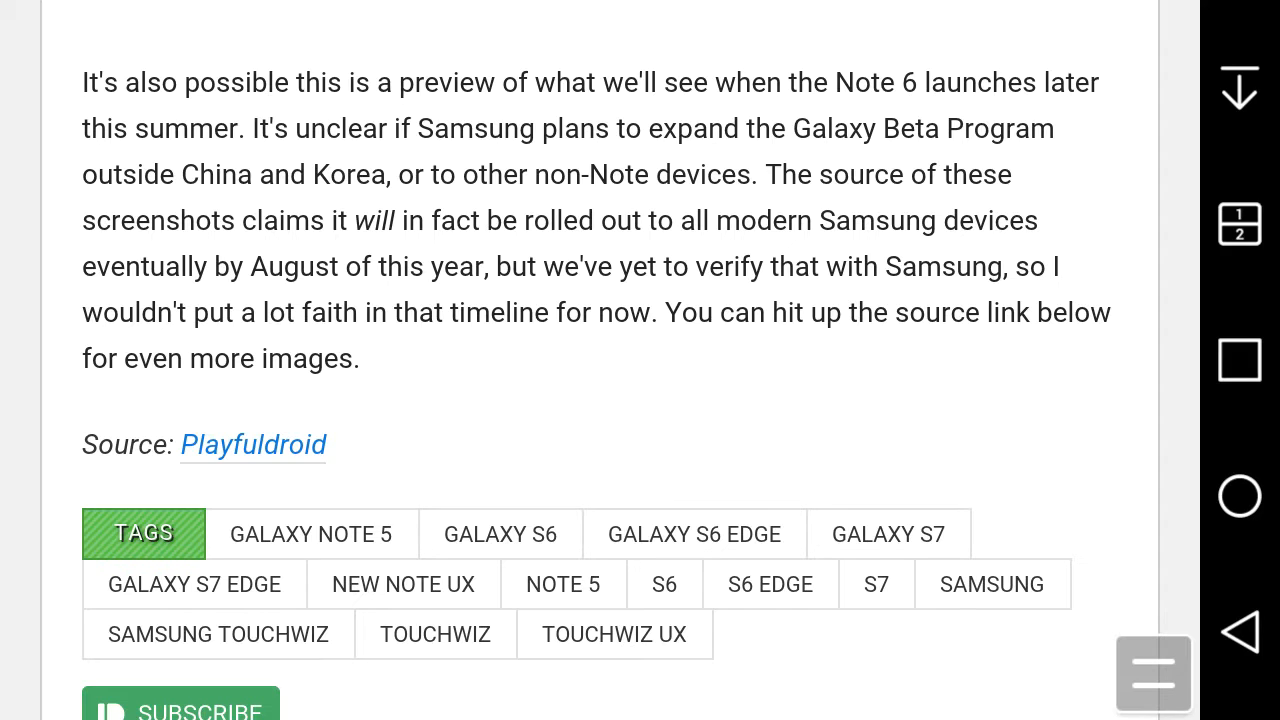
scroll(down, 3)
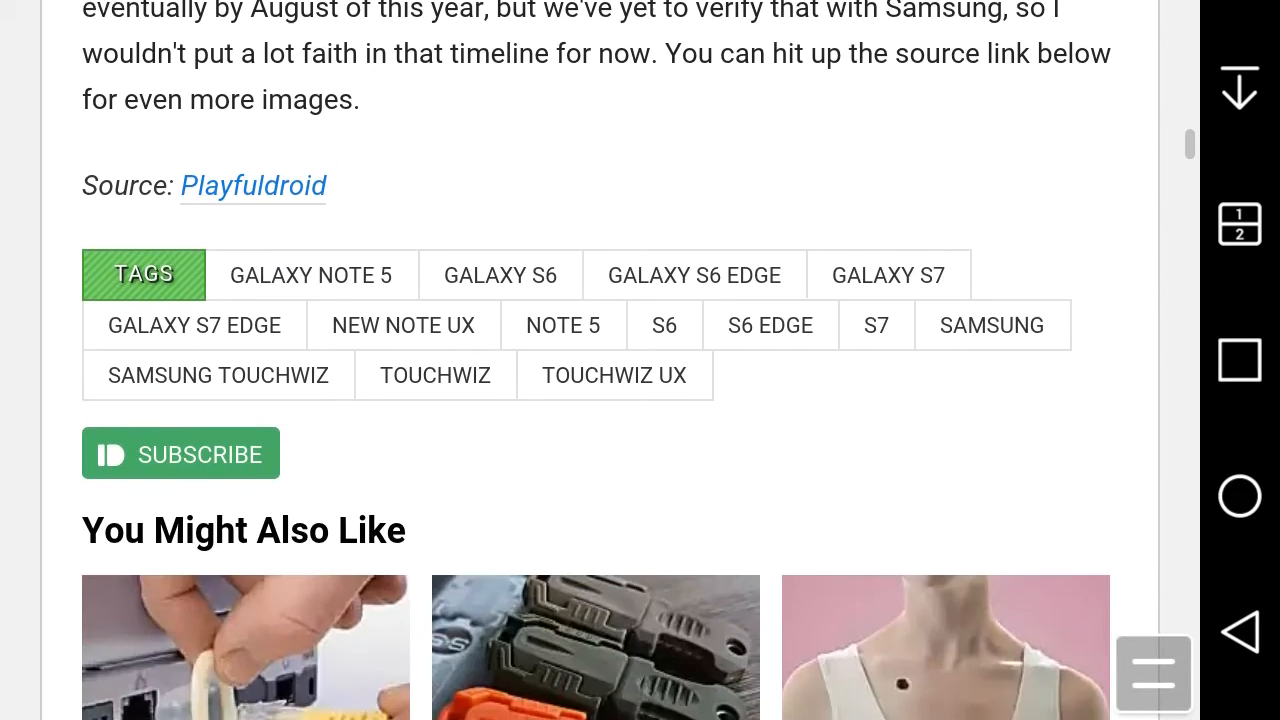
scroll(up, 3)
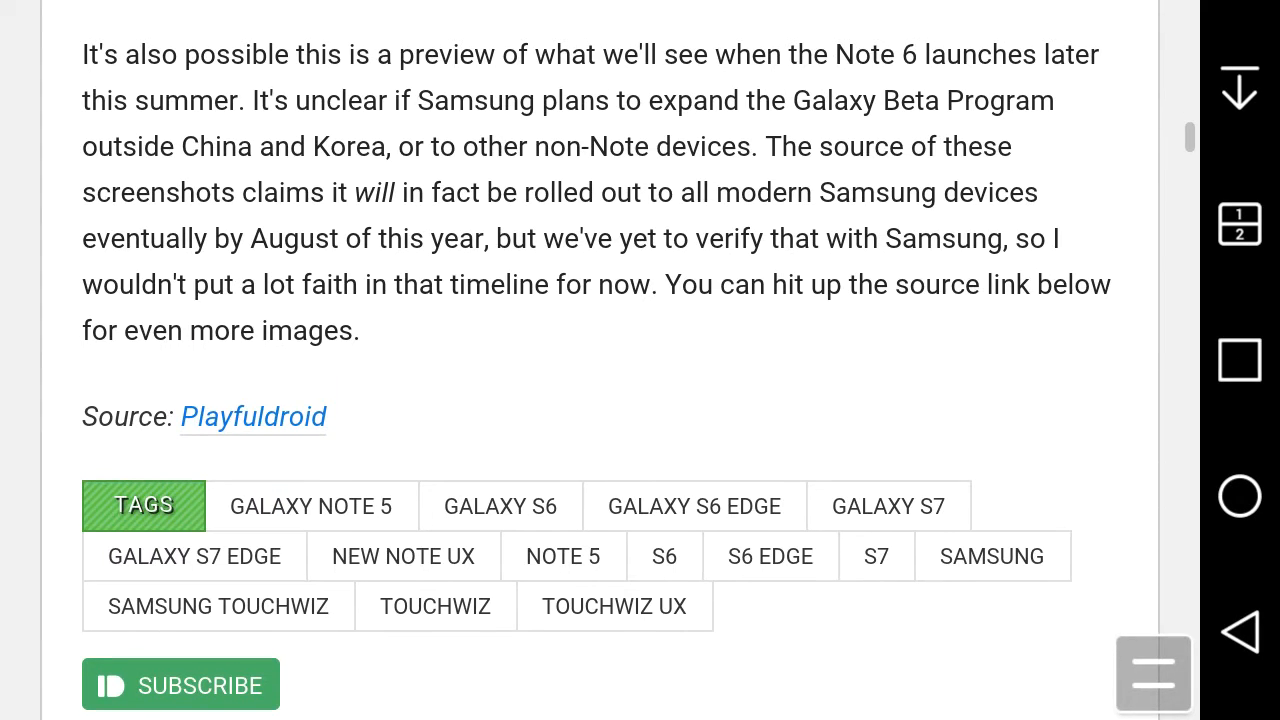
scroll(down, 3)
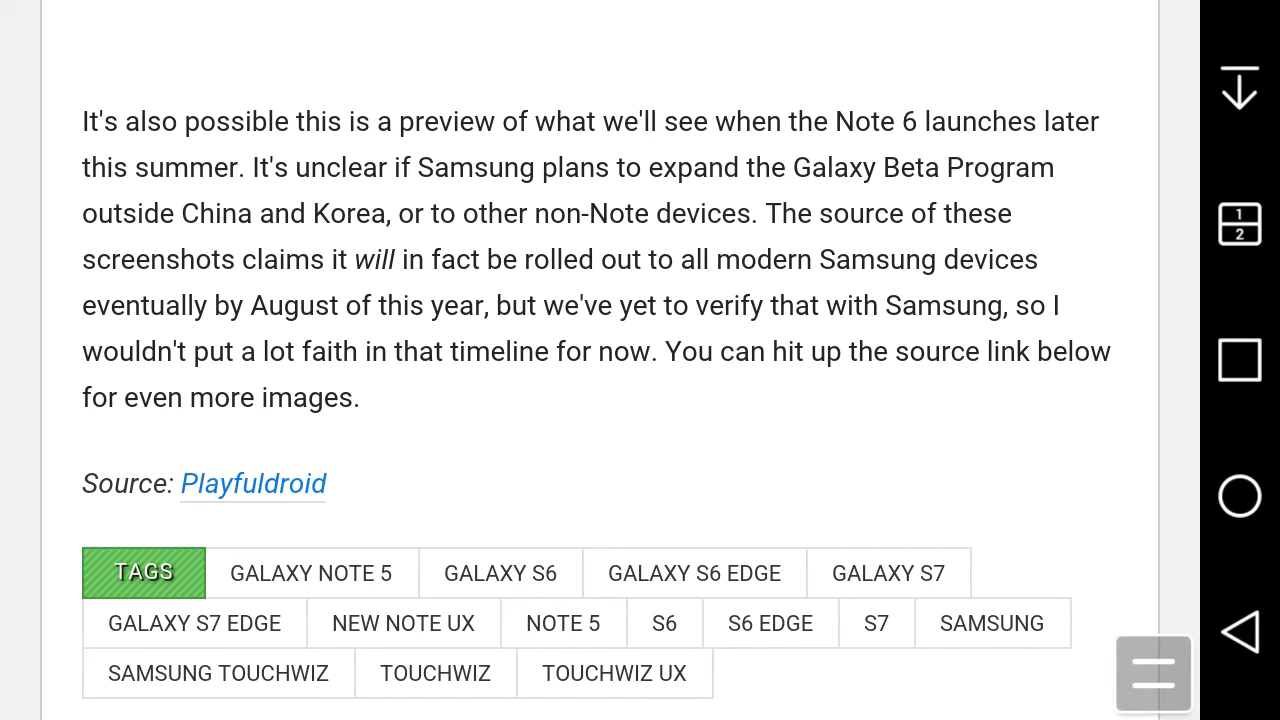
scroll(down, 3)
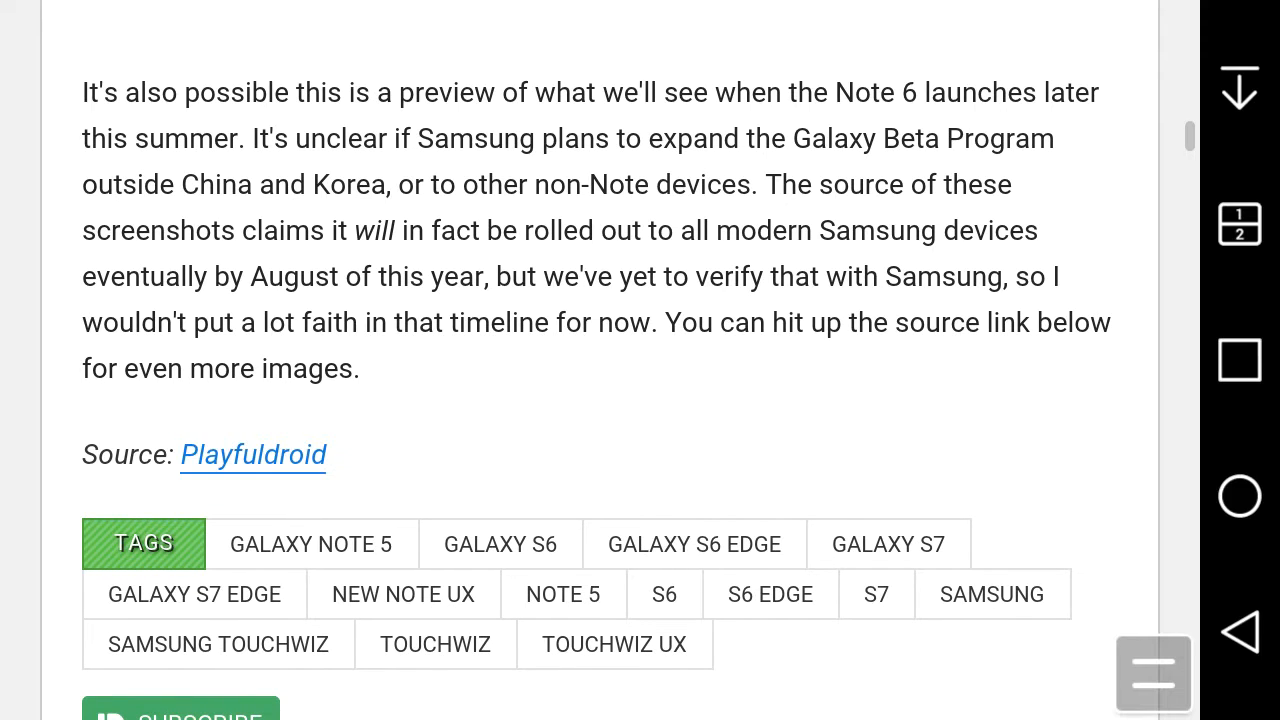
click(253, 455)
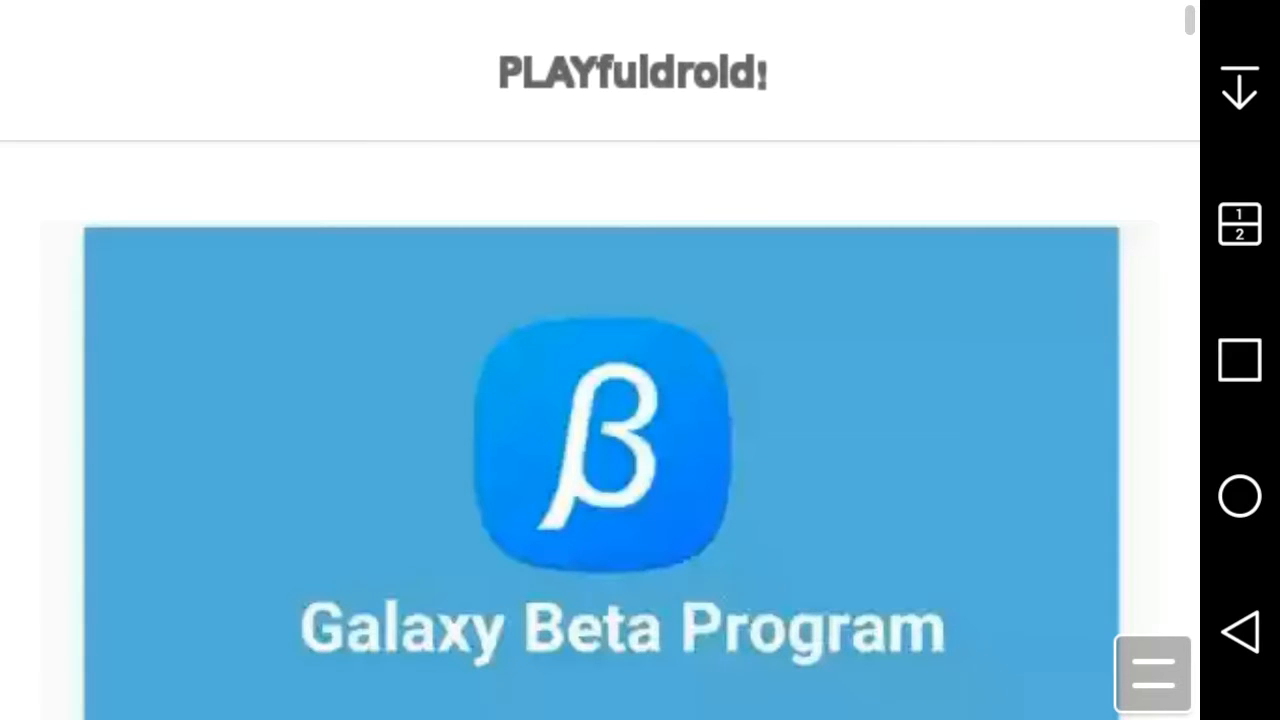
- Scroll past the Beta app screenshot to the S7/S6 rollout-by-August paragraph
scroll(down, 3)
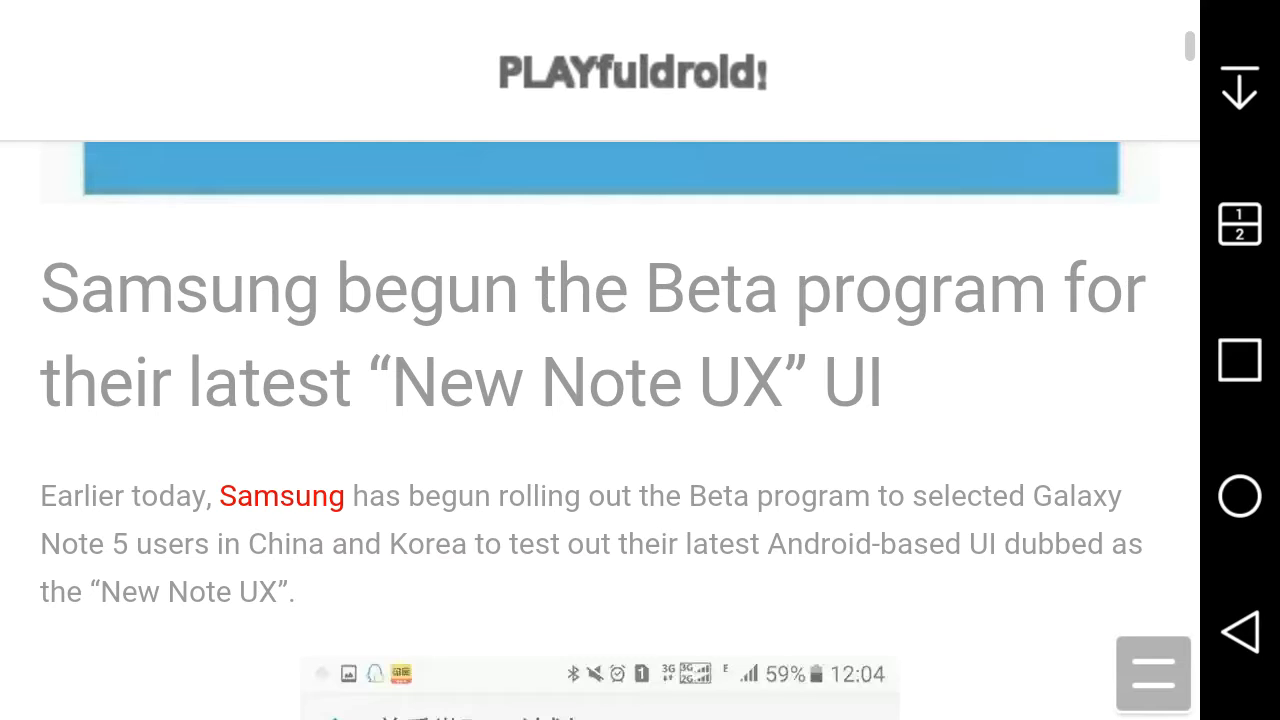
scroll(up, 3)
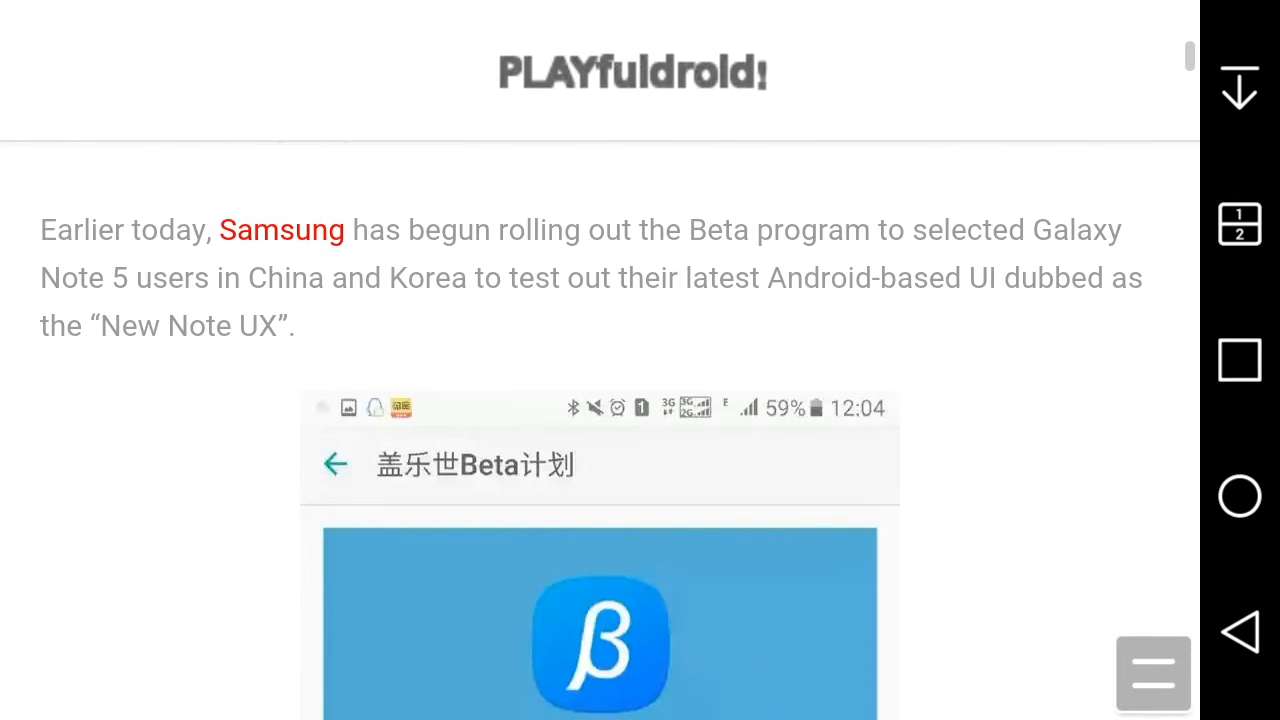
scroll(up, 3)
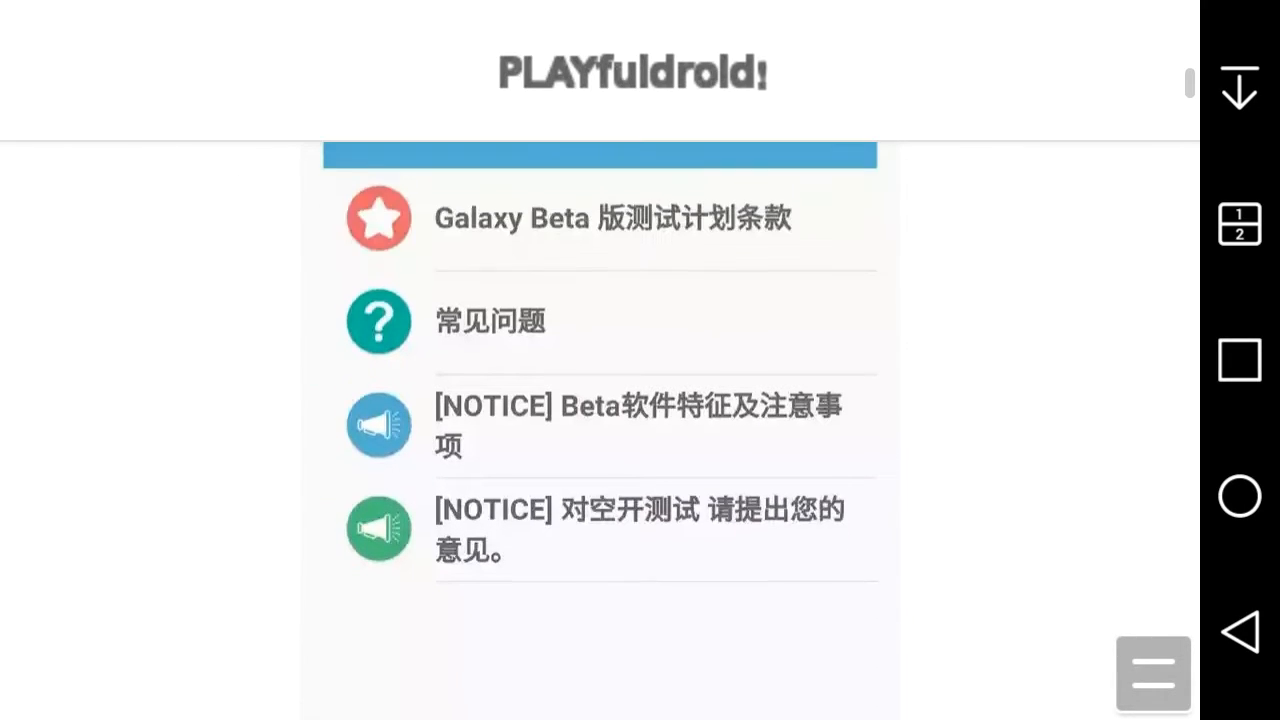
scroll(up, 3)
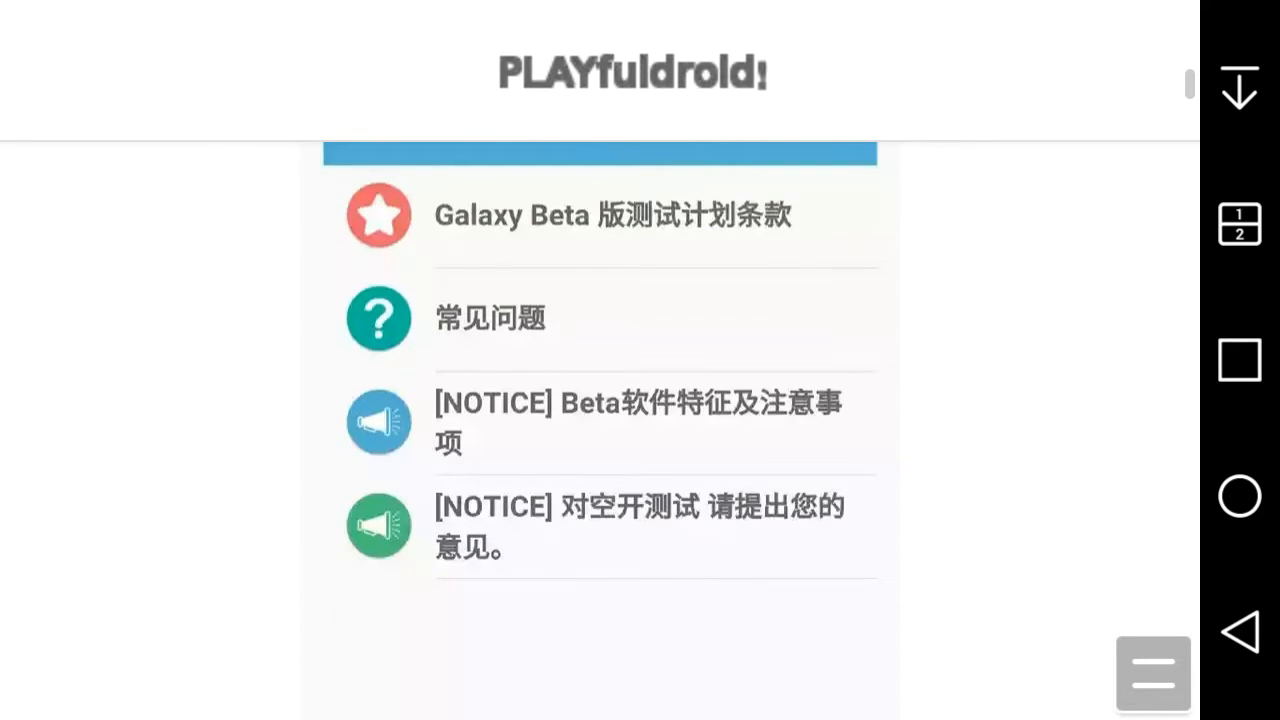
scroll(down, 3)
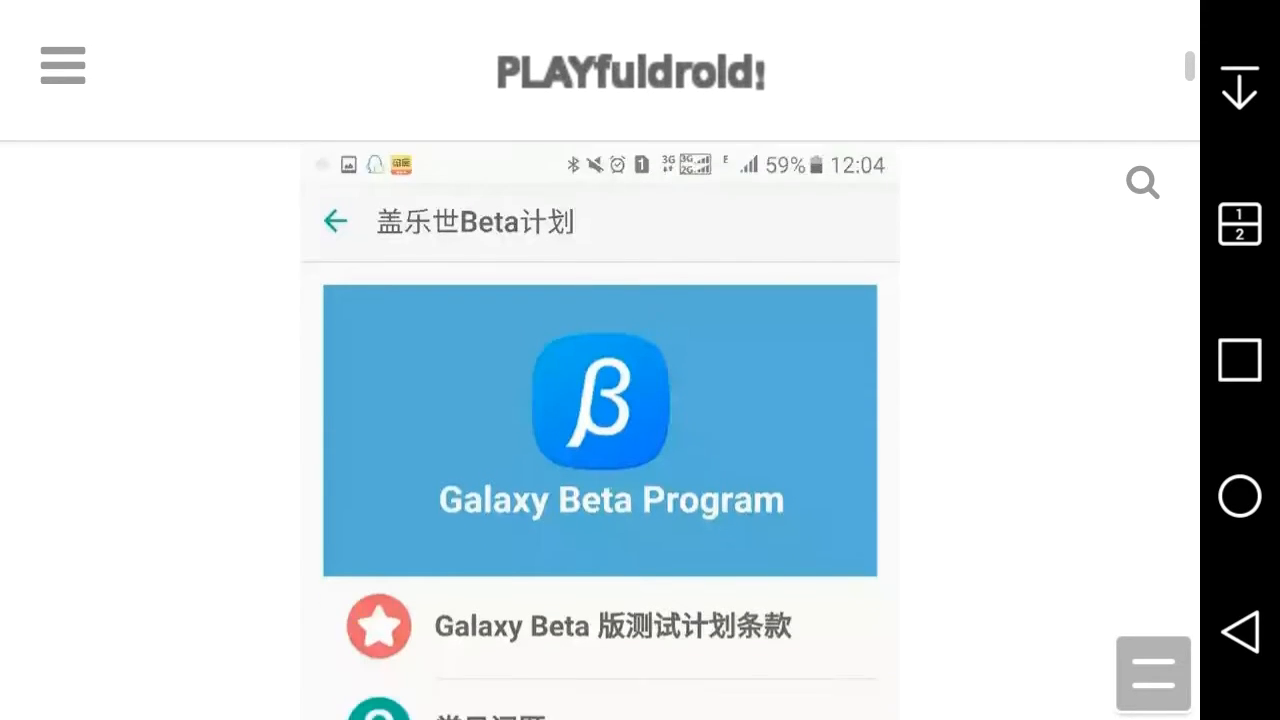
scroll(down, 3)
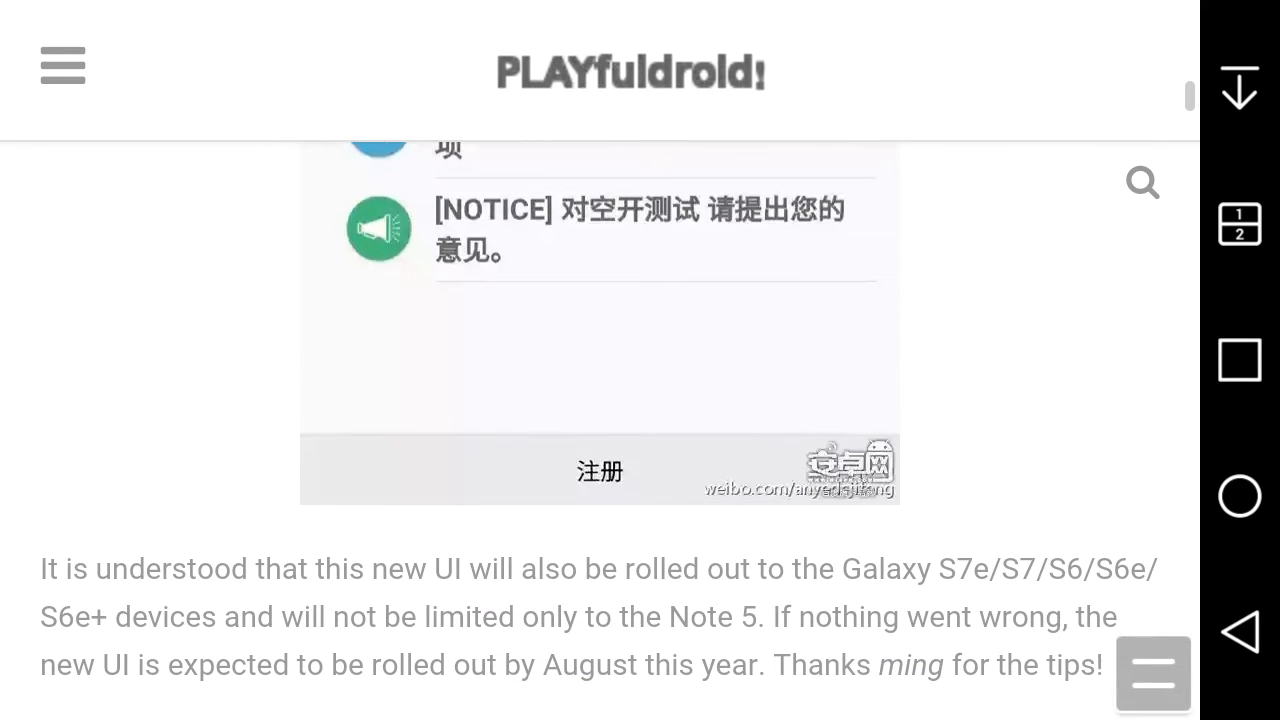
scroll(down, 3)
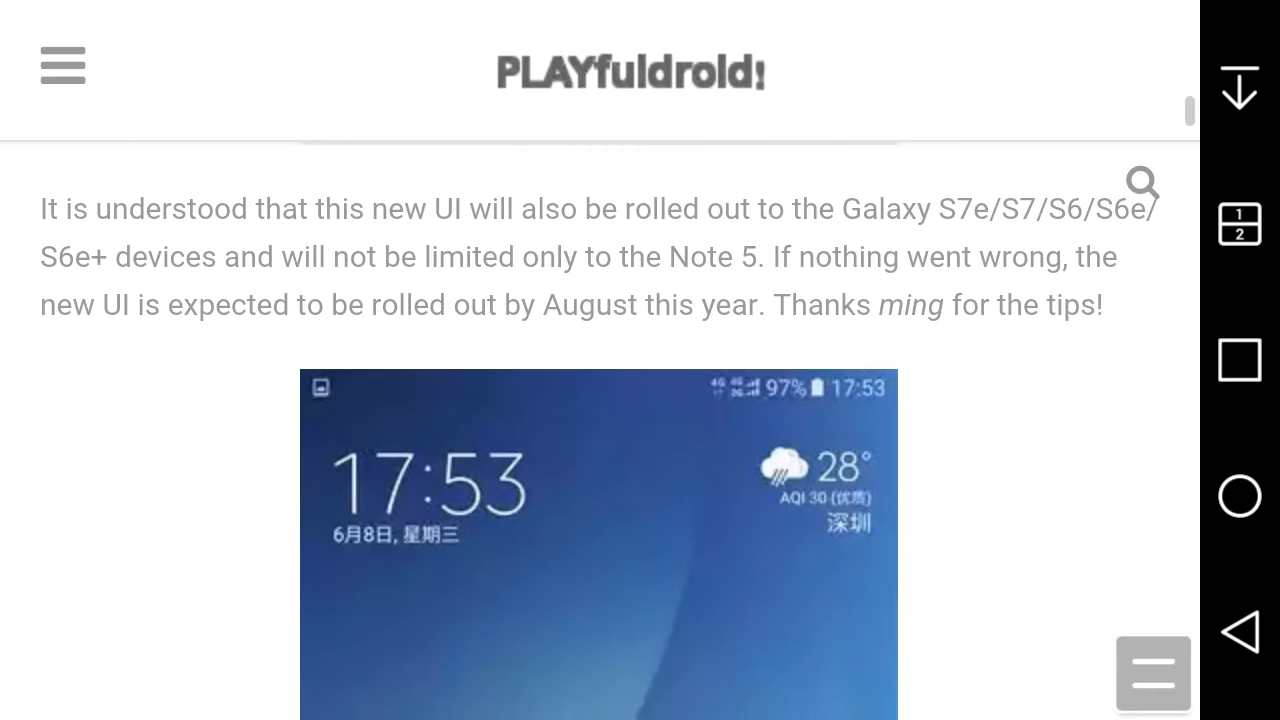
scroll(up, 3)
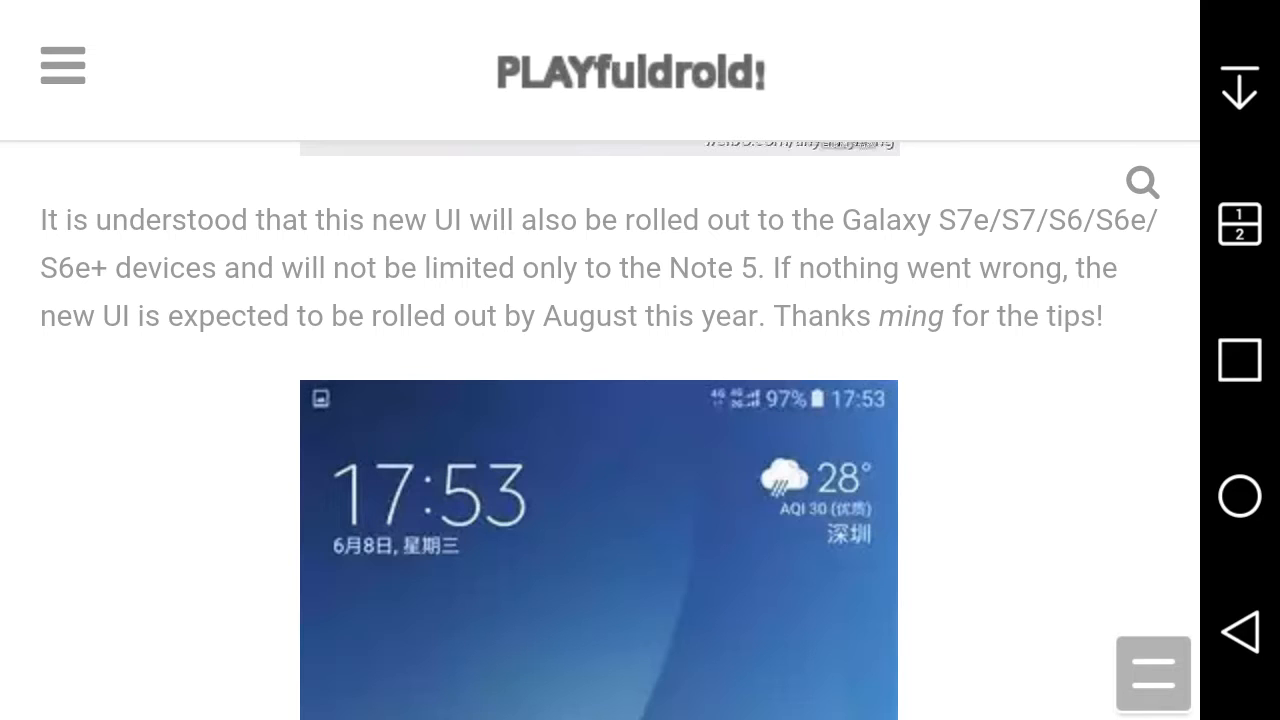
scroll(down, 3)
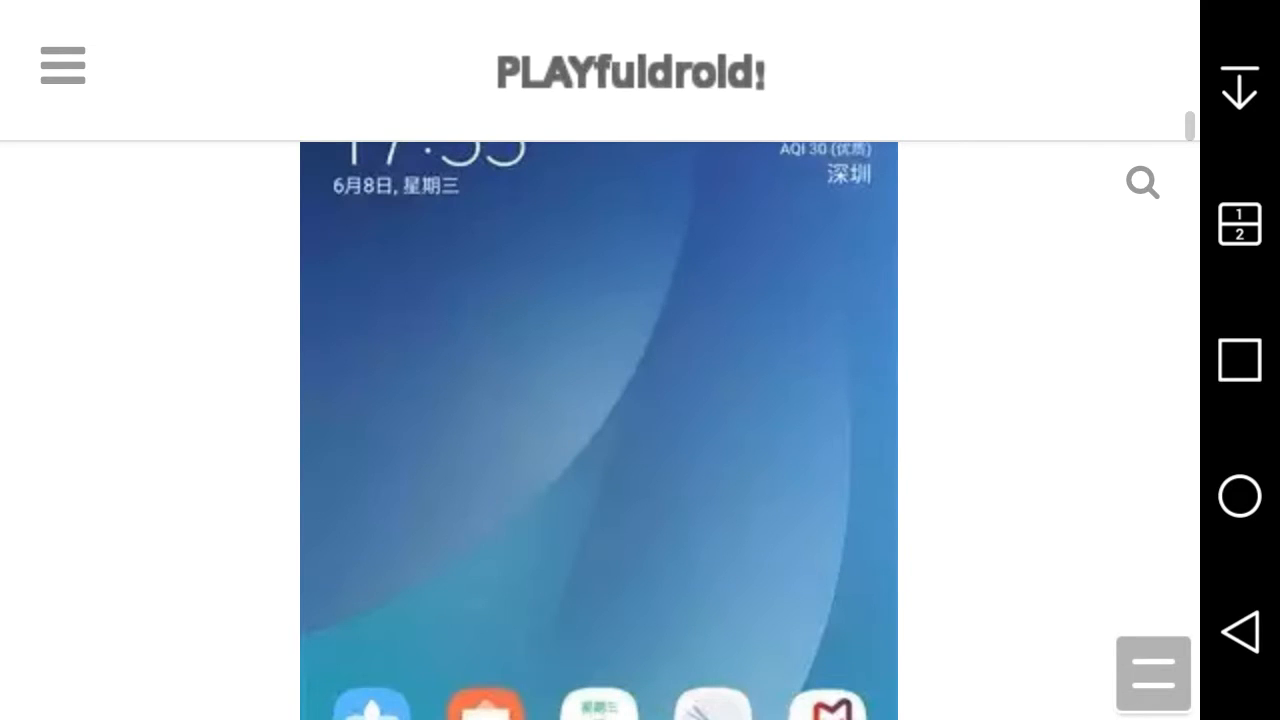
- Scroll through the lock screen and home screen screenshots to the app grid
scroll(down, 3)
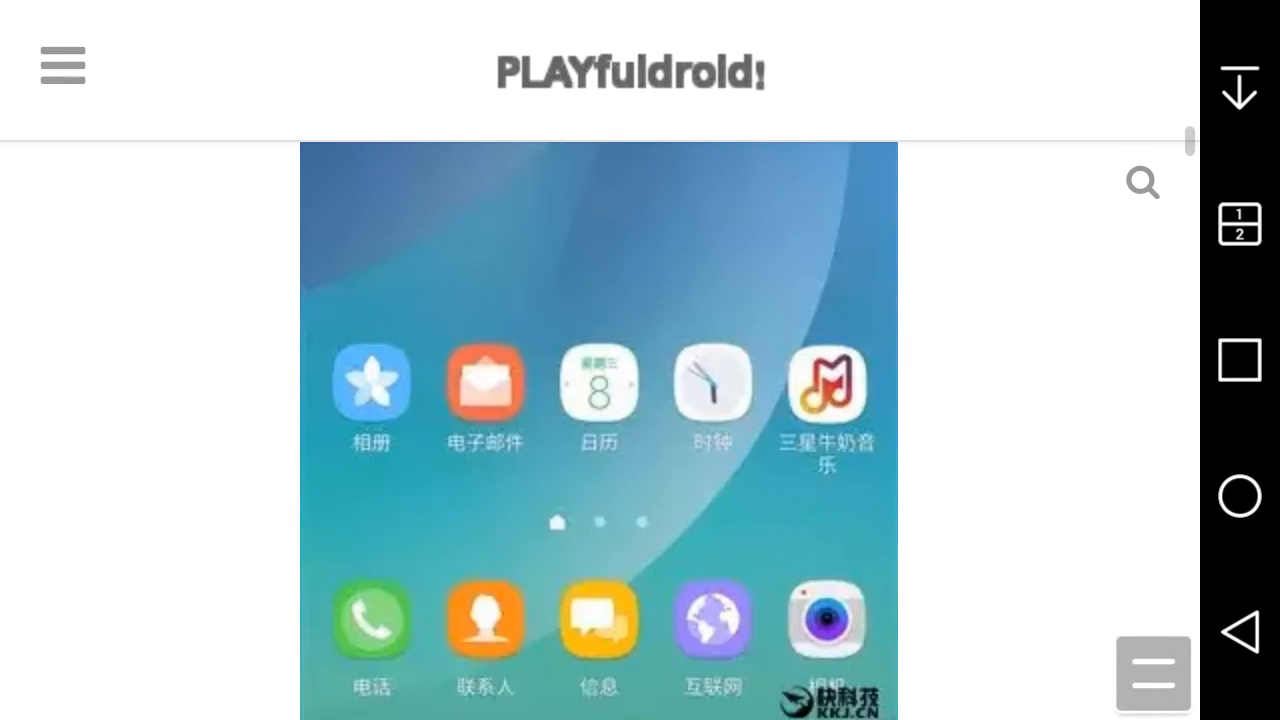
scroll(up, 3)
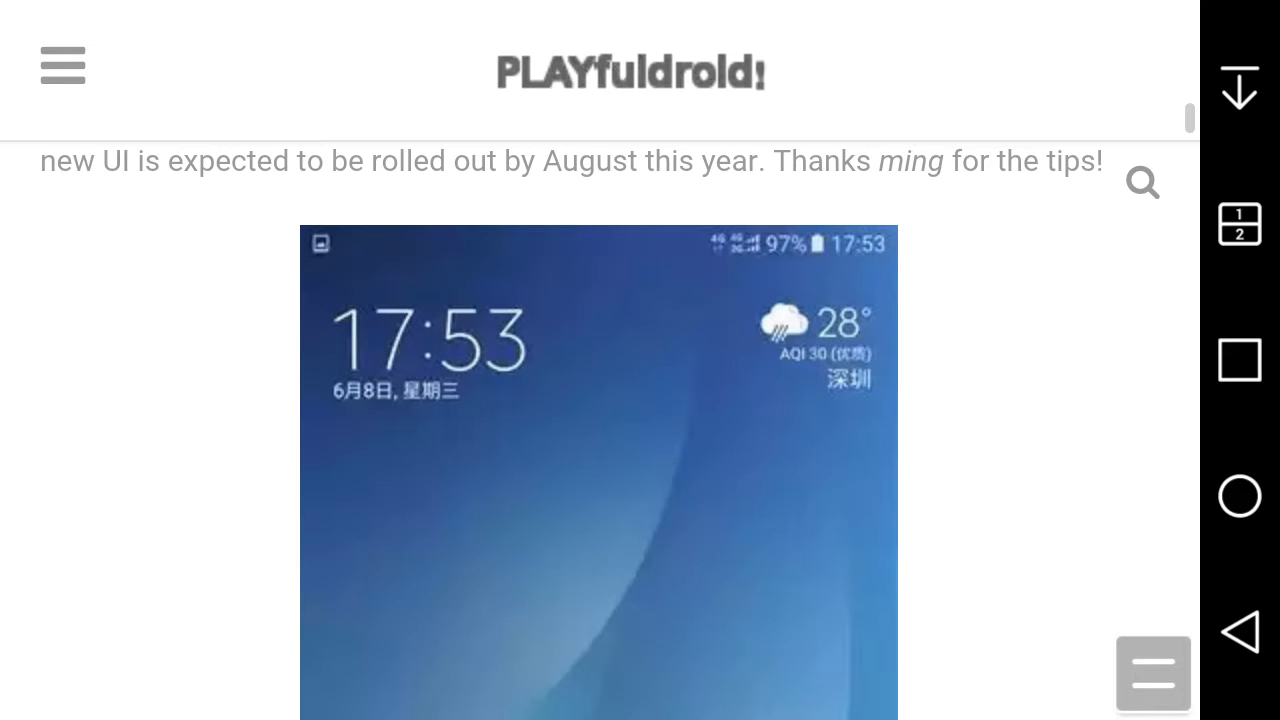
scroll(down, 3)
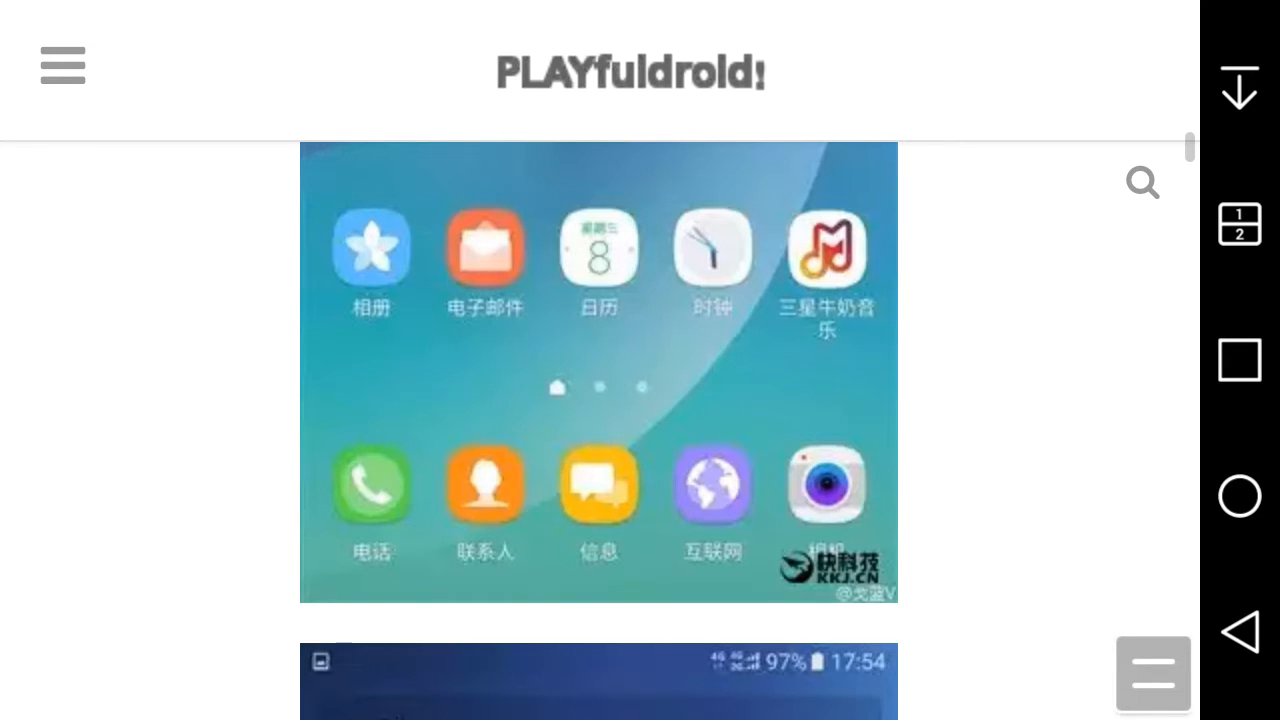
scroll(down, 3)
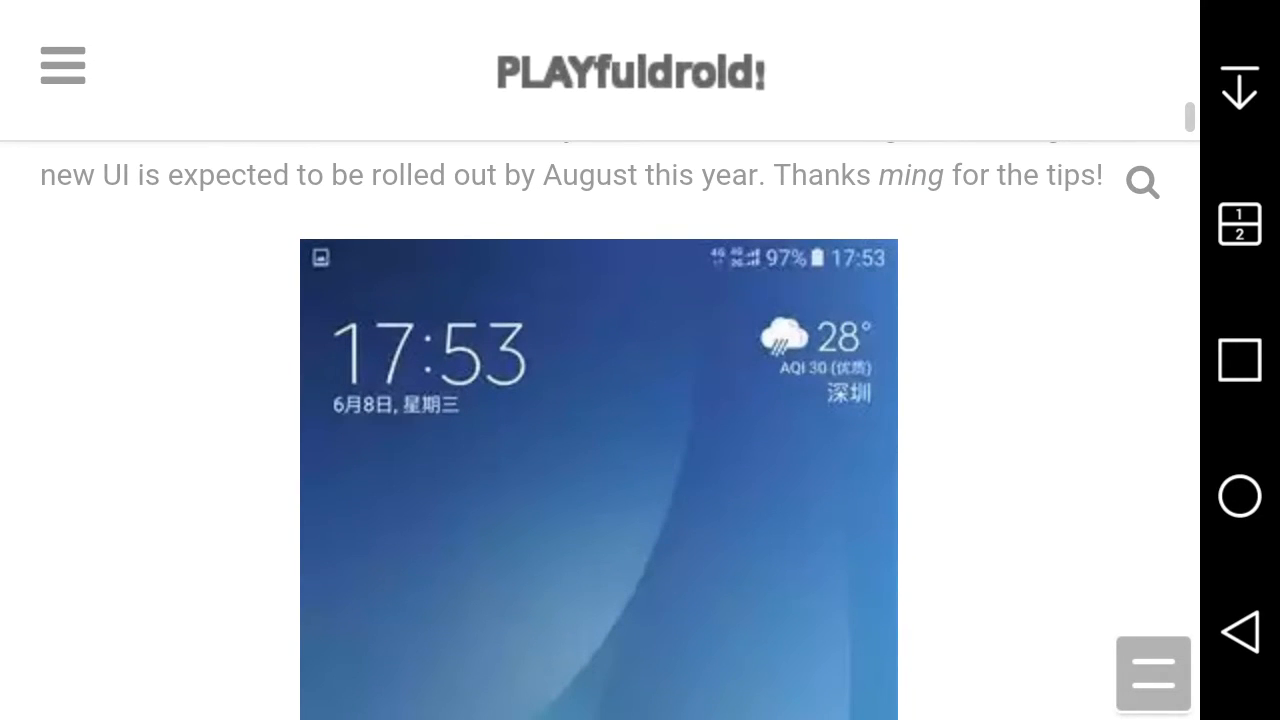
scroll(down, 3)
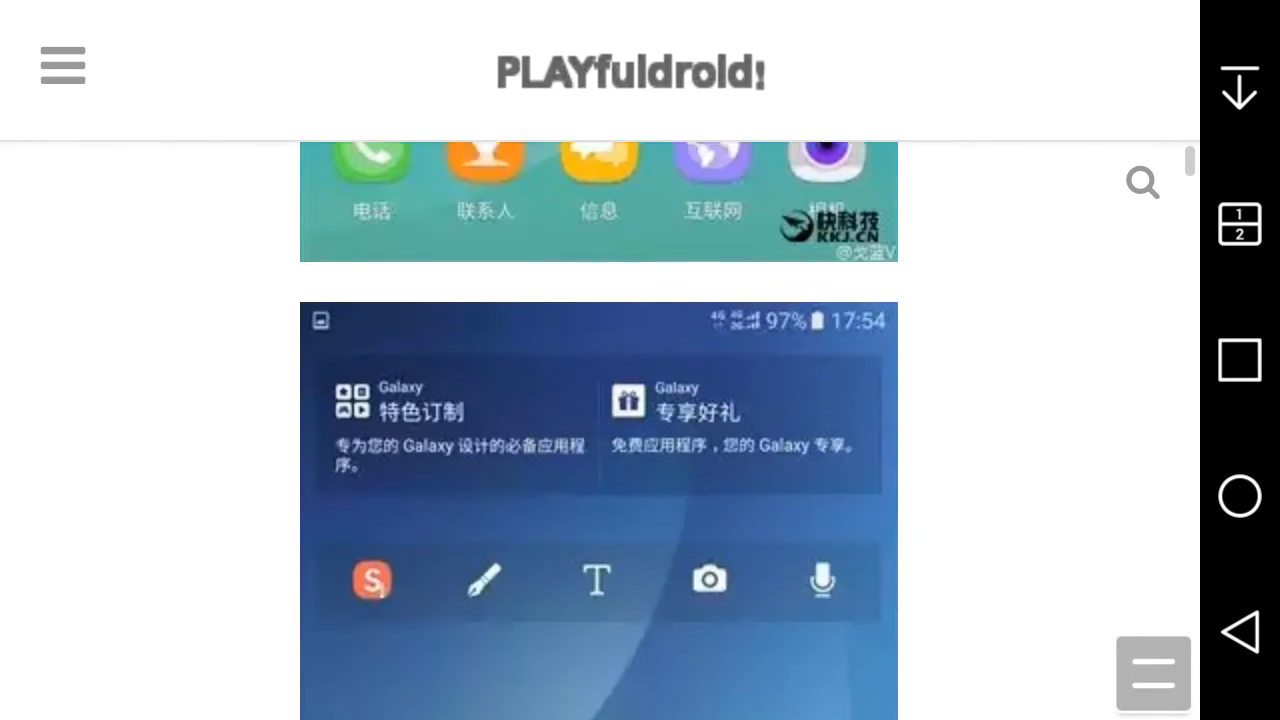
scroll(down, 3)
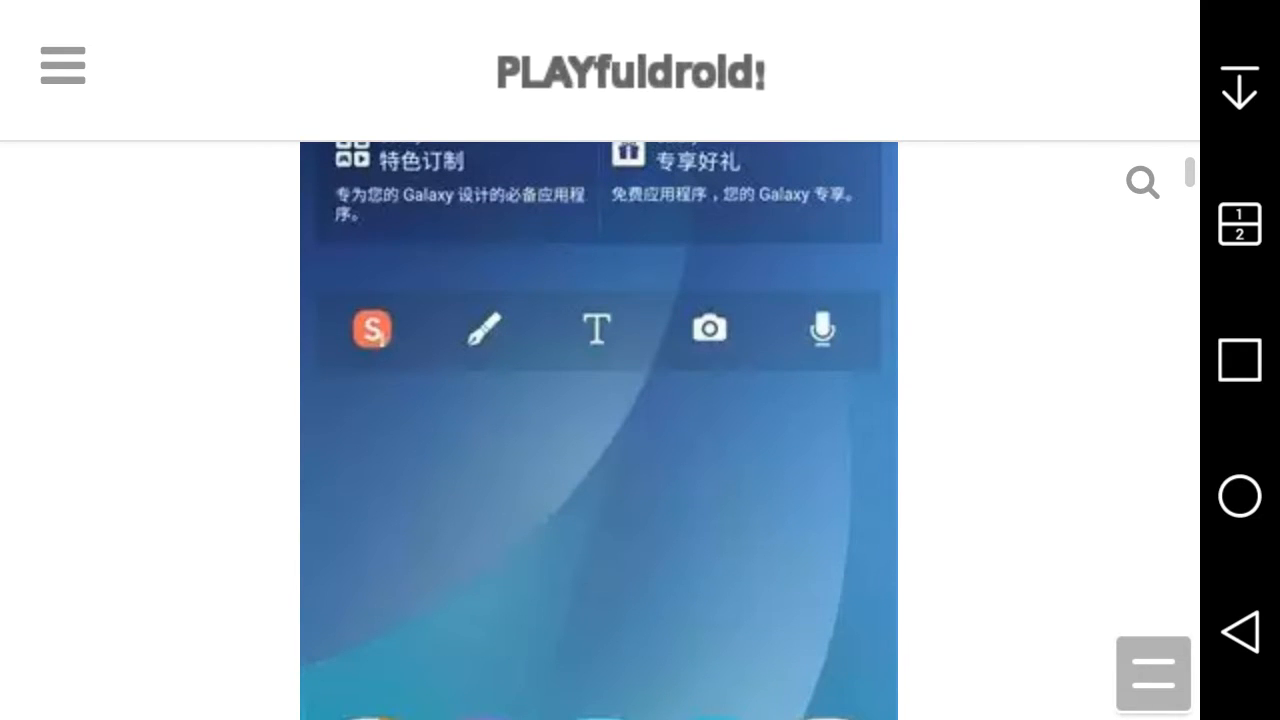
scroll(down, 3)
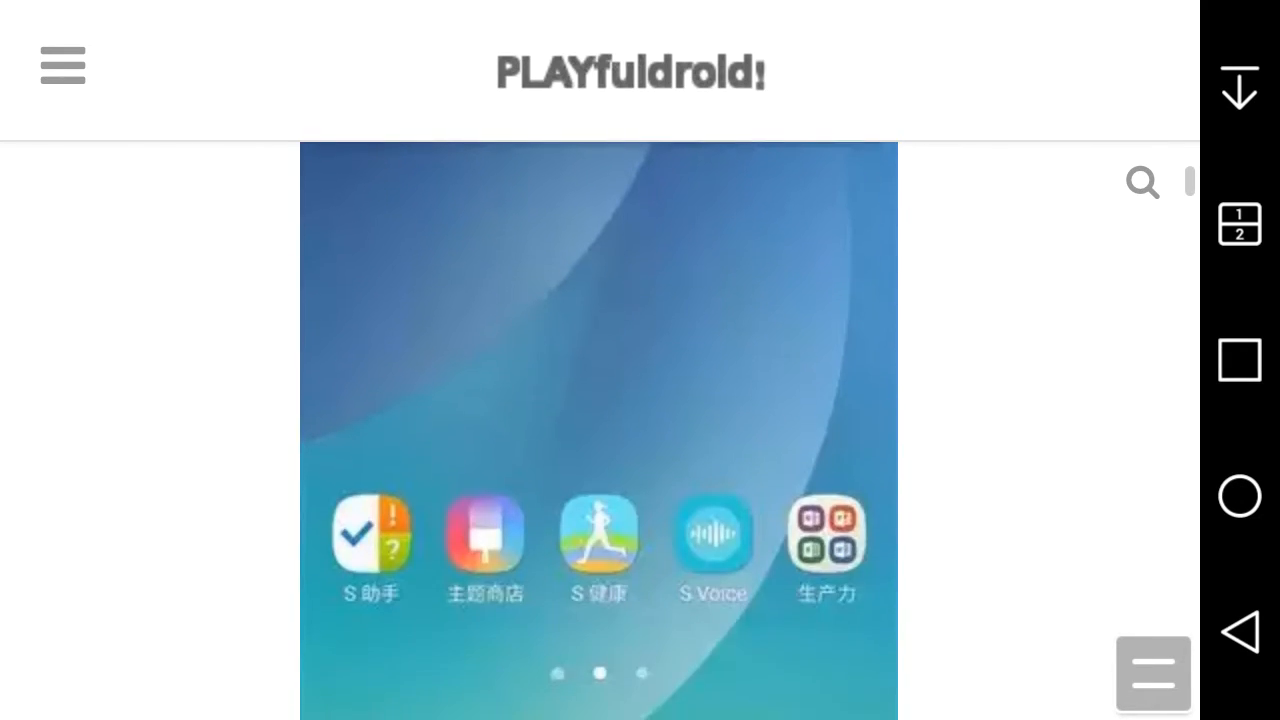
scroll(down, 3)
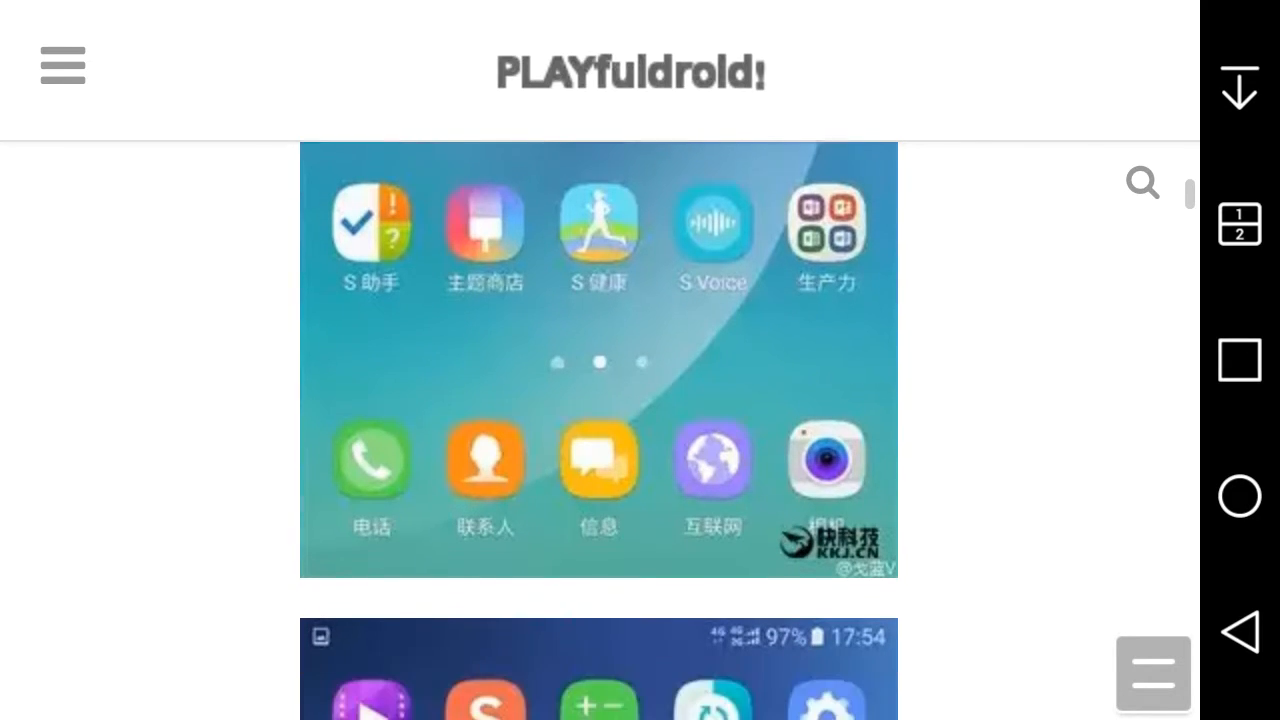
scroll(down, 3)
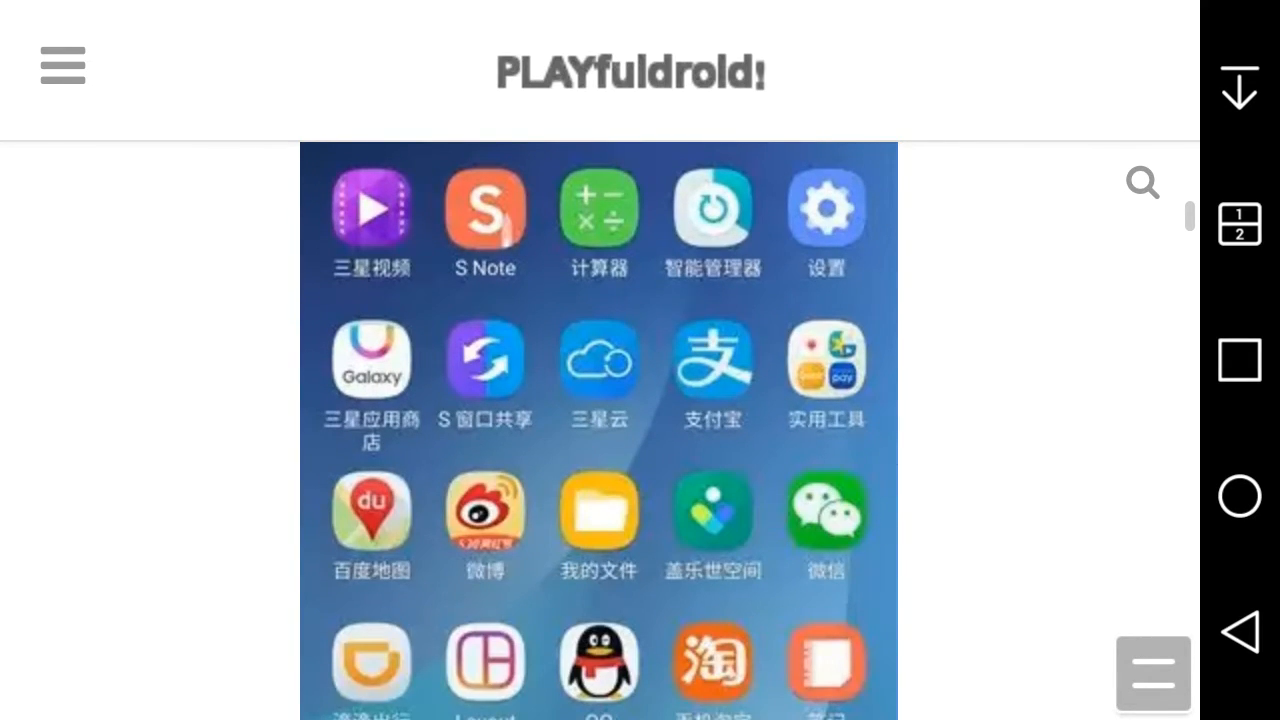
- Scroll past the app grid to the quick settings screenshot with WLAN, GPS and NFC
scroll(down, 3)
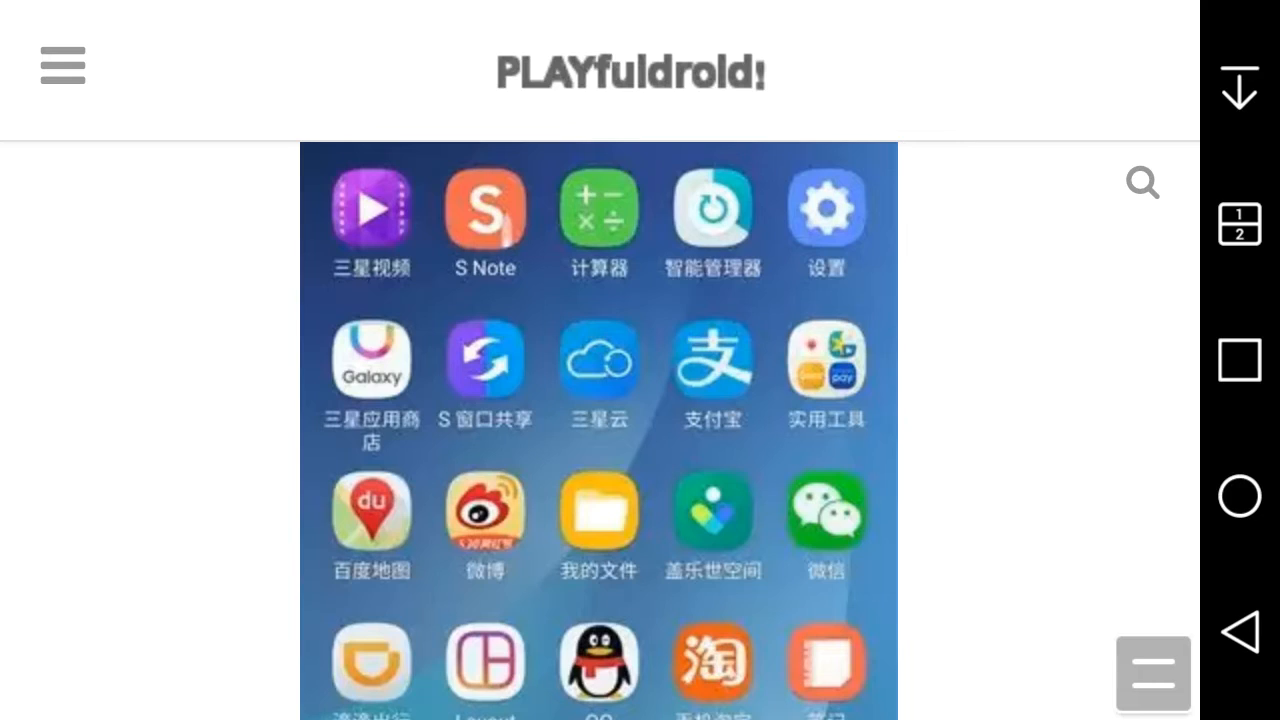
scroll(down, 3)
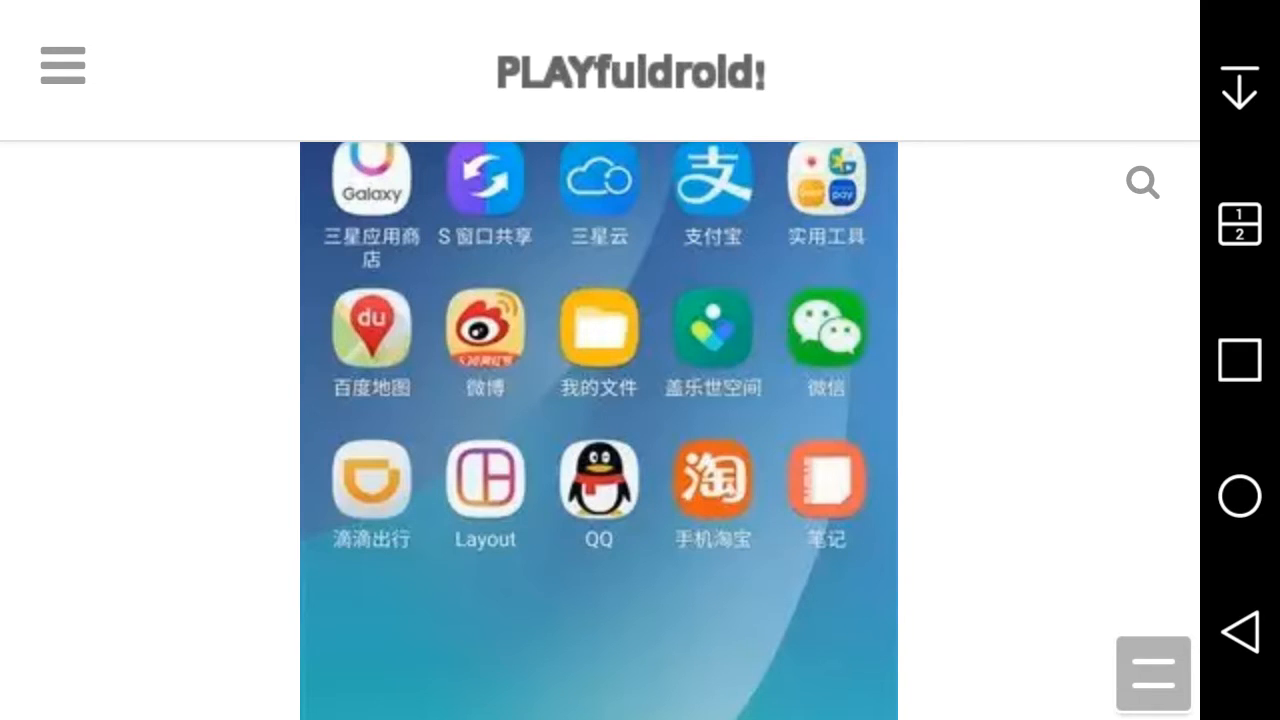
scroll(down, 3)
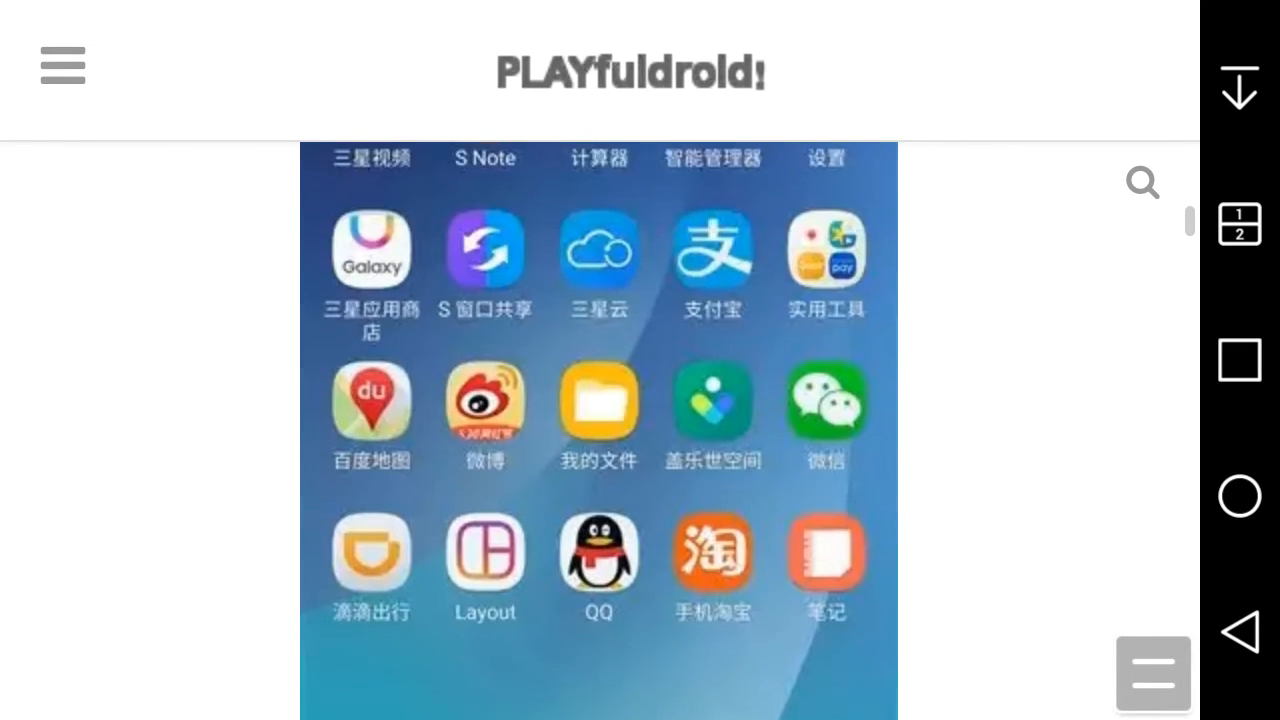
scroll(up, 3)
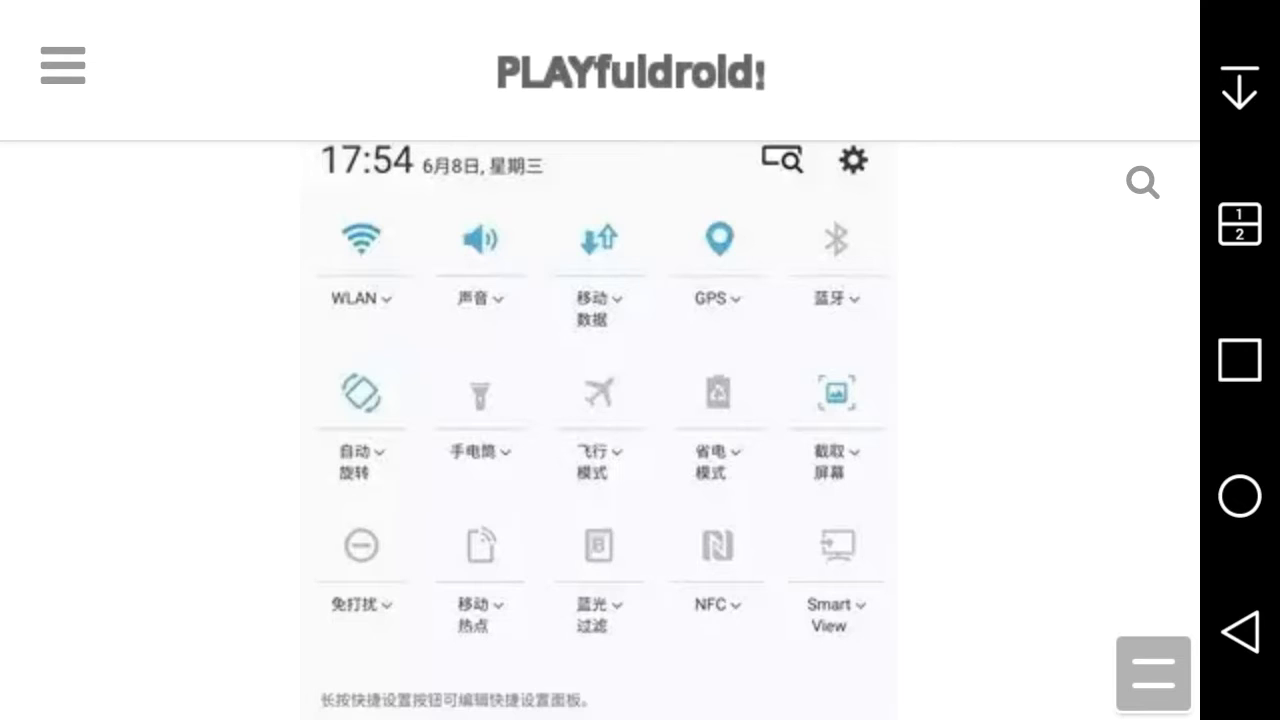
- Scroll past the notification image to the S Pen menu showing S Note and PowerPoint
scroll(up, 3)
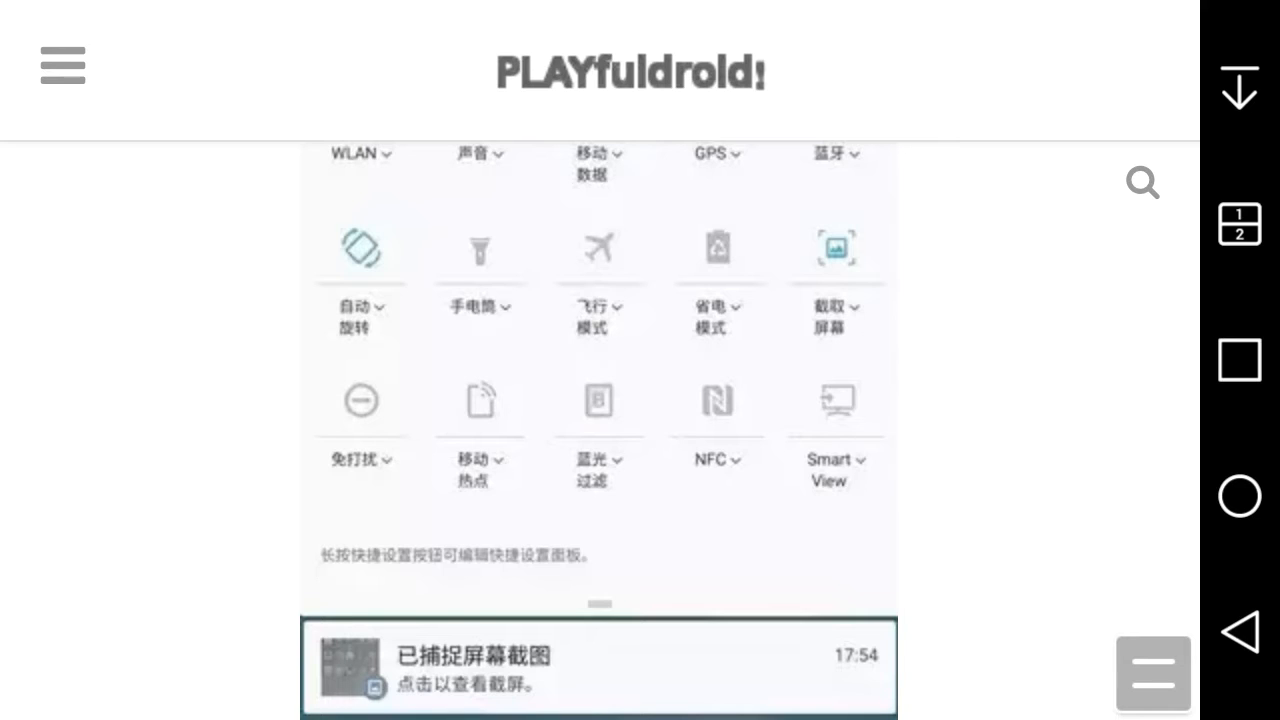
scroll(down, 3)
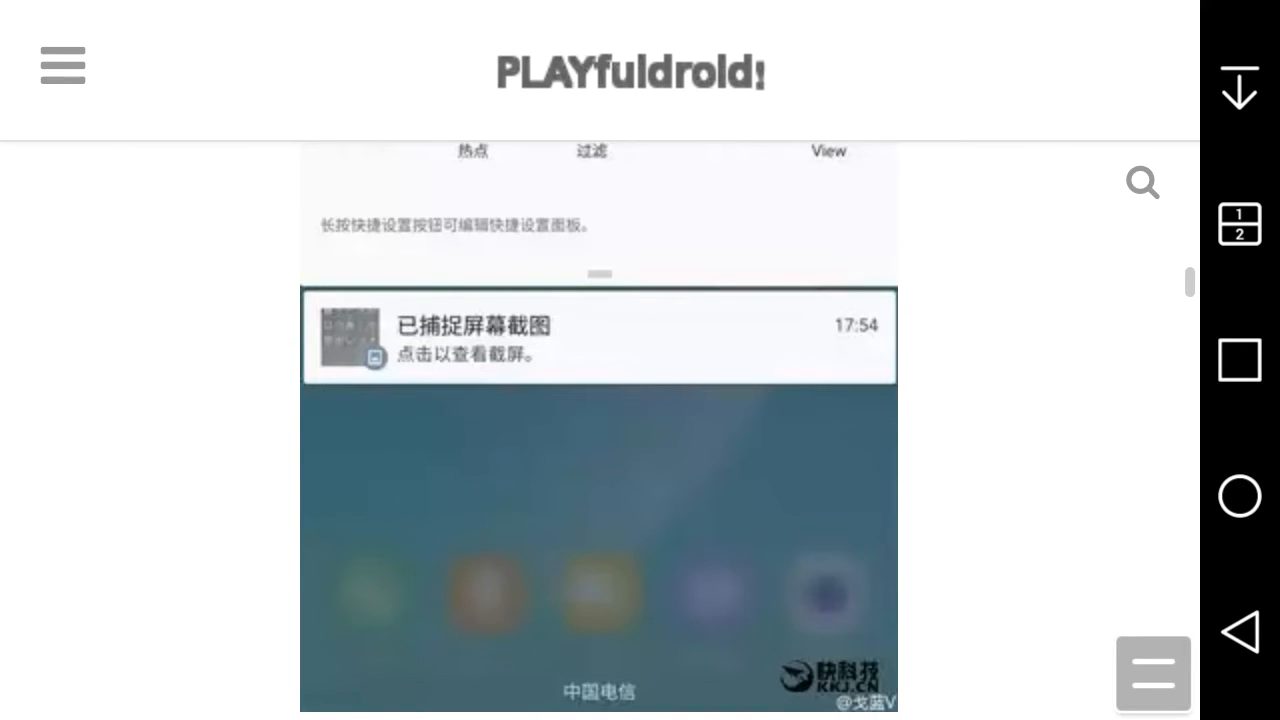
scroll(down, 3)
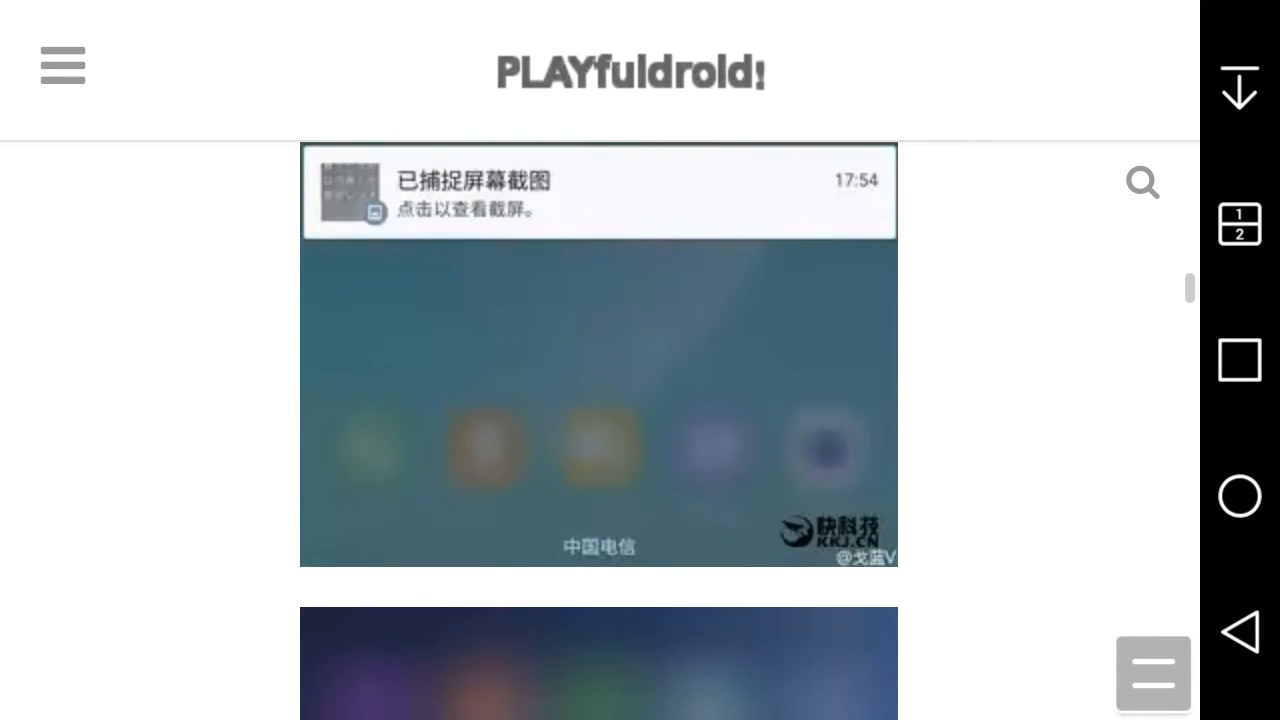
scroll(down, 3)
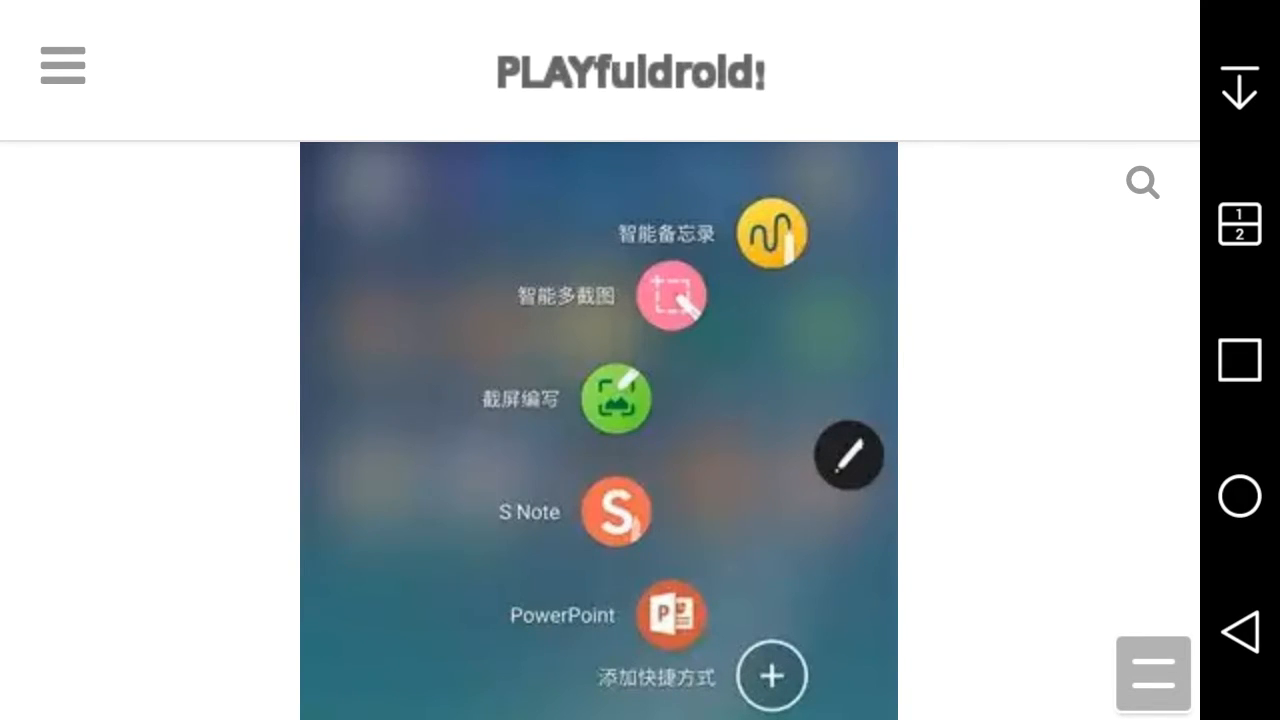
- Scroll back to the New Note UX Beta headline and its opening paragraph
scroll(down, 3)
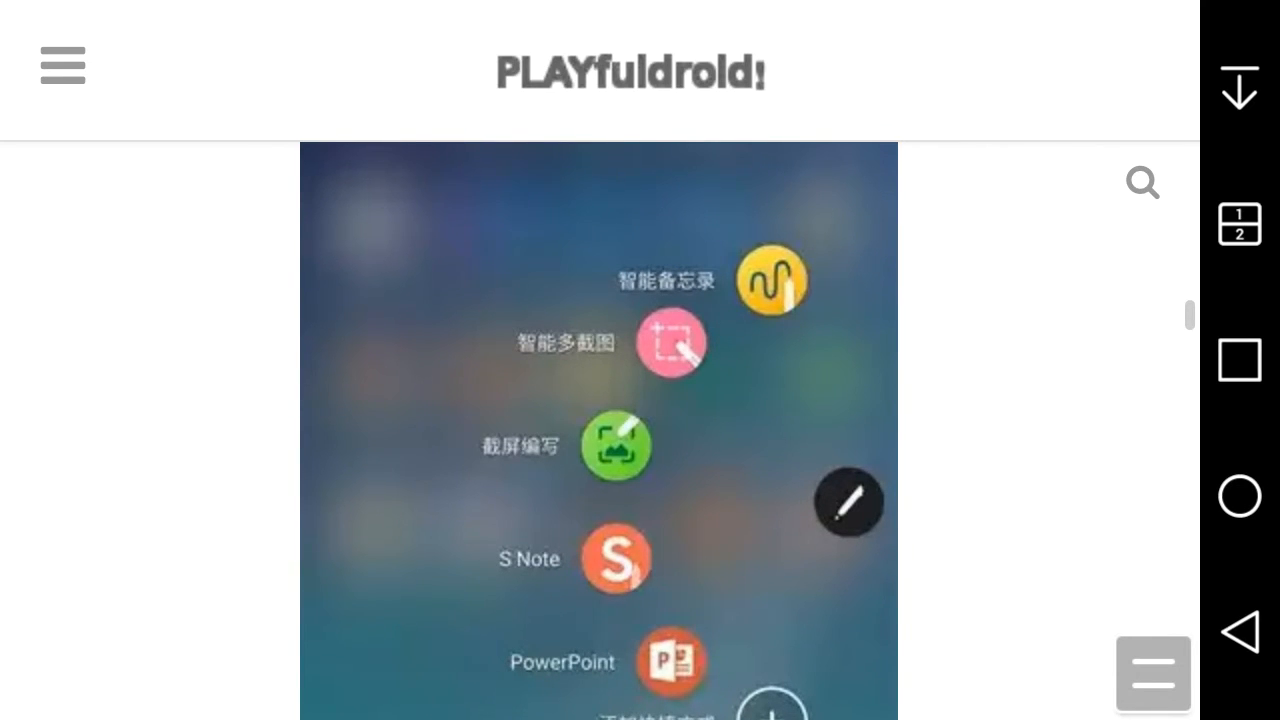
scroll(down, 3)
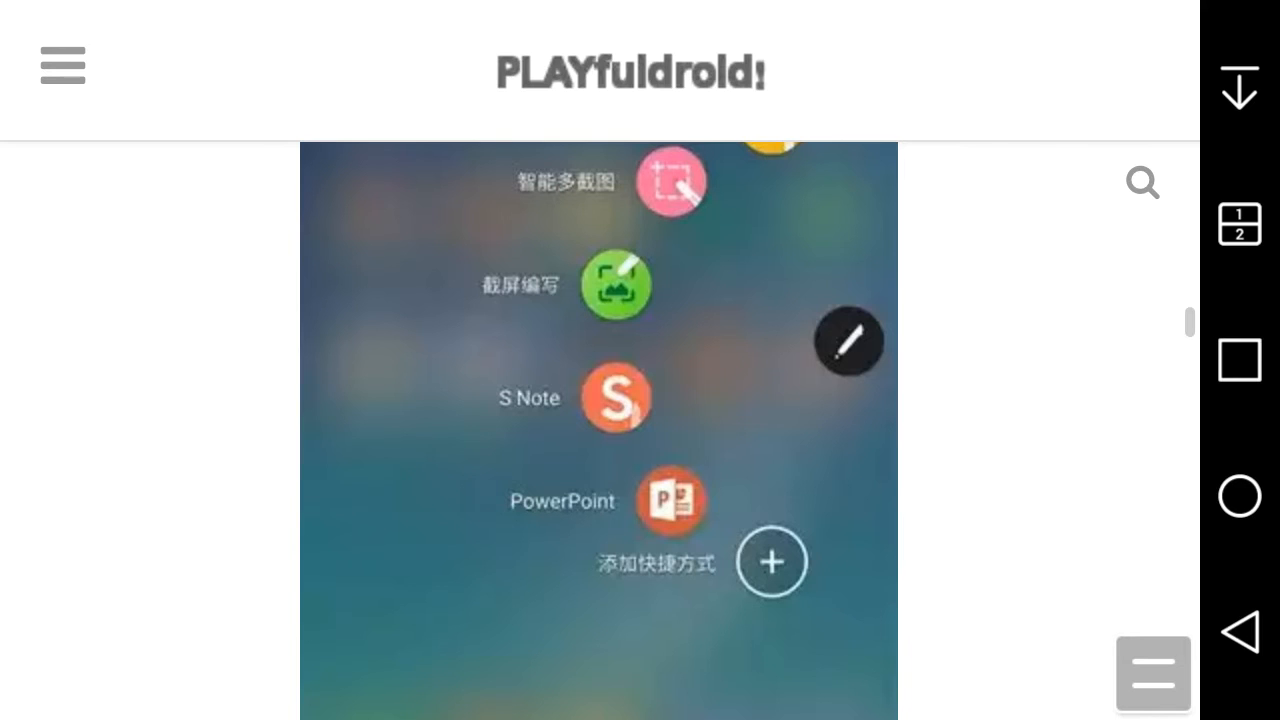
scroll(down, 3)
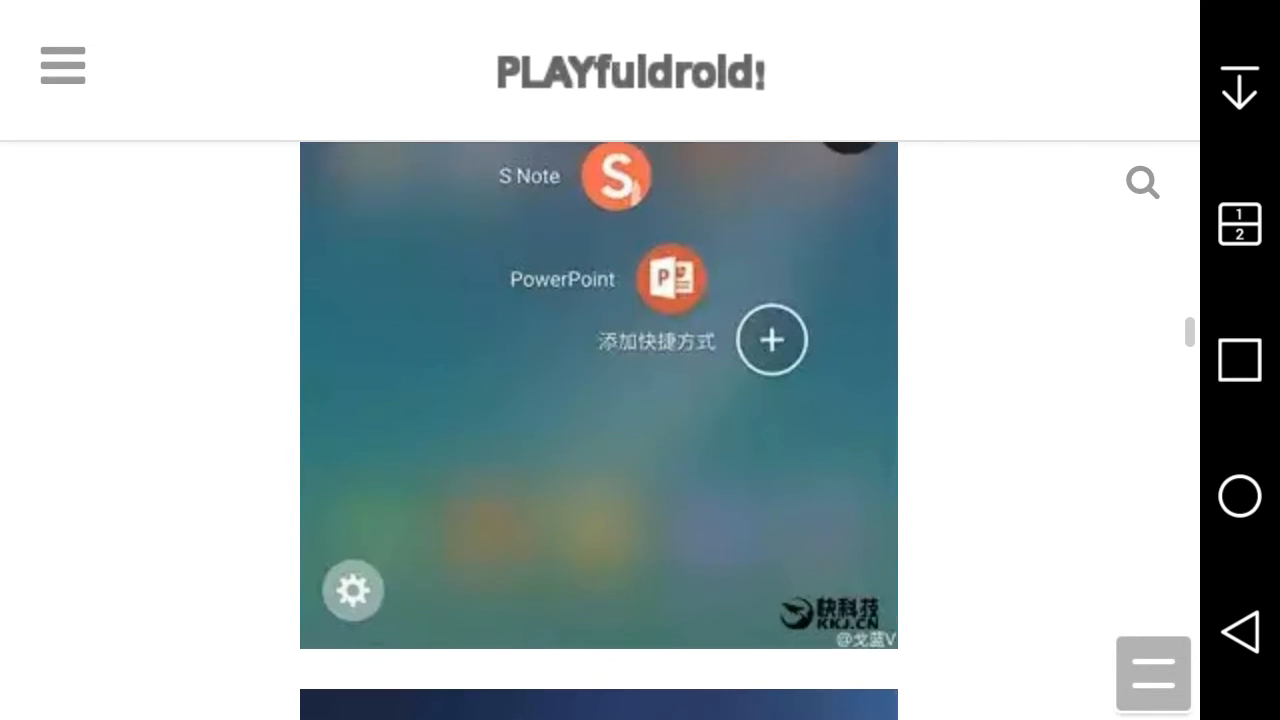
scroll(down, 3)
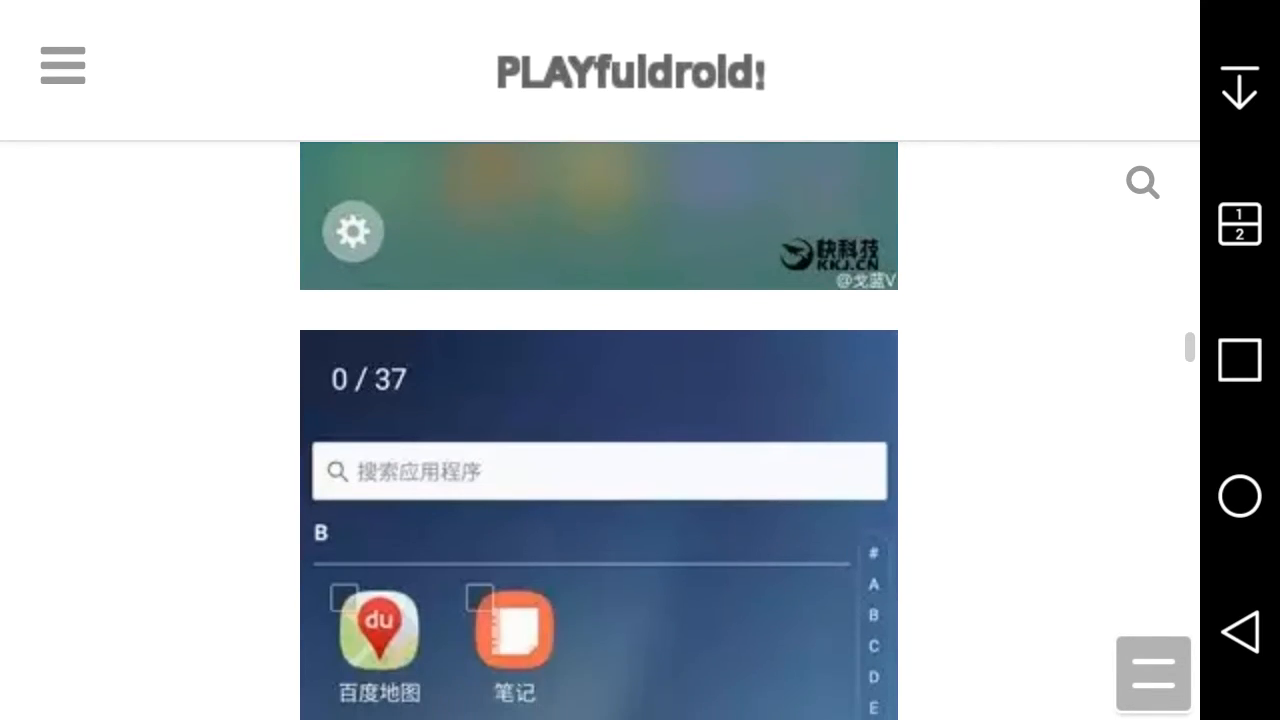
scroll(up, 3)
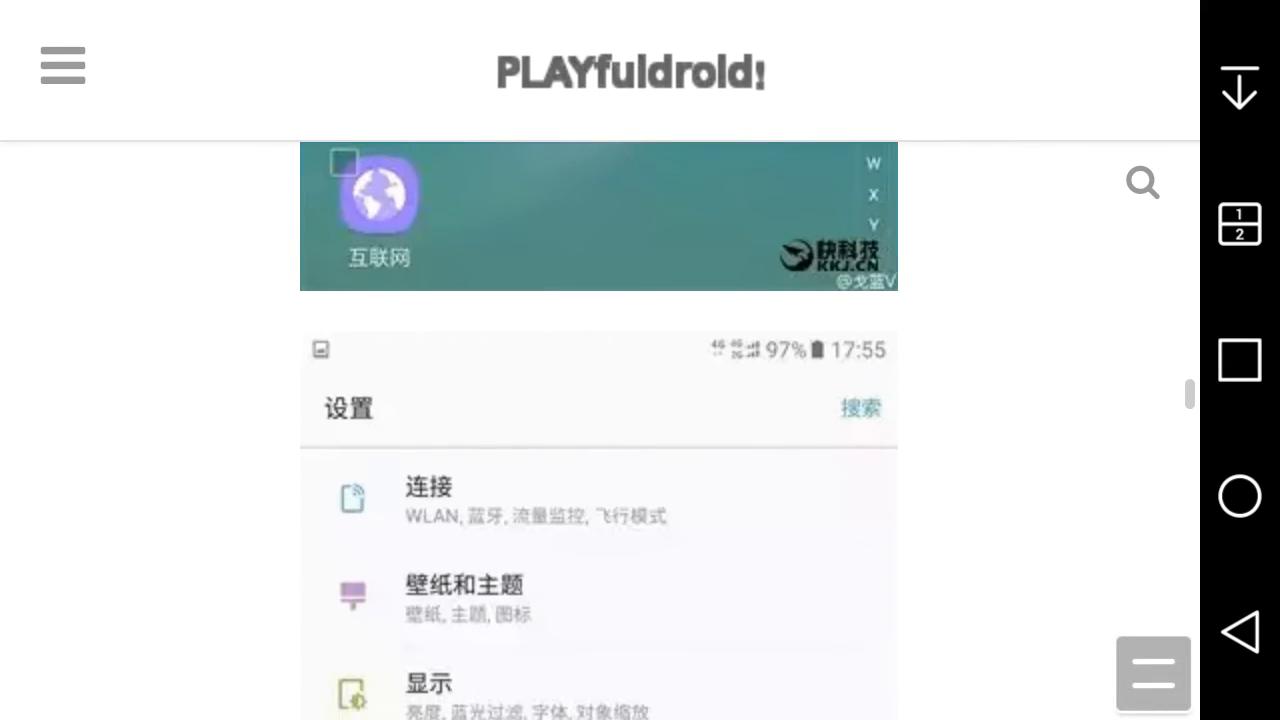
scroll(down, 3)
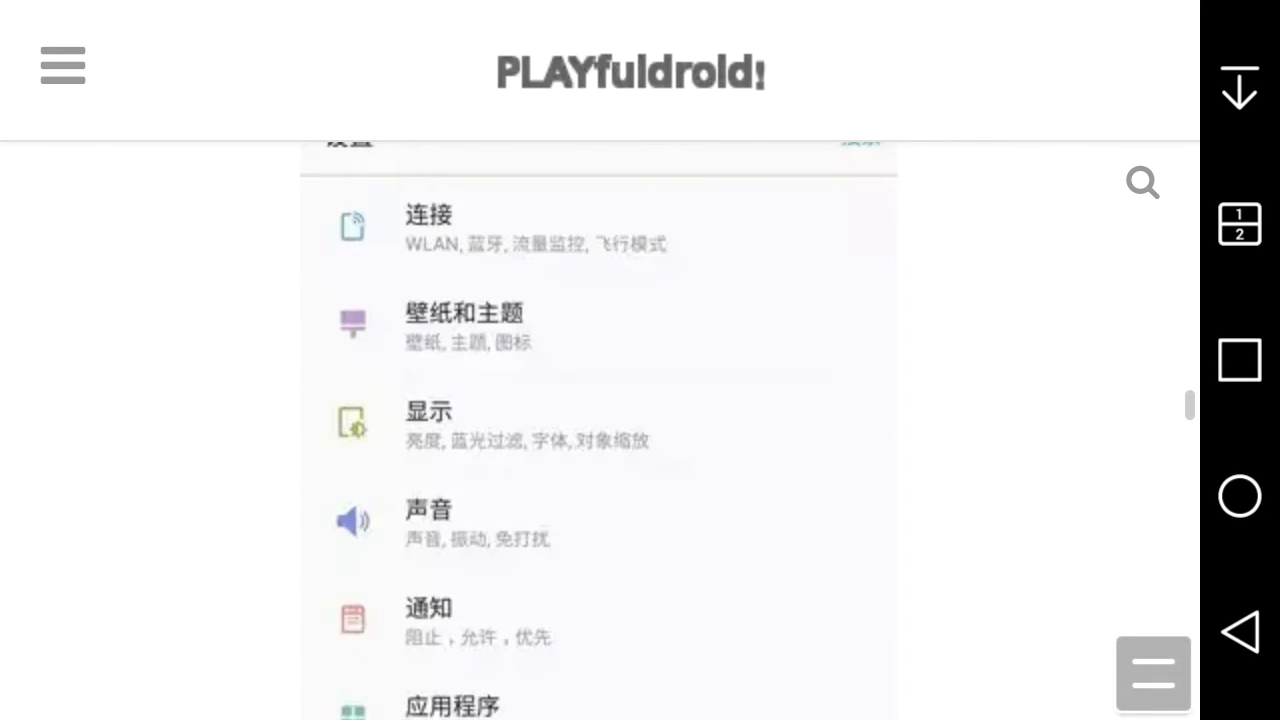
scroll(down, 3)
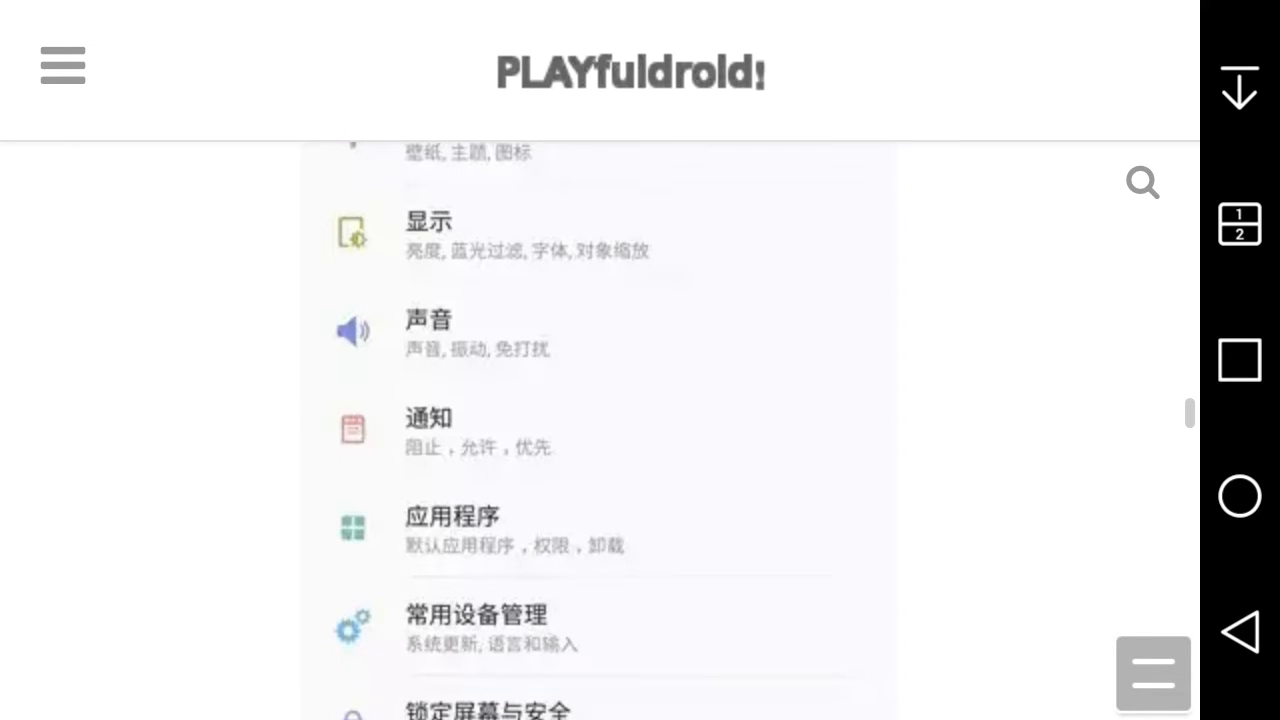
scroll(down, 3)
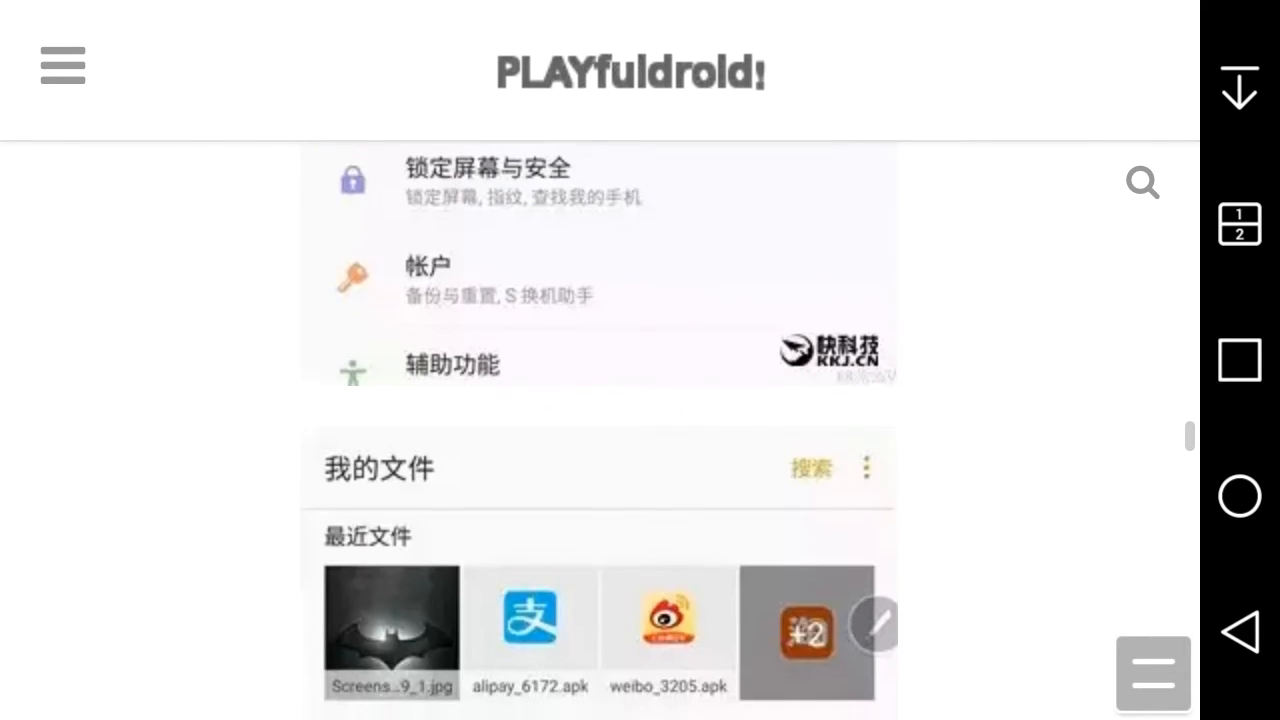
scroll(down, 3)
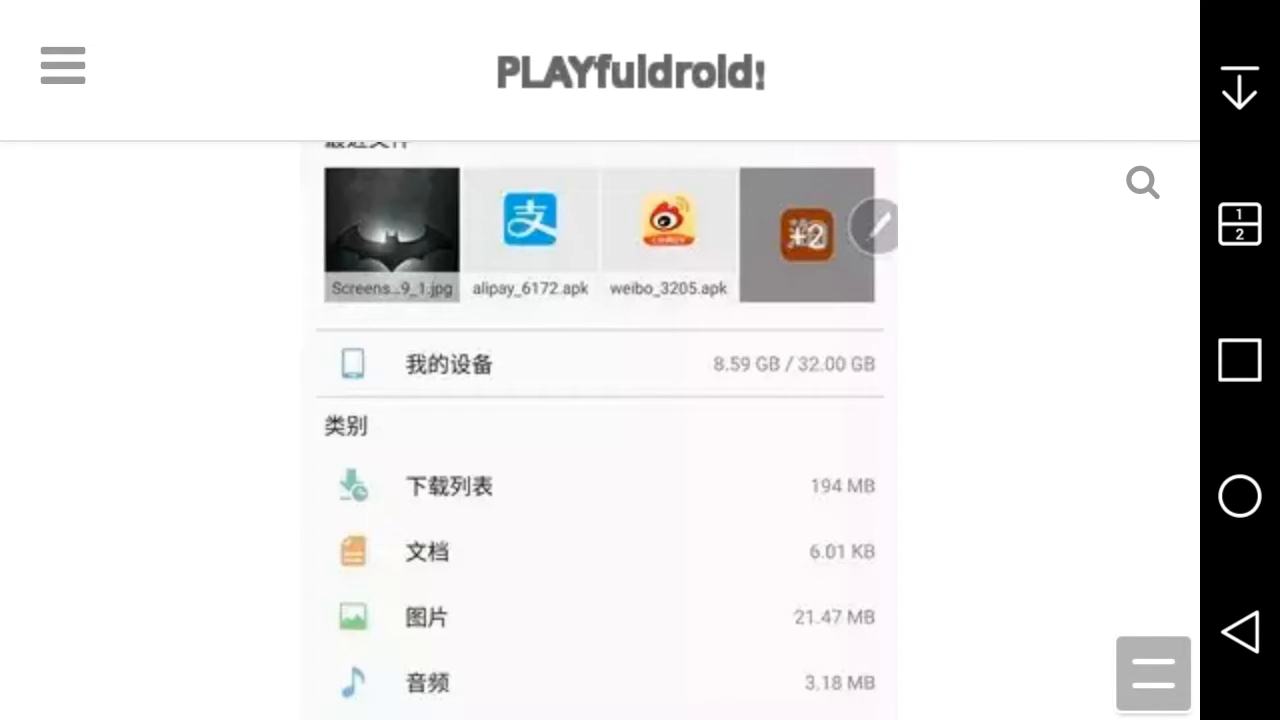
scroll(down, 3)
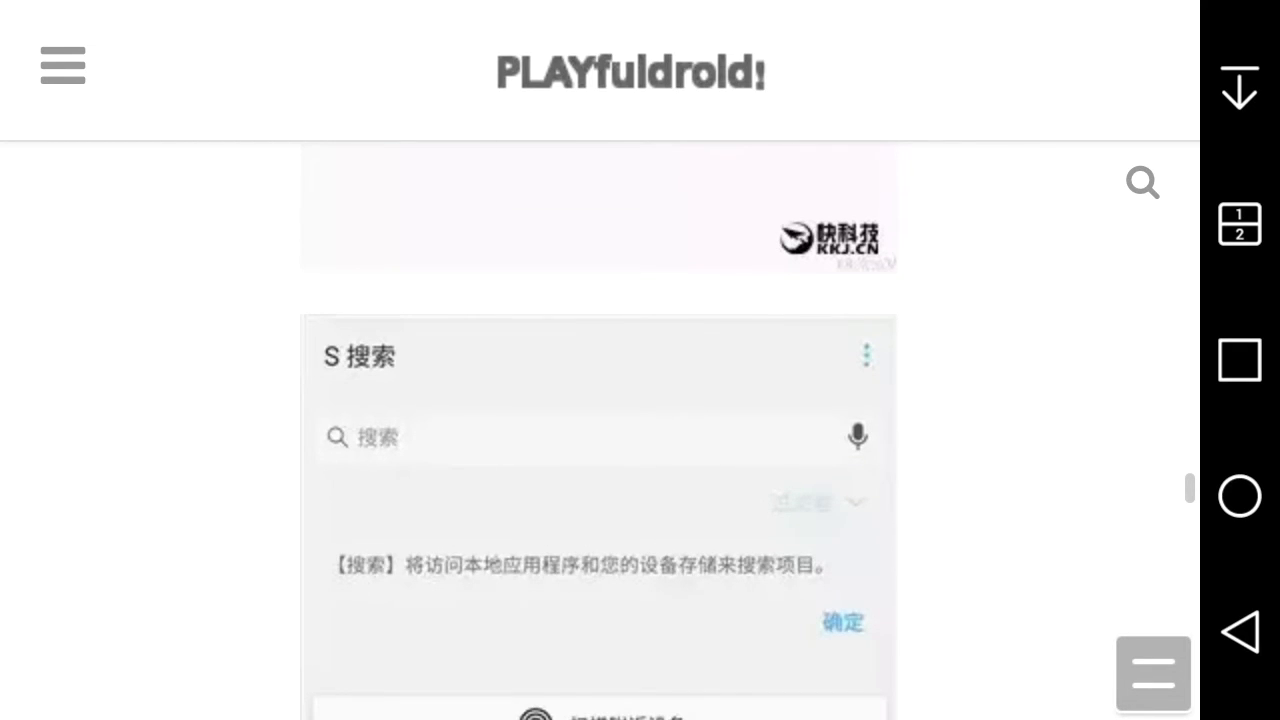
scroll(down, 3)
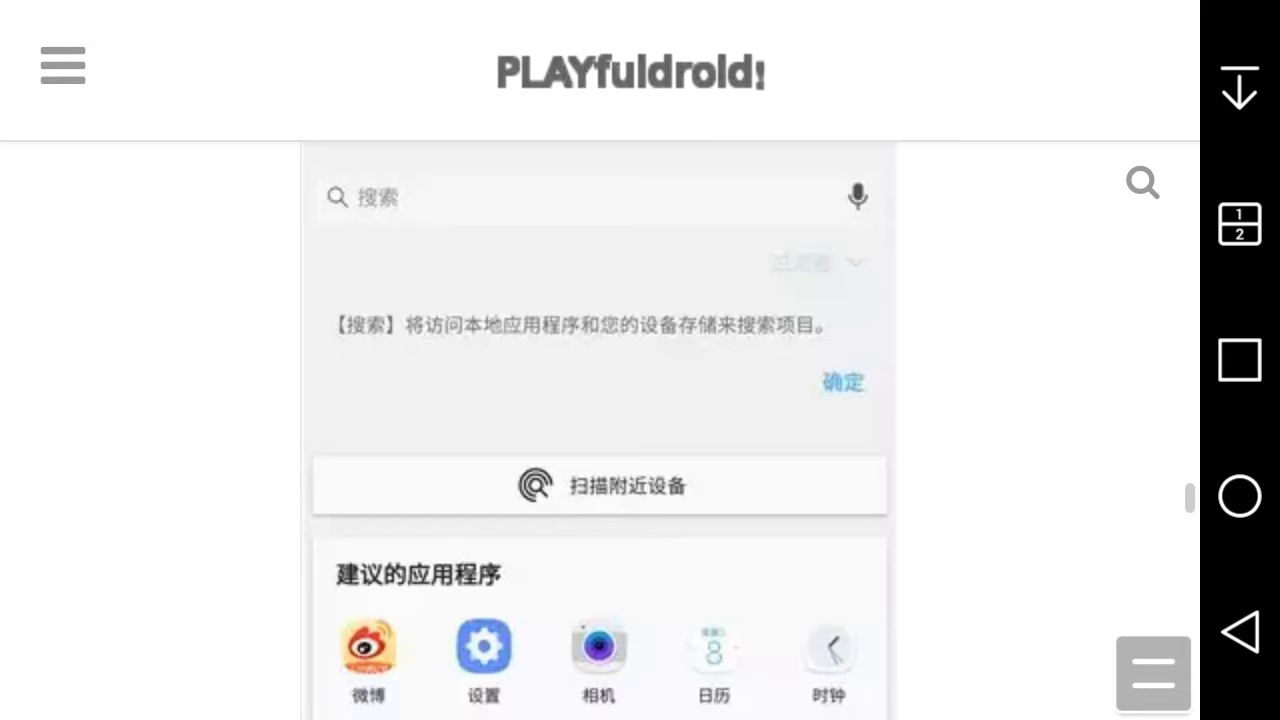
scroll(down, 3)
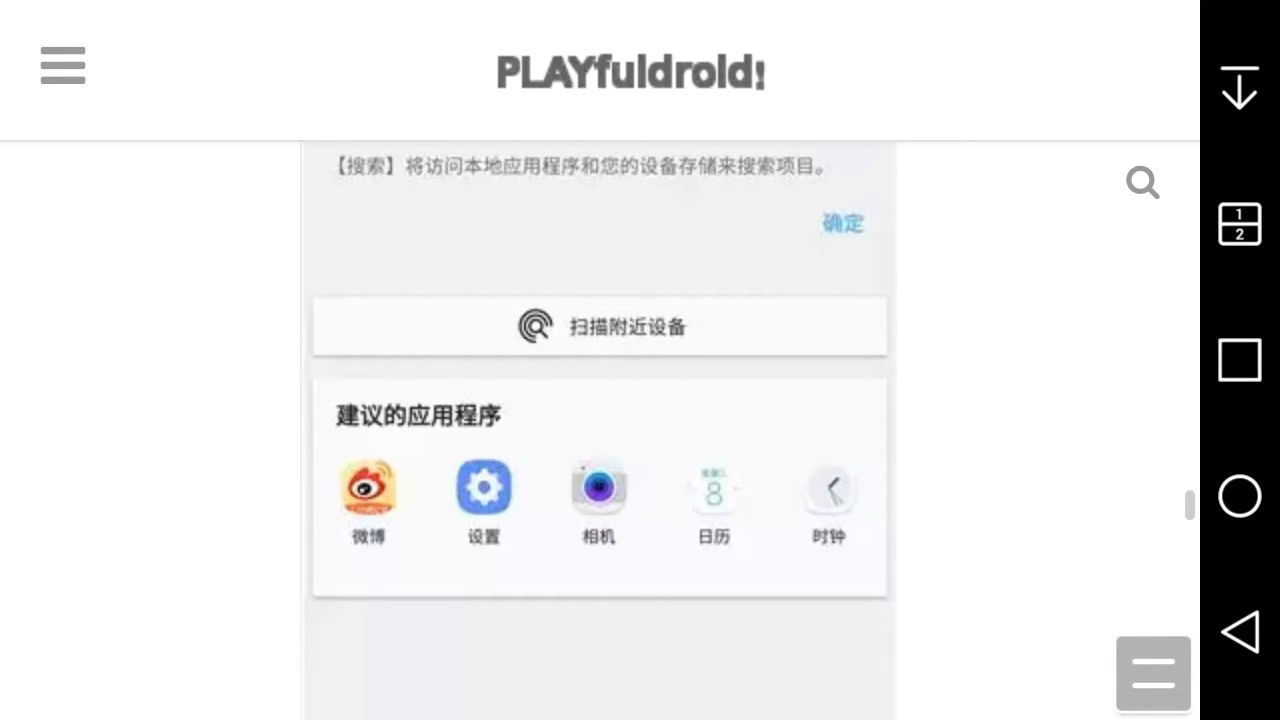
scroll(up, 3)
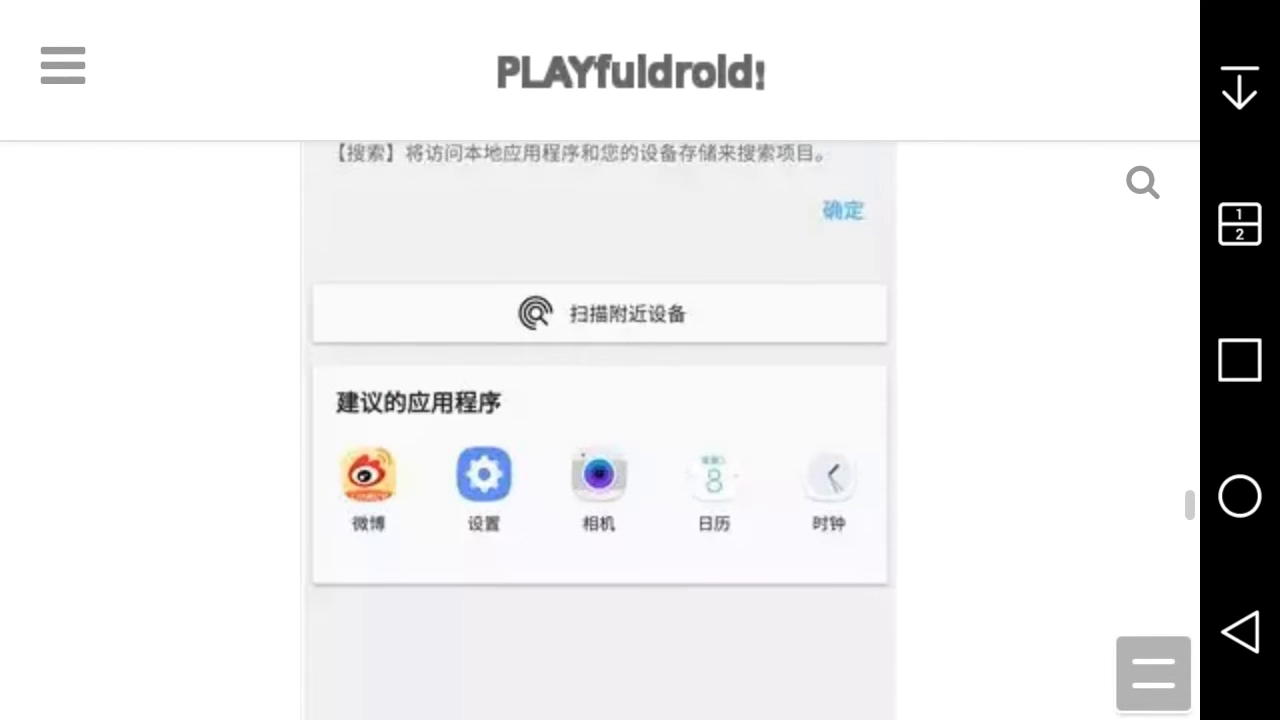
scroll(down, 3)
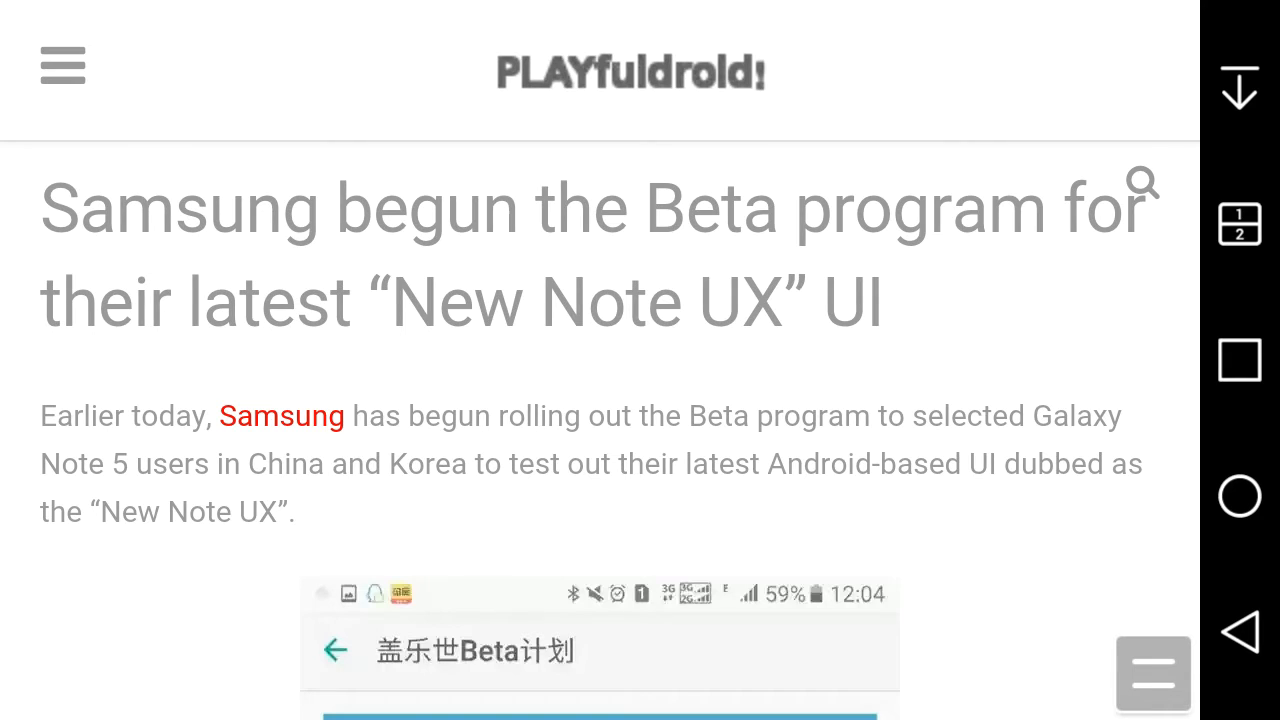
- Scroll to the S7/S6 August rollout paragraph above the lock screen screenshot
scroll(down, 3)
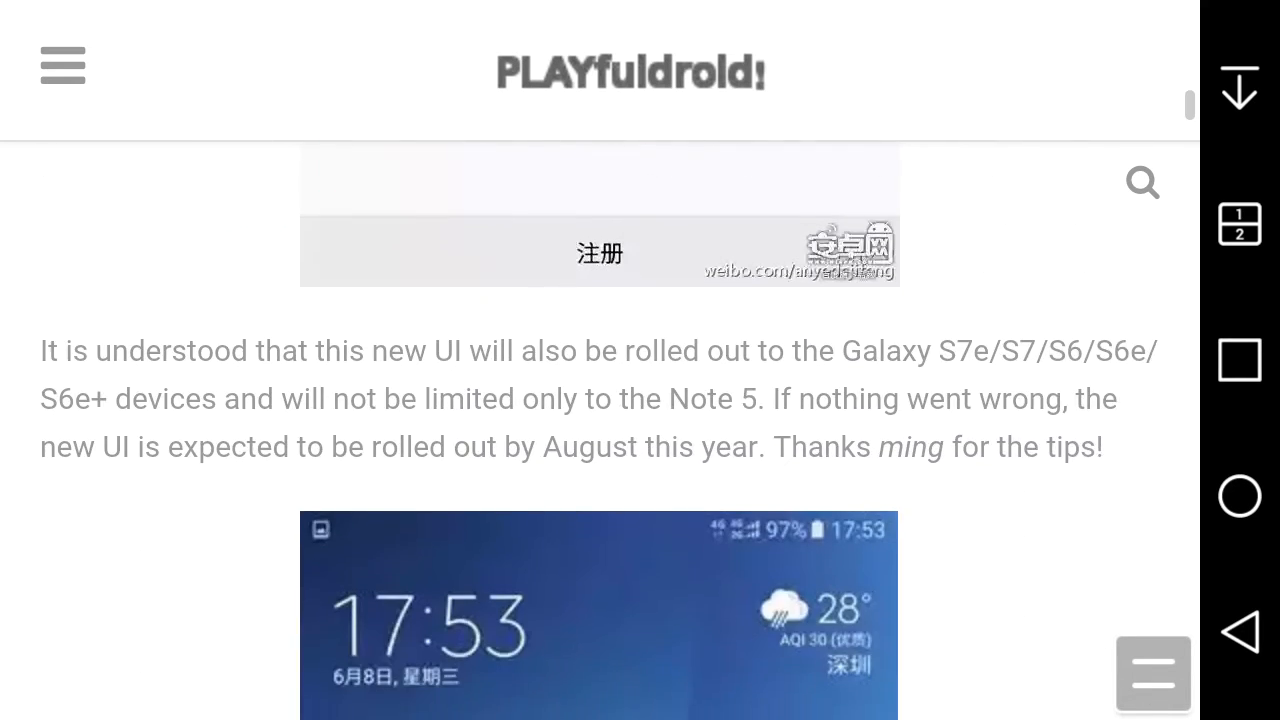
scroll(up, 3)
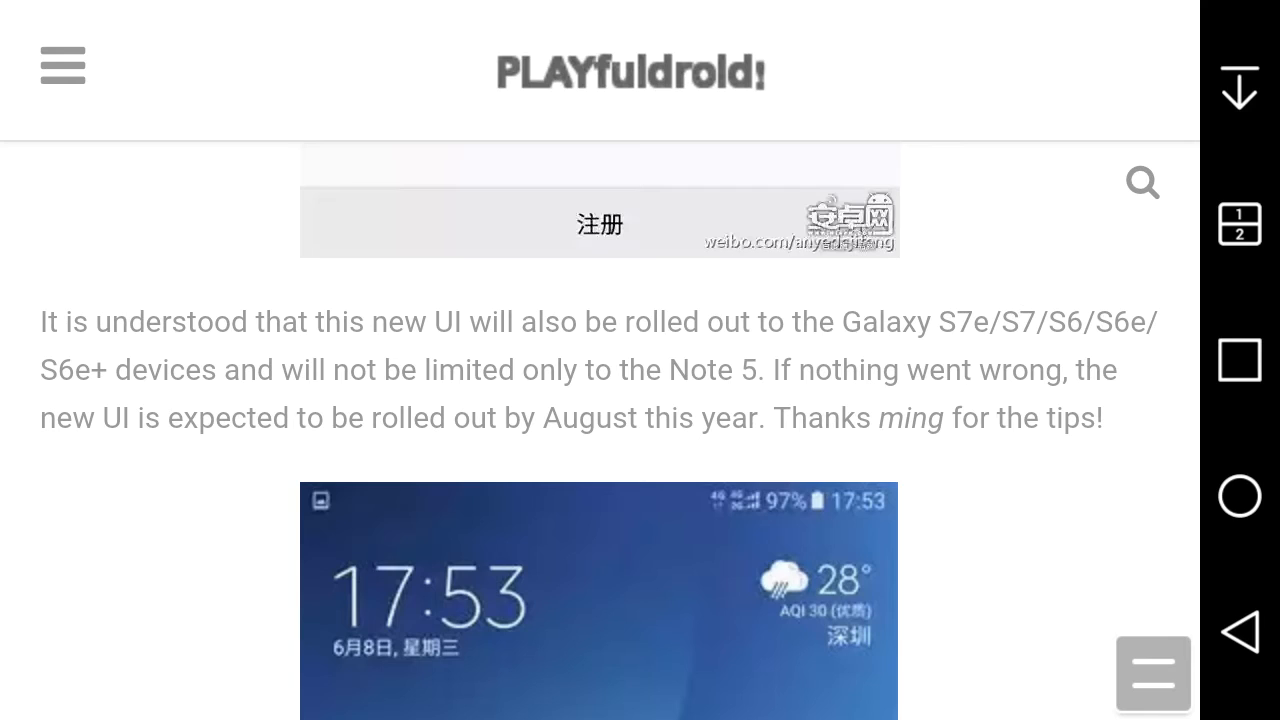
scroll(up, 3)
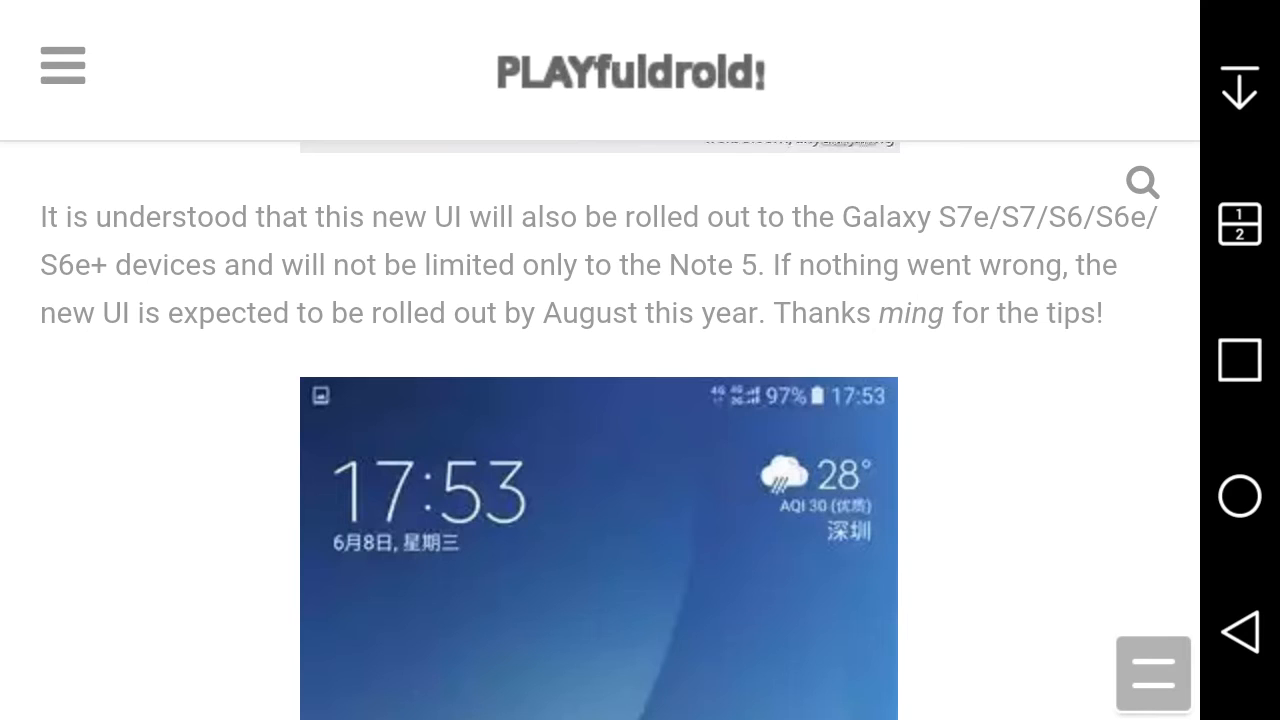
- Scroll briefly up to the headline, then down to the full 17:53 lock-screen screenshot
scroll(down, 3)
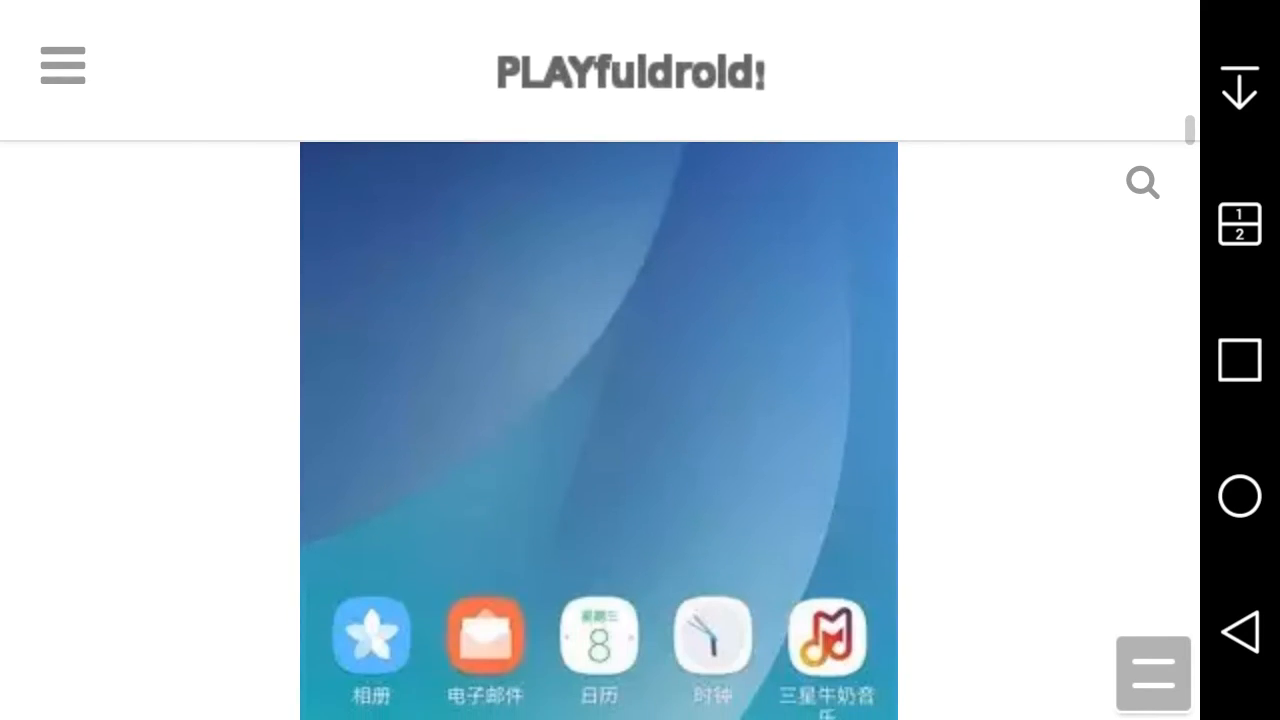
scroll(down, 3)
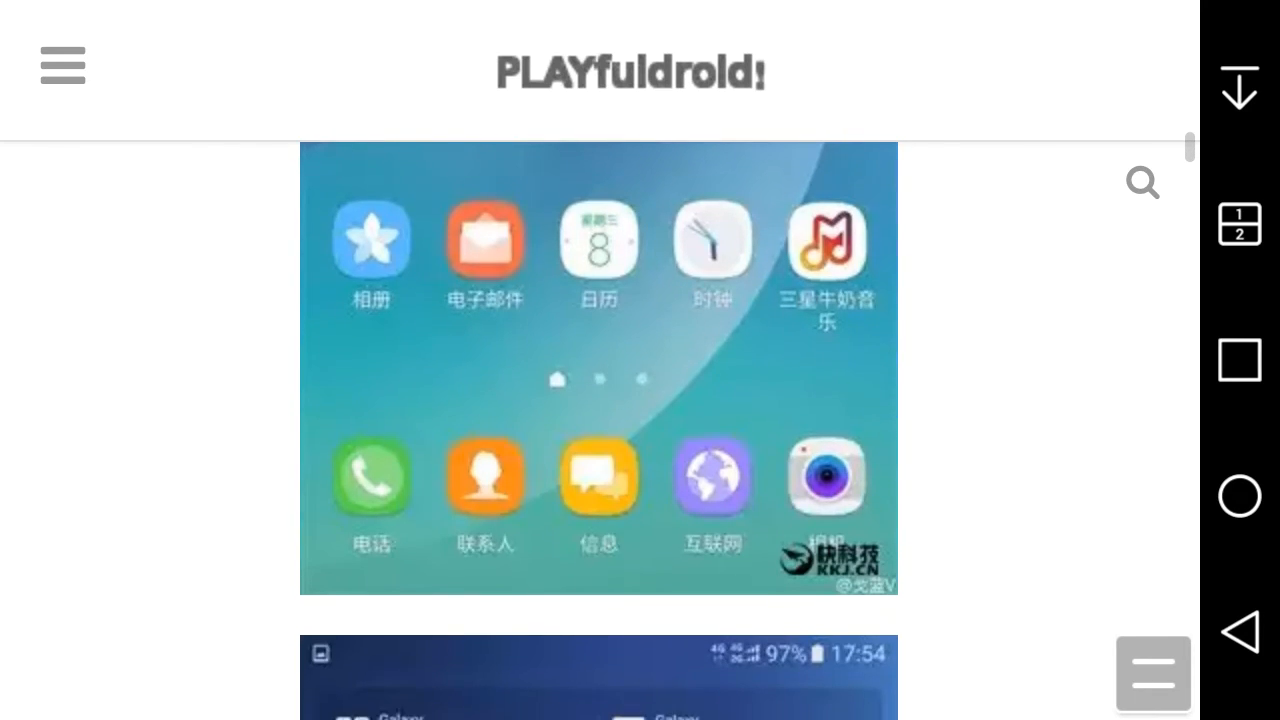
scroll(down, 3)
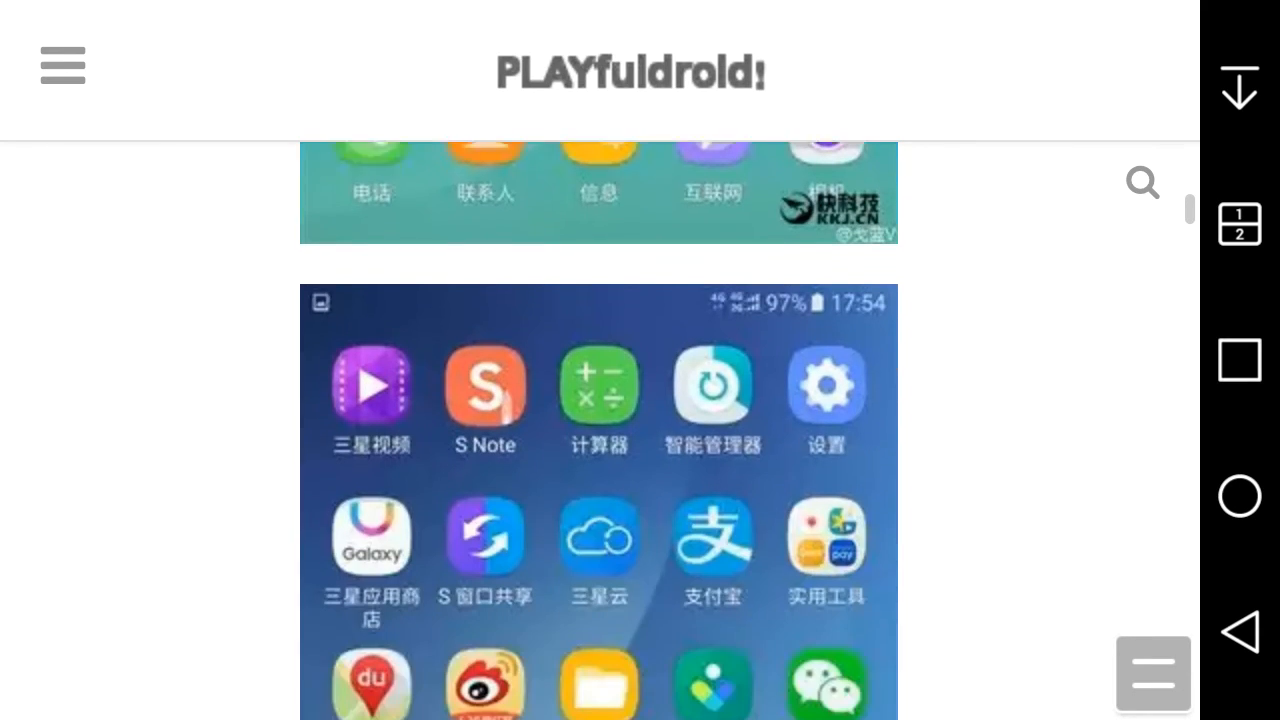
scroll(down, 3)
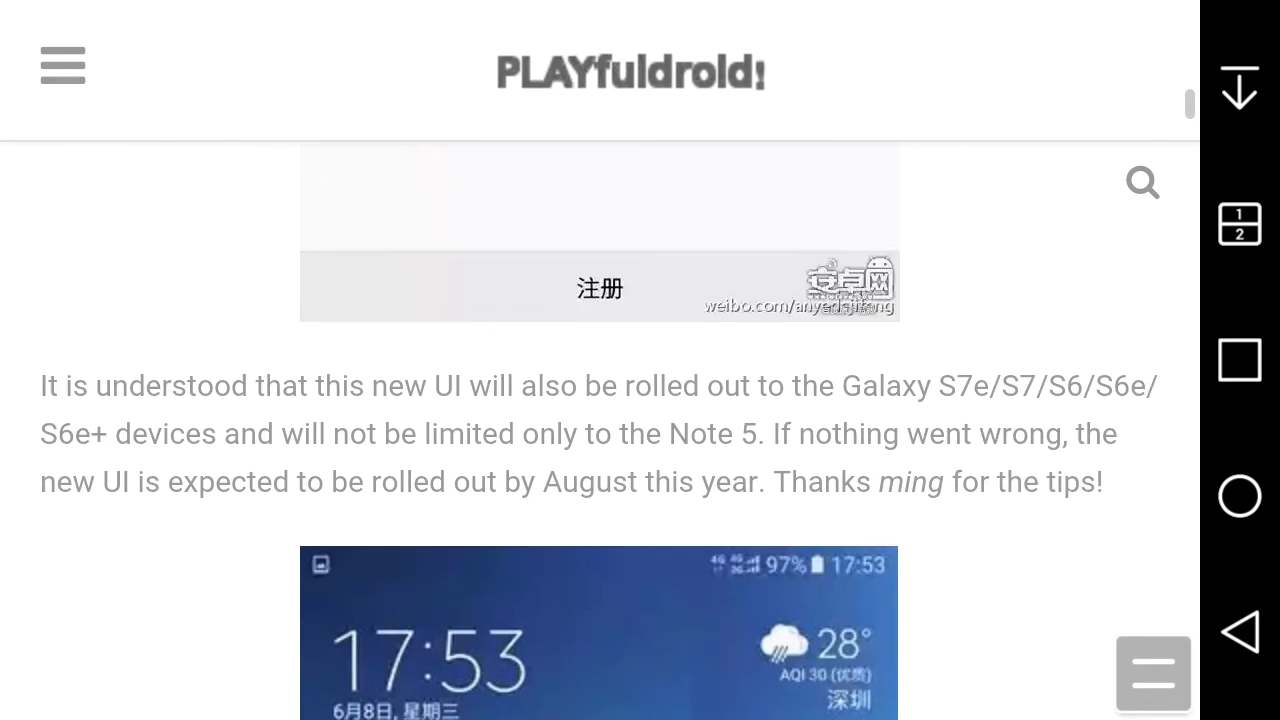
scroll(up, 3)
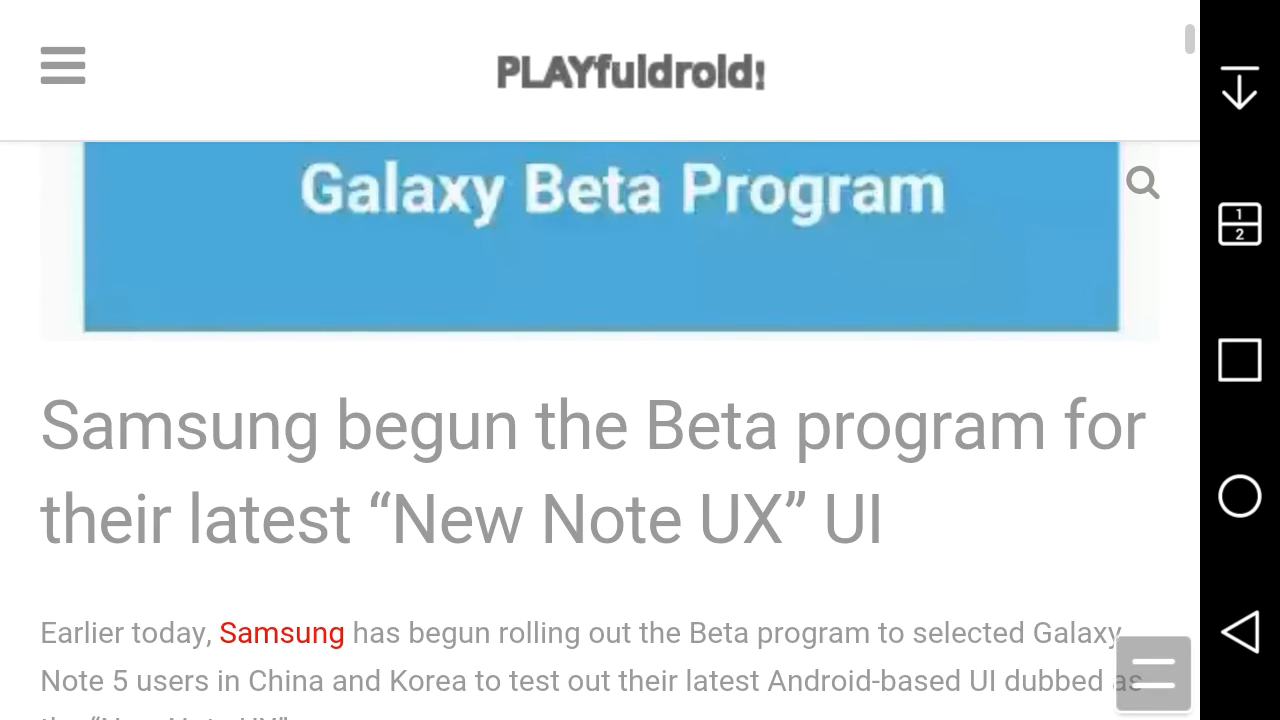
scroll(up, 3)
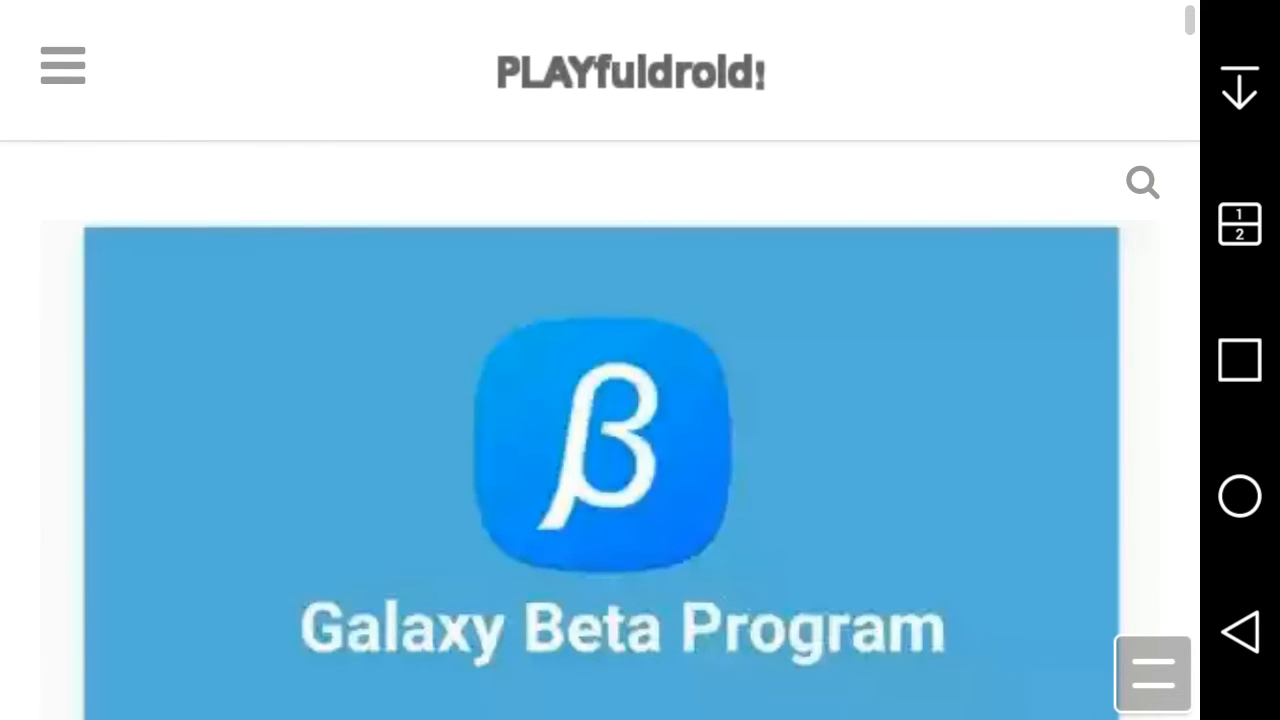
scroll(down, 3)
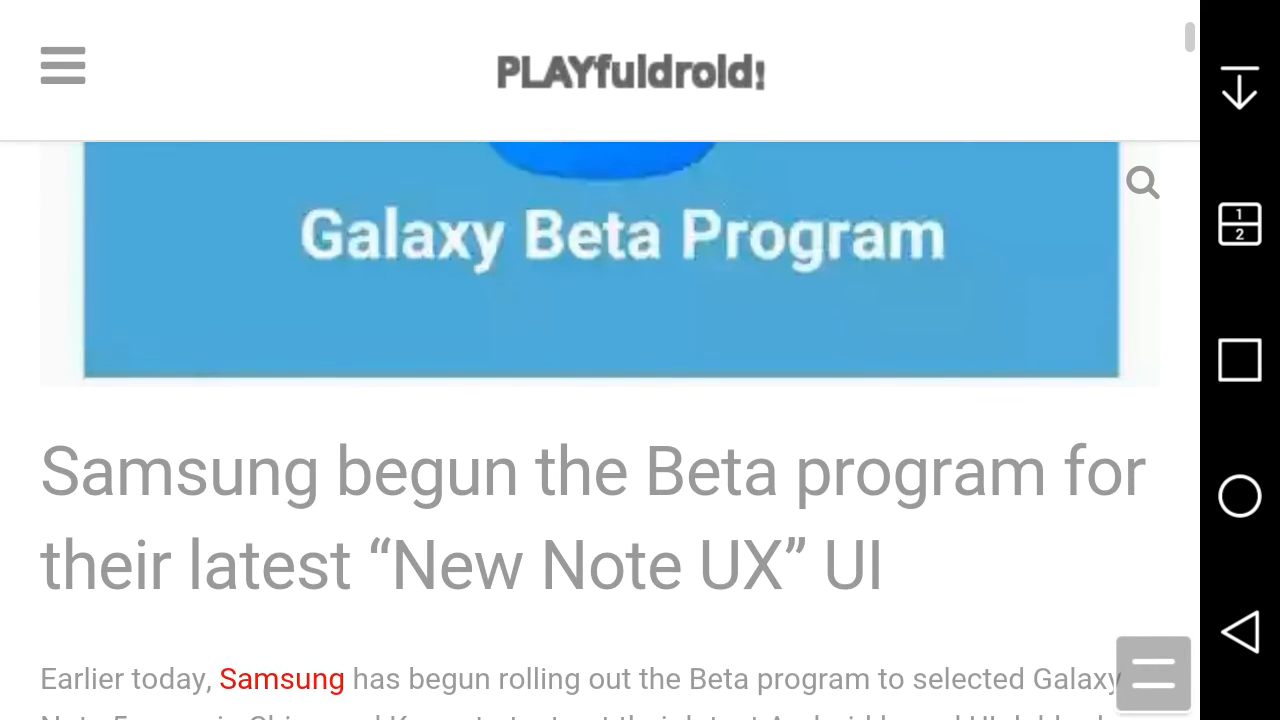
scroll(down, 3)
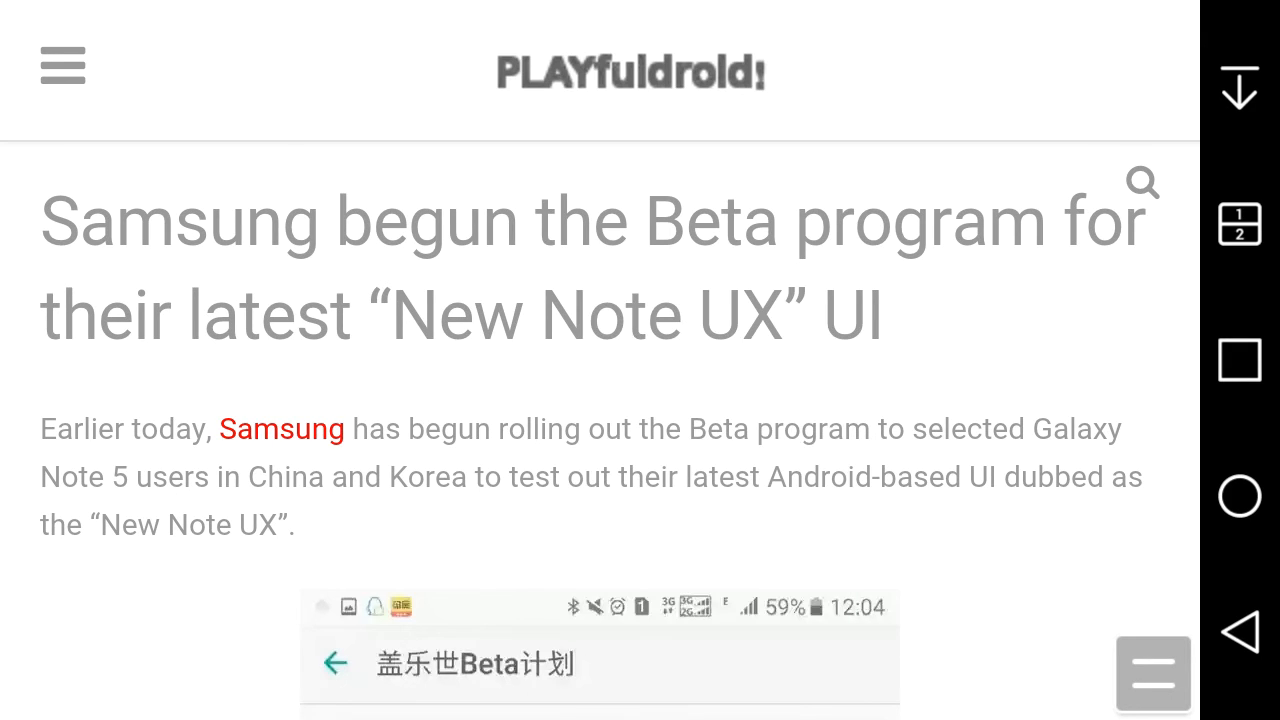
scroll(down, 3)
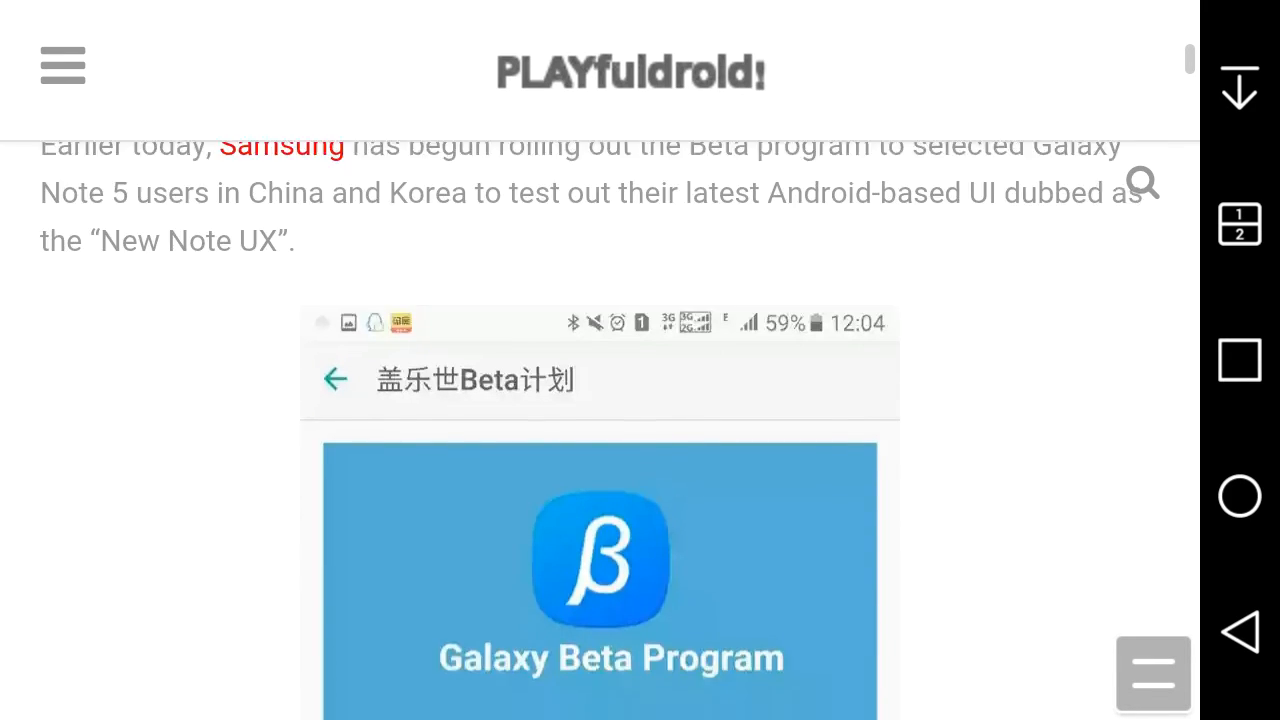
scroll(down, 3)
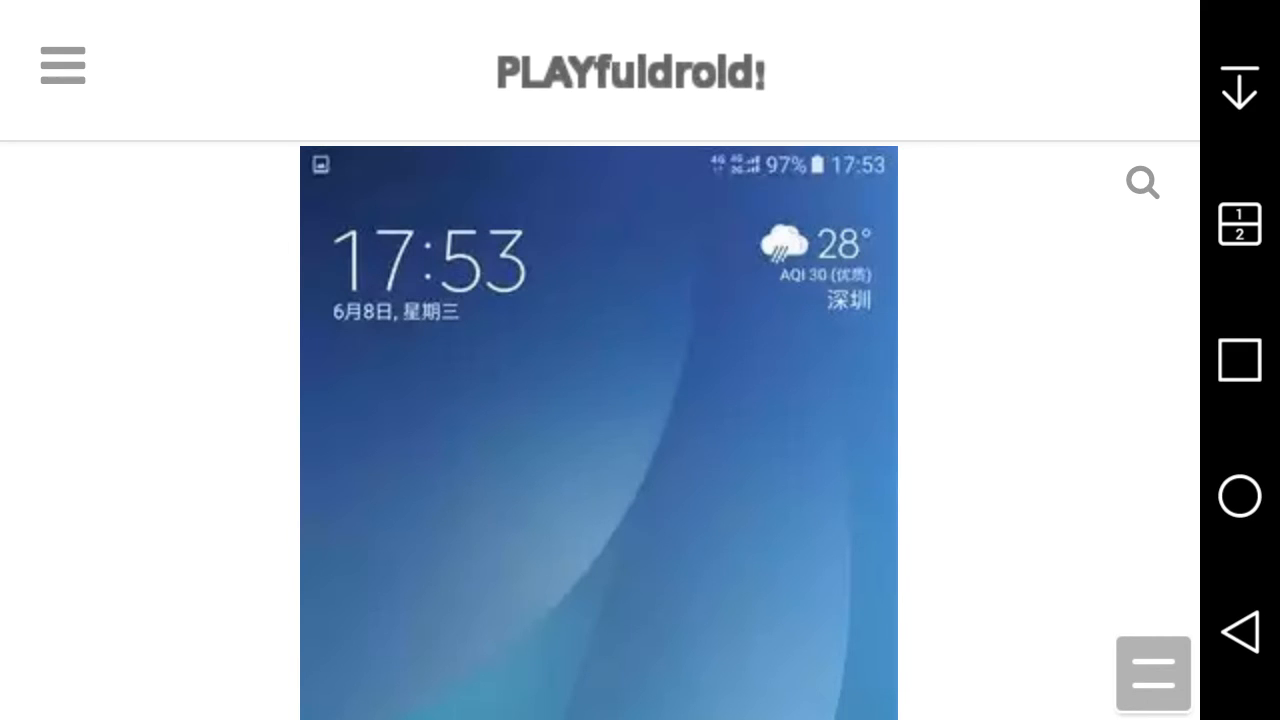
- Scroll past the home screen and widget screenshots, then back up to the Galaxy Beta Program banner
scroll(down, 3)
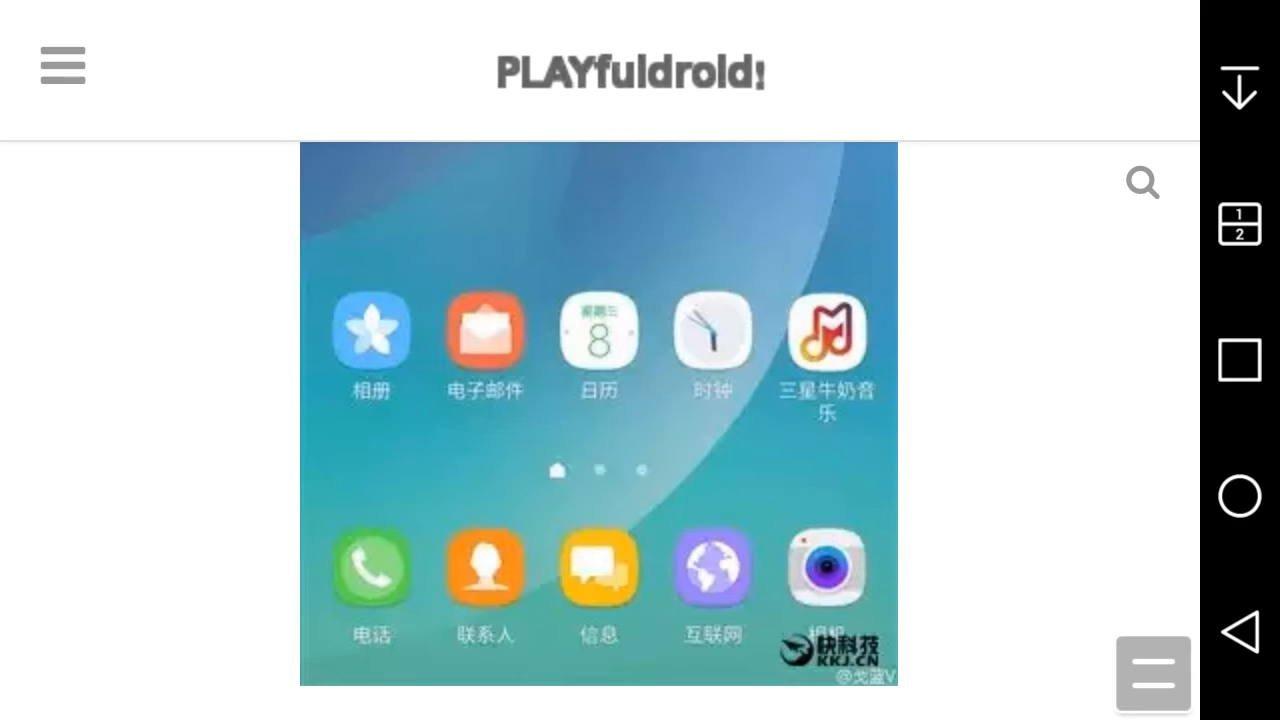
scroll(down, 3)
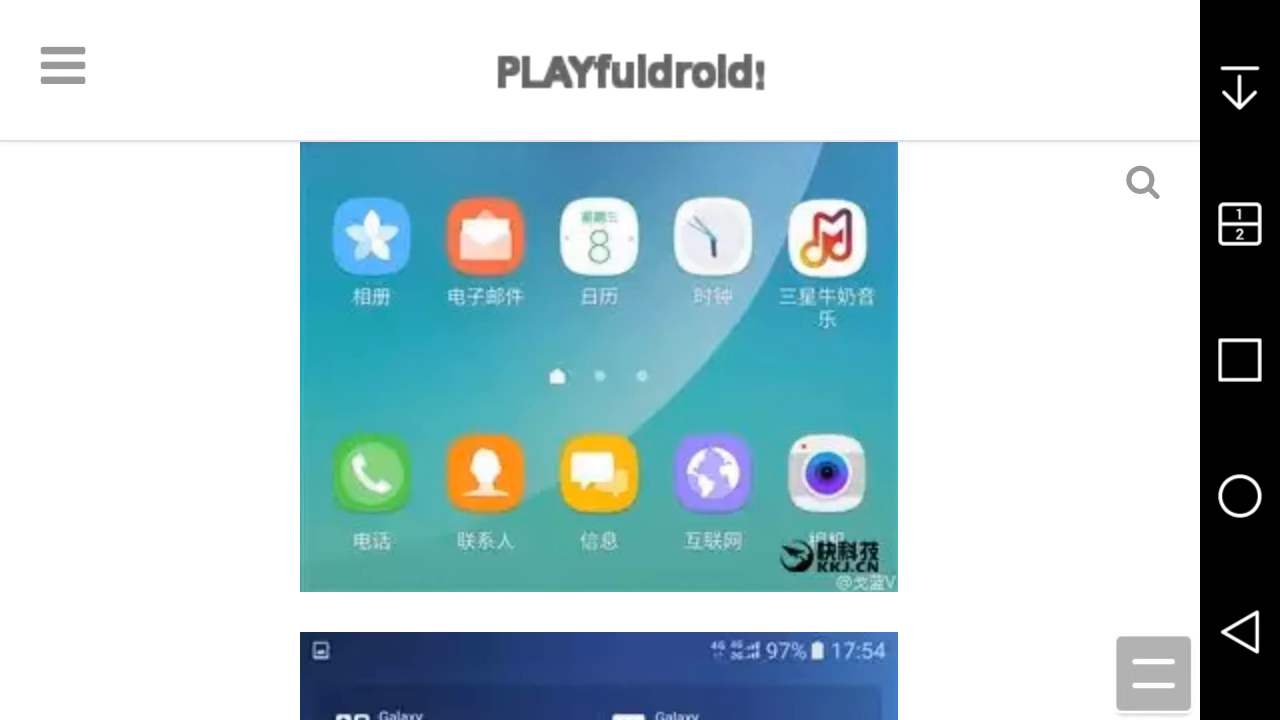
scroll(down, 3)
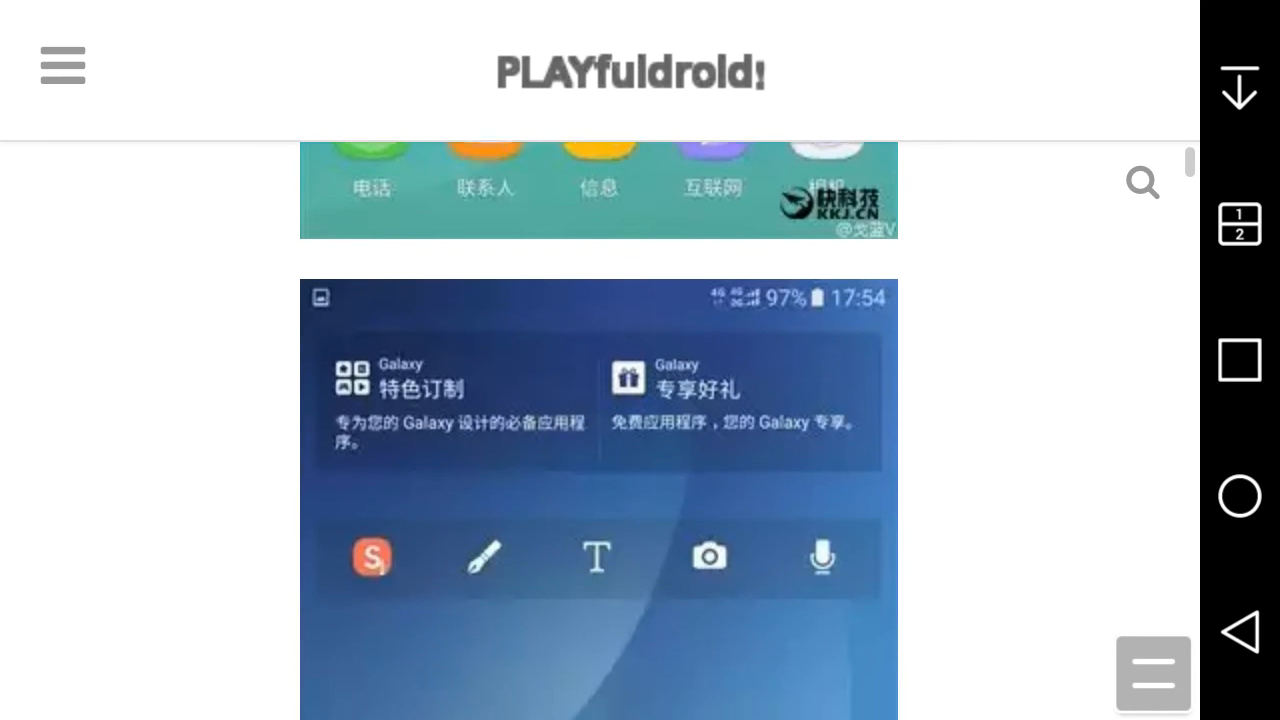
scroll(up, 3)
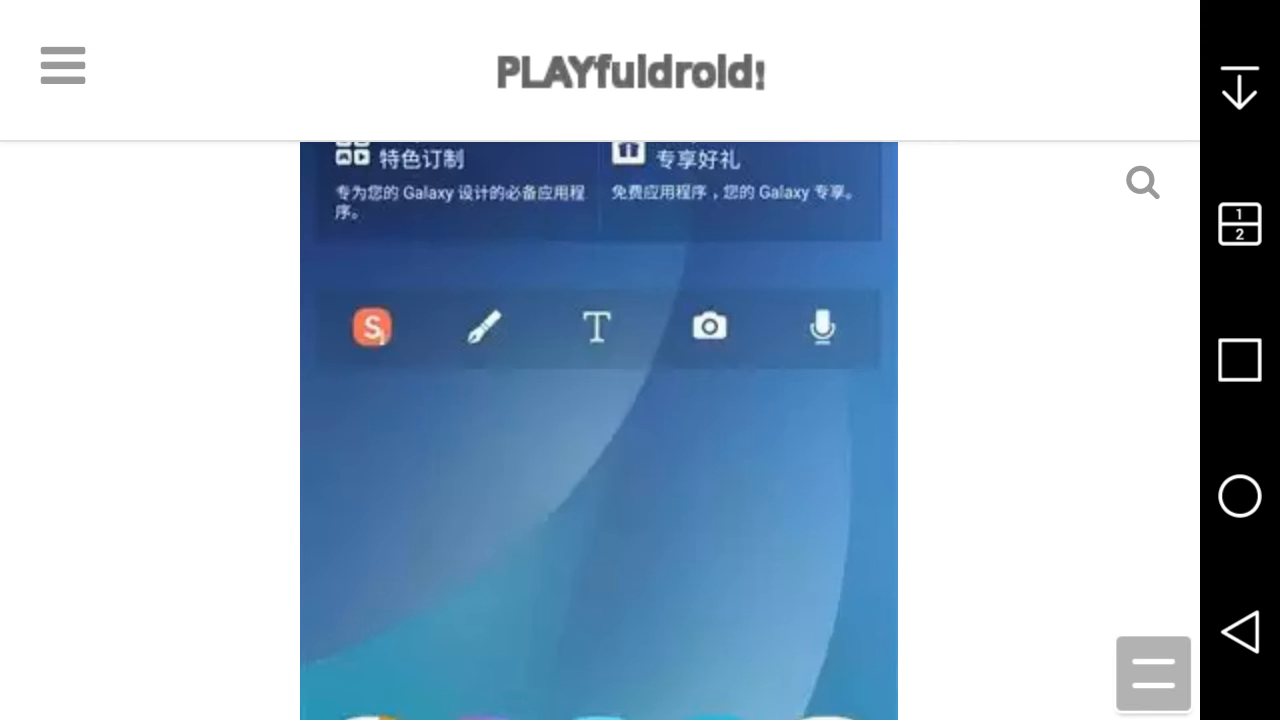
scroll(up, 3)
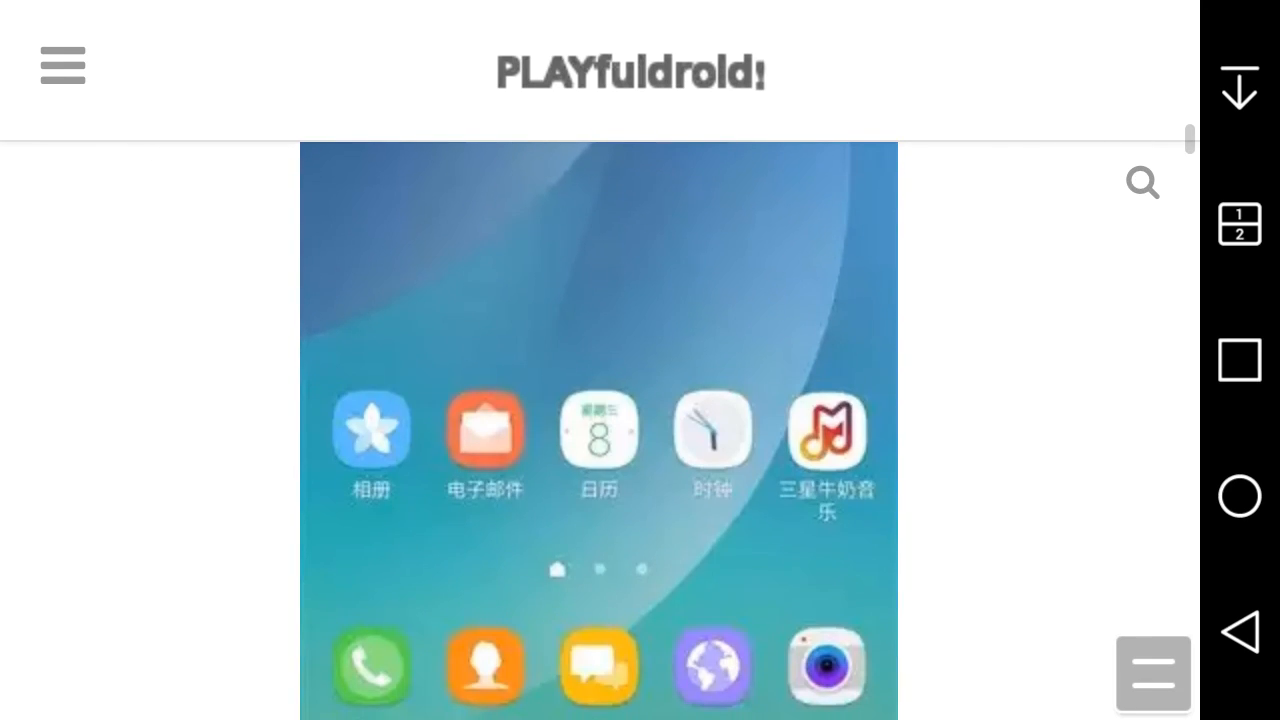
scroll(down, 3)
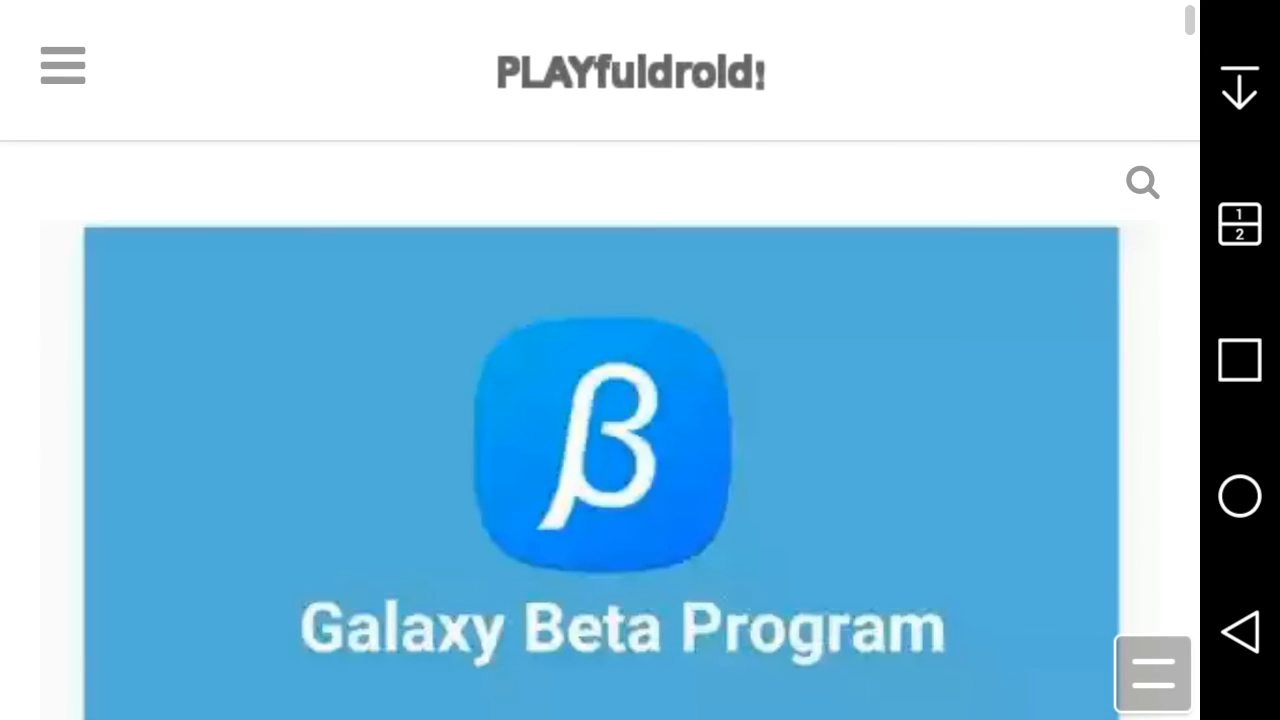
scroll(down, 3)
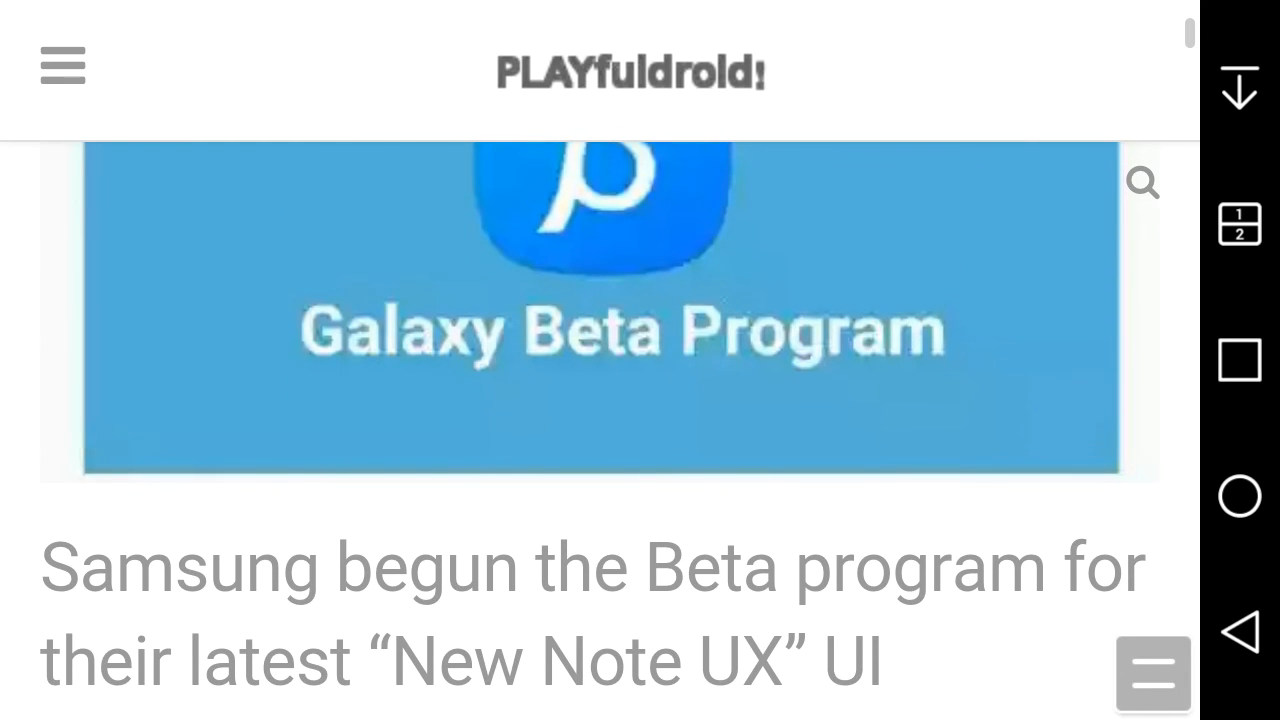
scroll(down, 3)
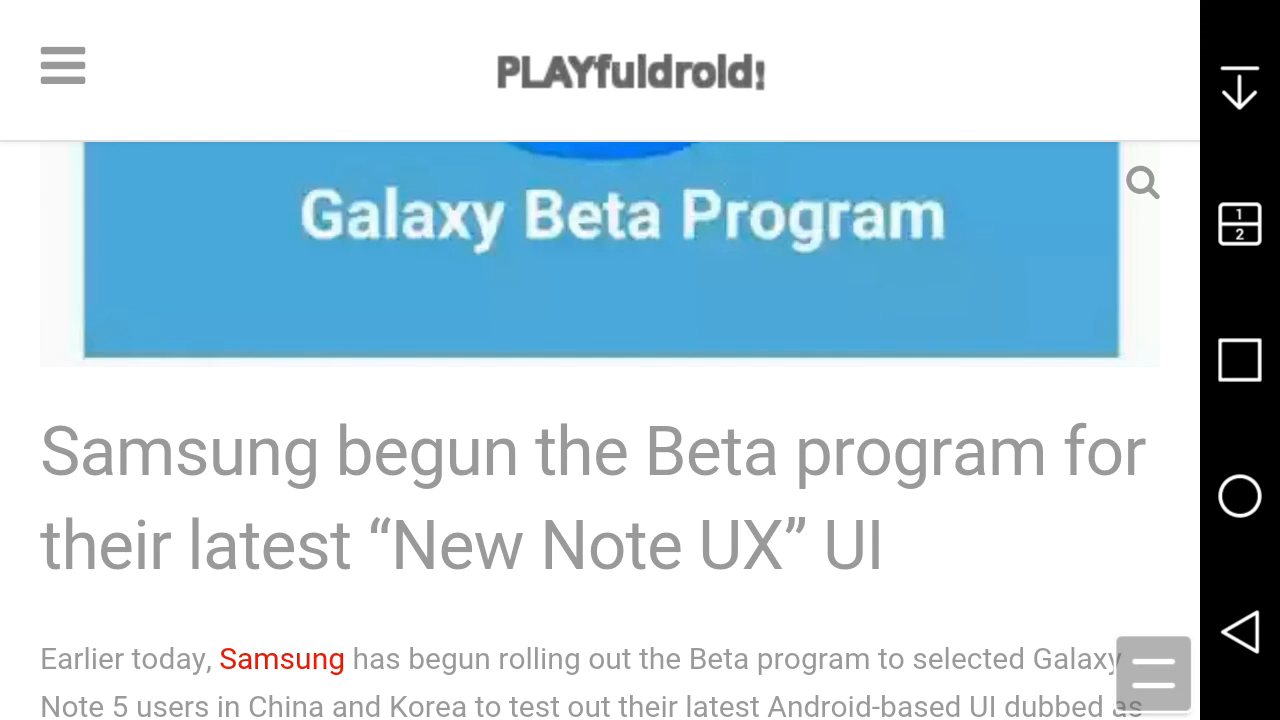
scroll(down, 3)
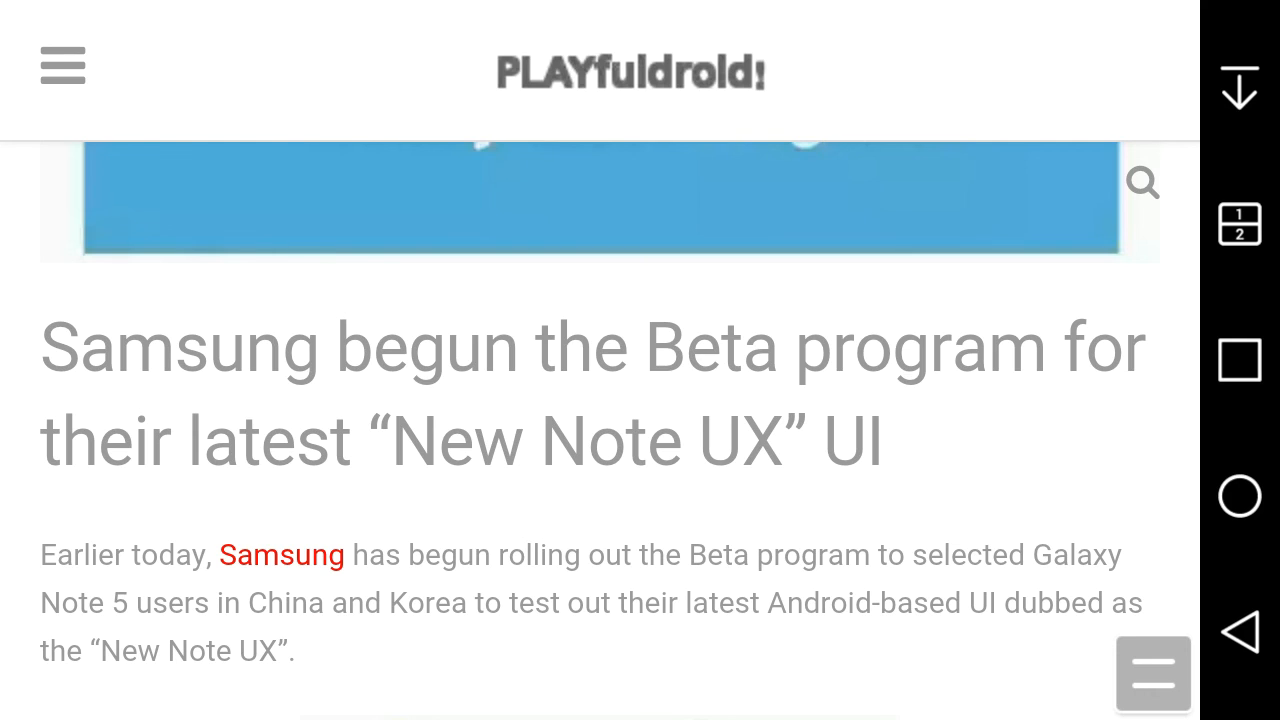
scroll(up, 3)
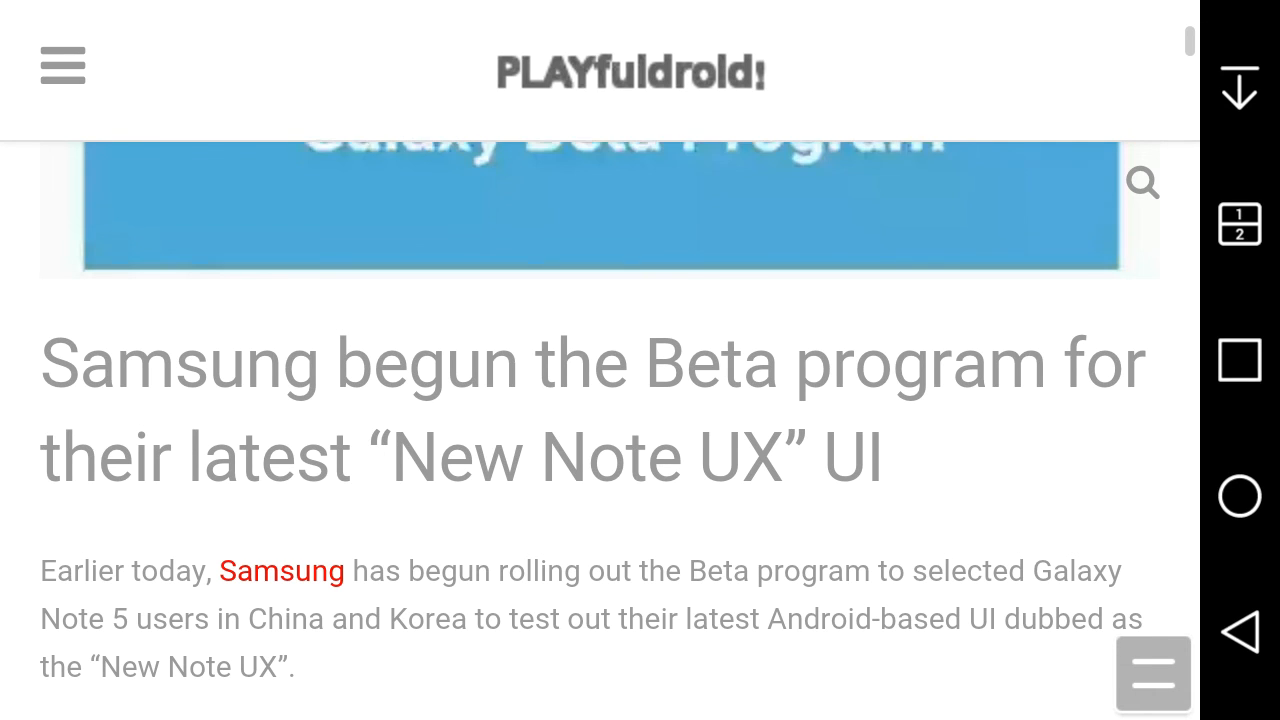
scroll(up, 3)
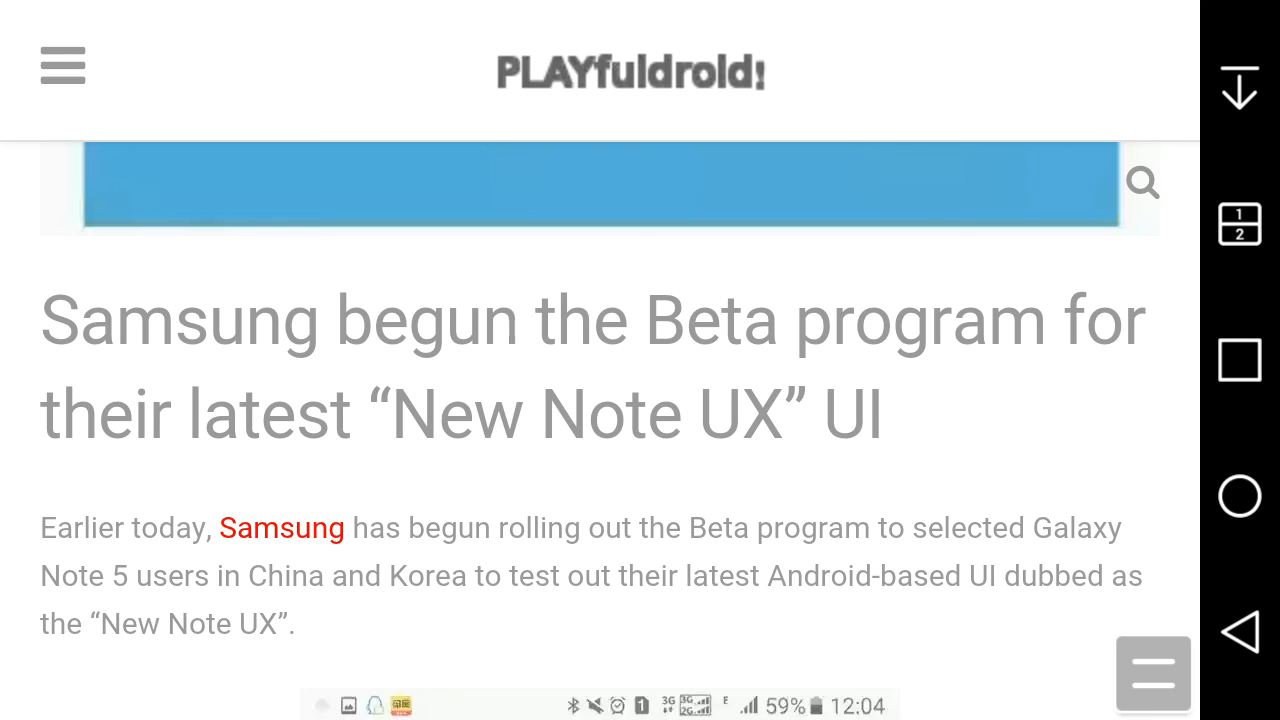
scroll(down, 3)
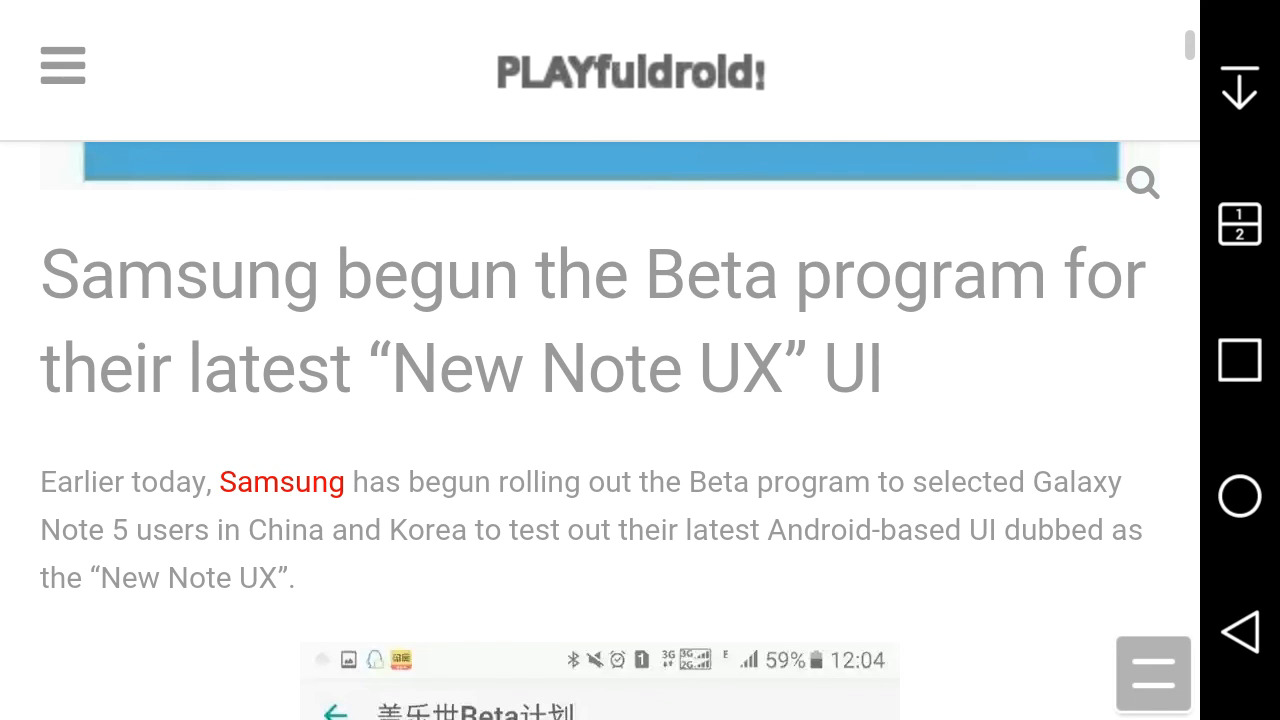
scroll(up, 3)
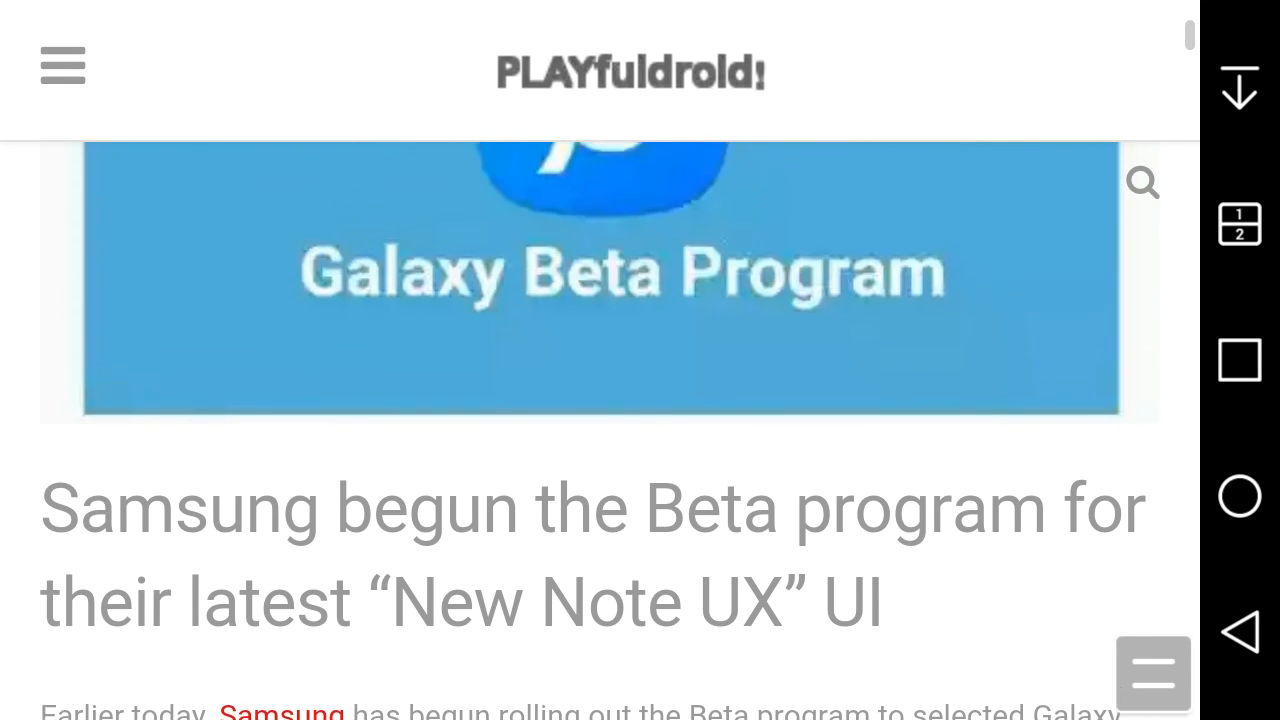
scroll(up, 3)
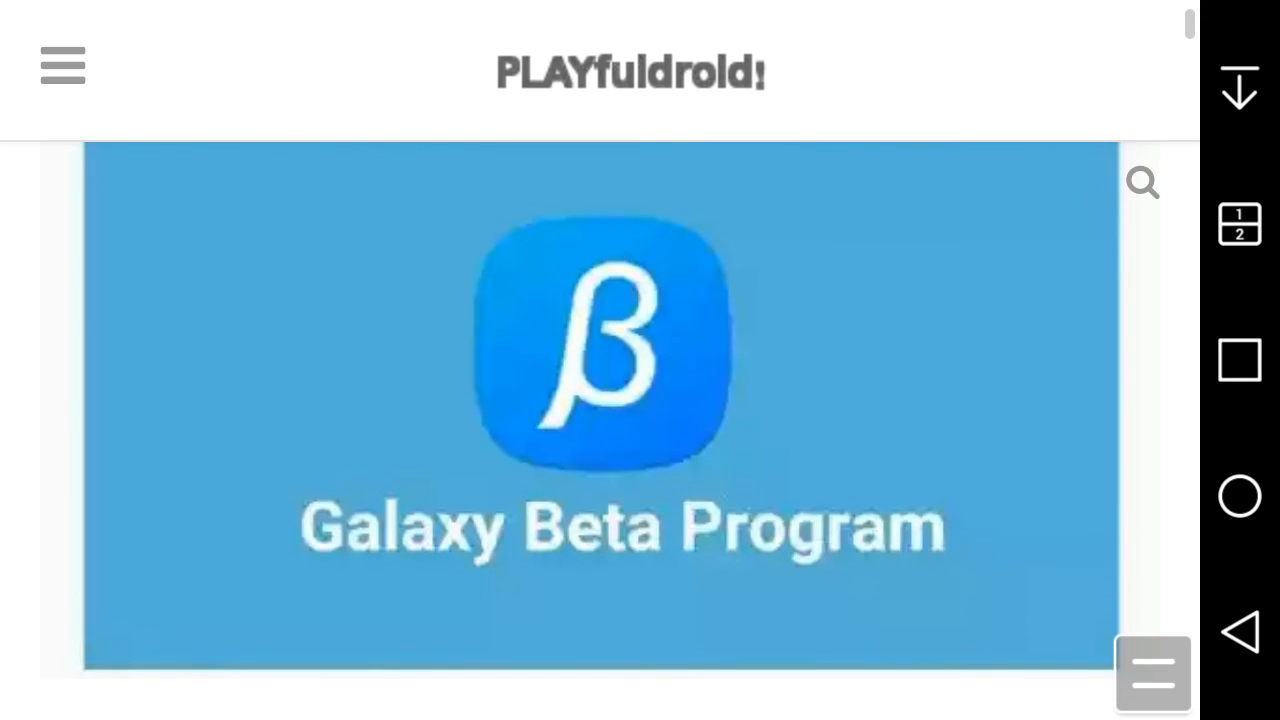